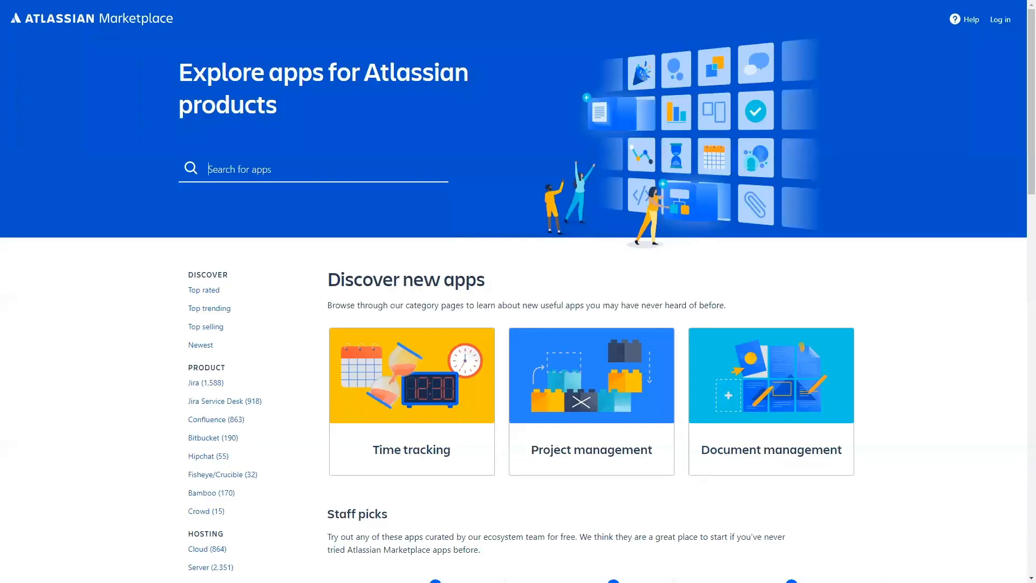
pyautogui.moveTo(243, 204)
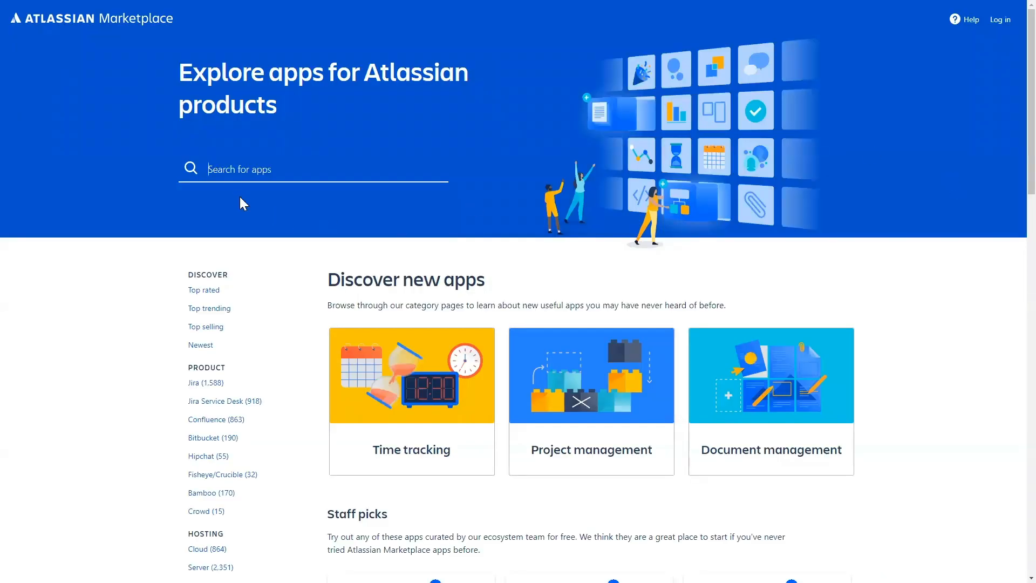
# Search the Marketplace for 'graphi' and open the Graphity Diagram Editor for Confluence listing.
pyautogui.write('graphi')
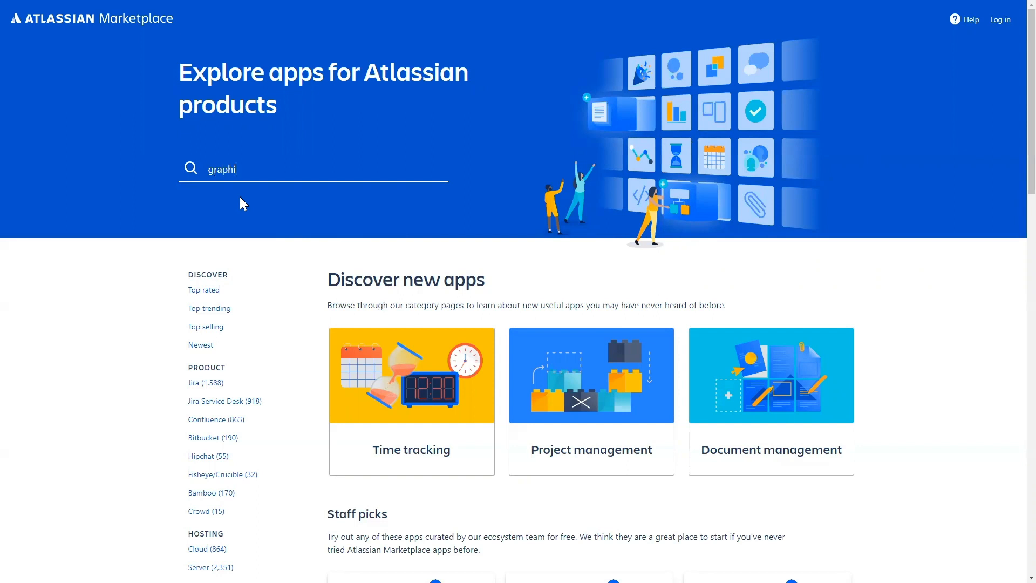
pyautogui.press('Enter')
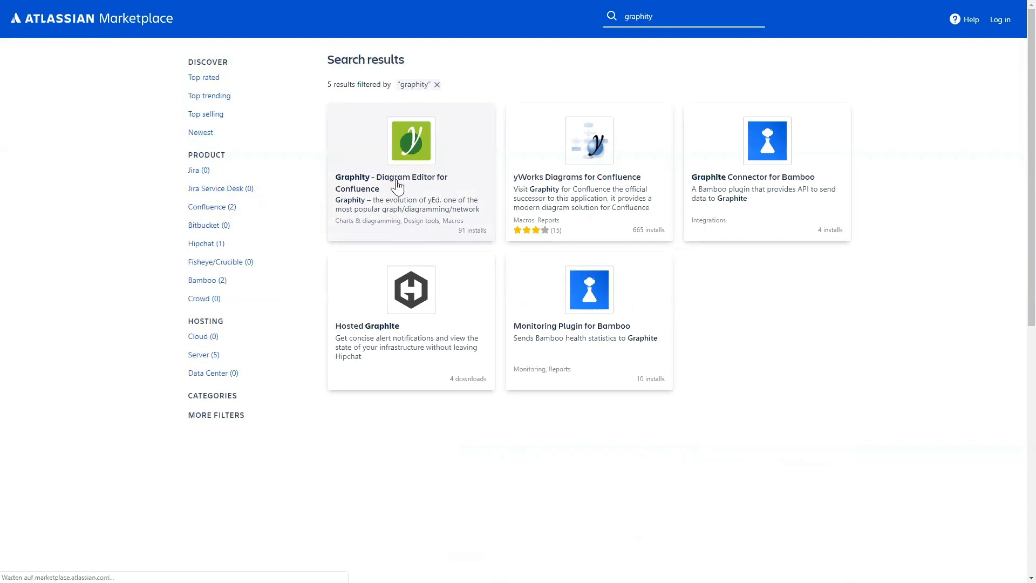
pyautogui.click(391, 182)
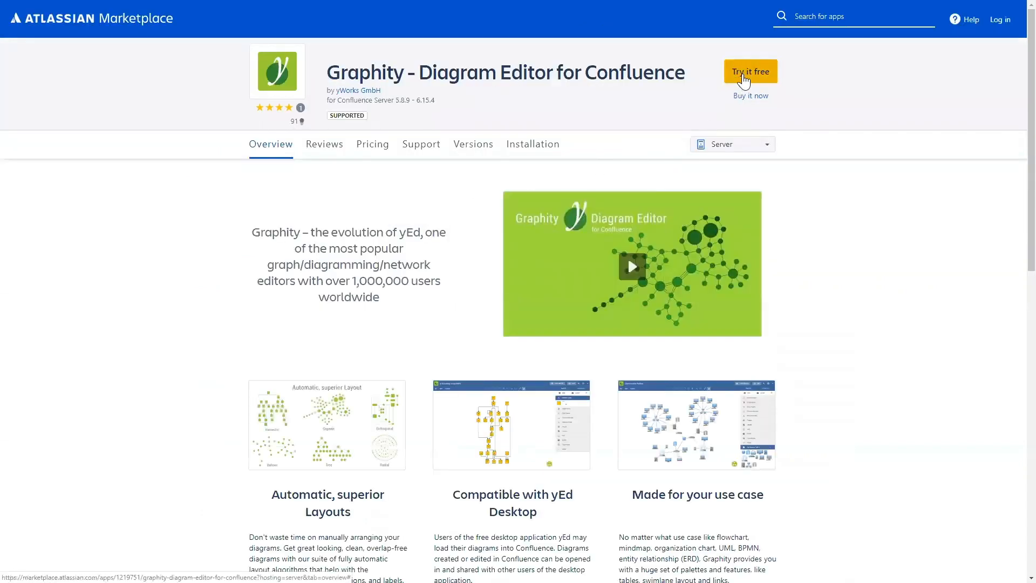
pyautogui.moveTo(747, 107)
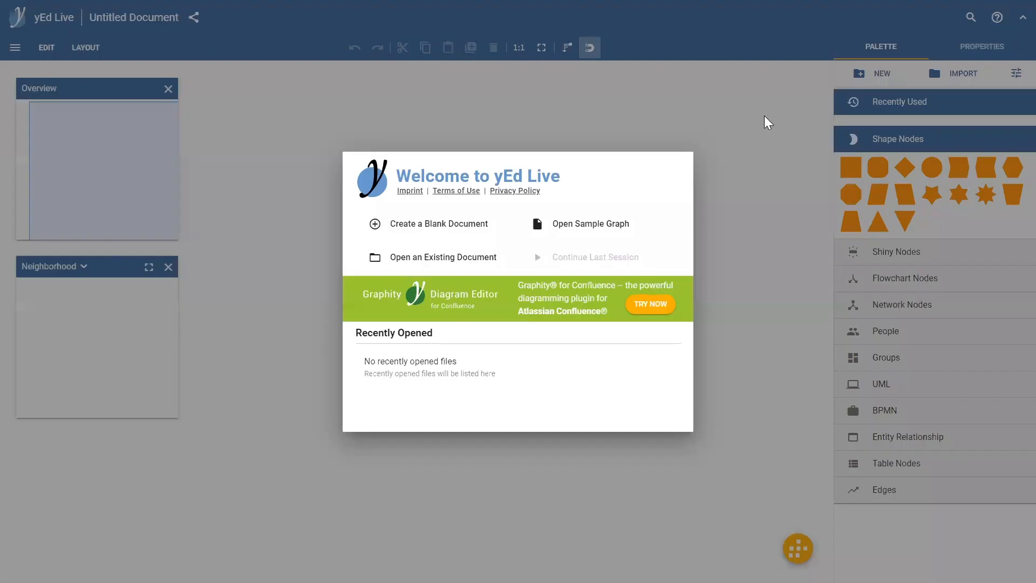
pyautogui.moveTo(435, 139)
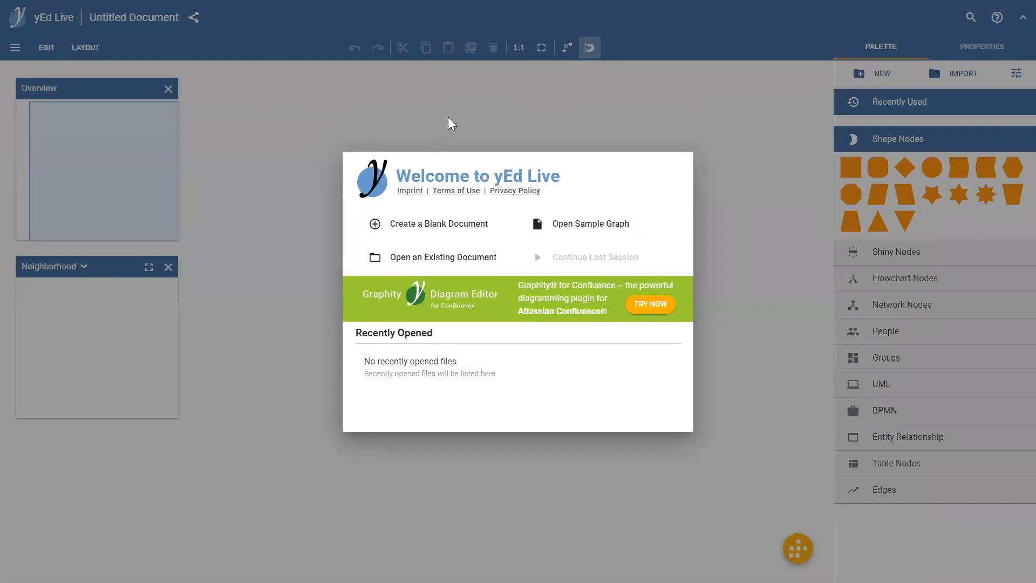
pyautogui.moveTo(504, 119)
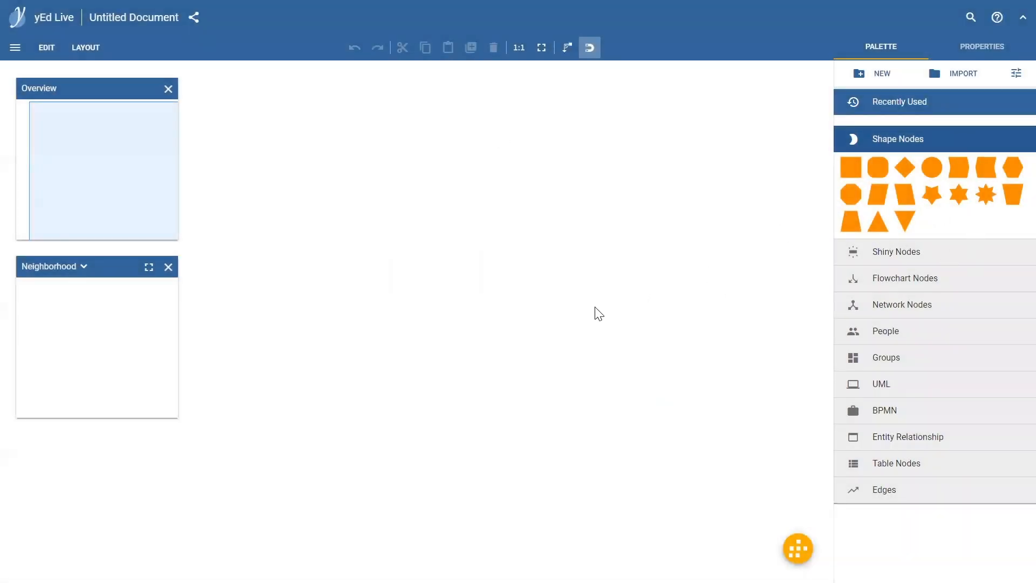
pyautogui.moveTo(418, 126)
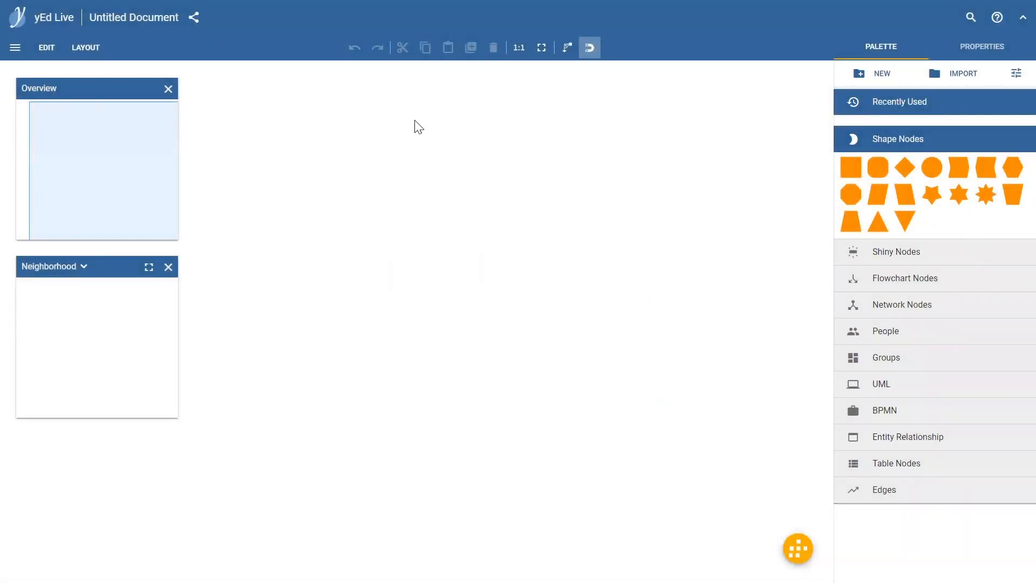
pyautogui.moveTo(456, 177)
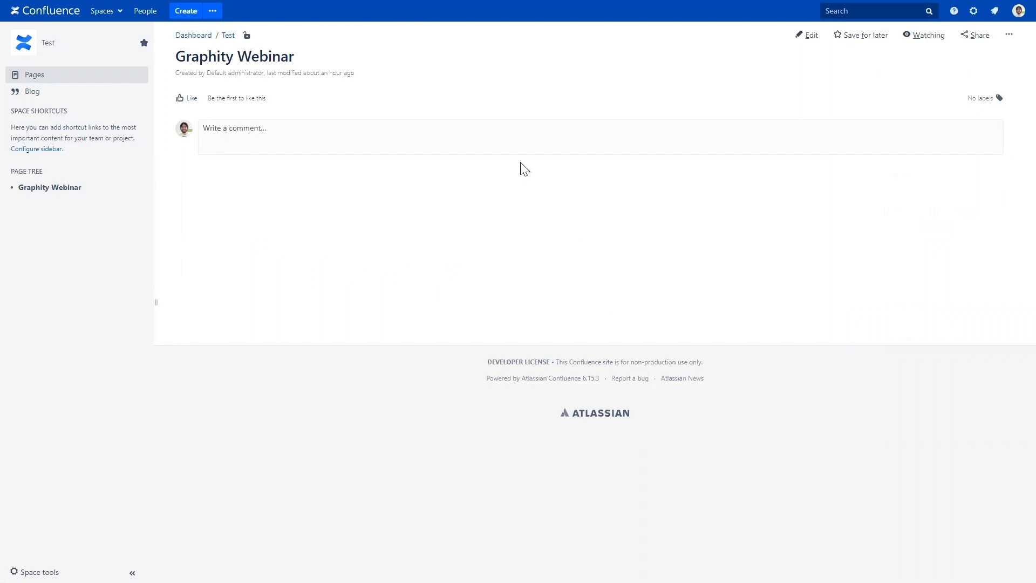
pyautogui.moveTo(647, 190)
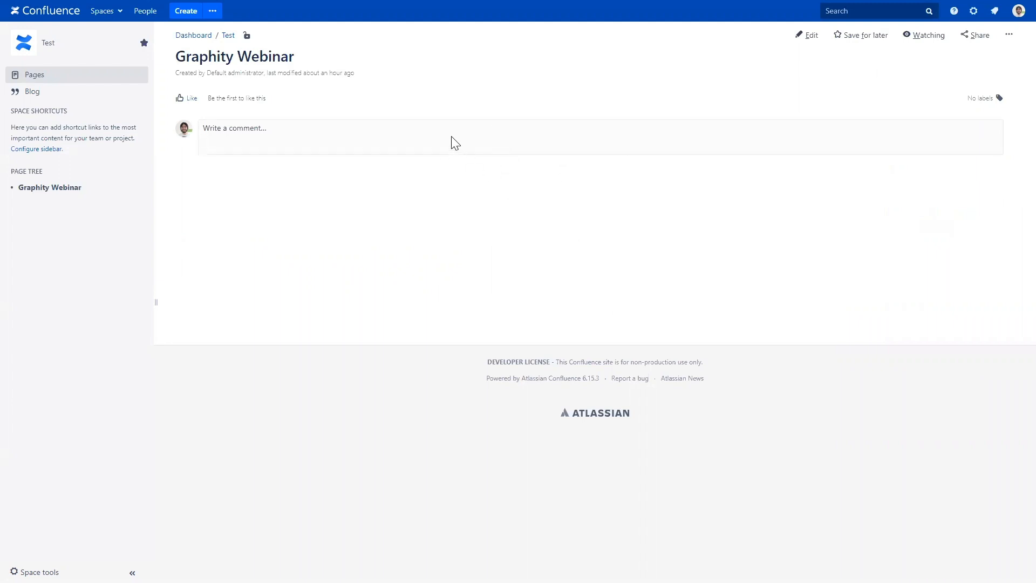
pyautogui.moveTo(1014, 59)
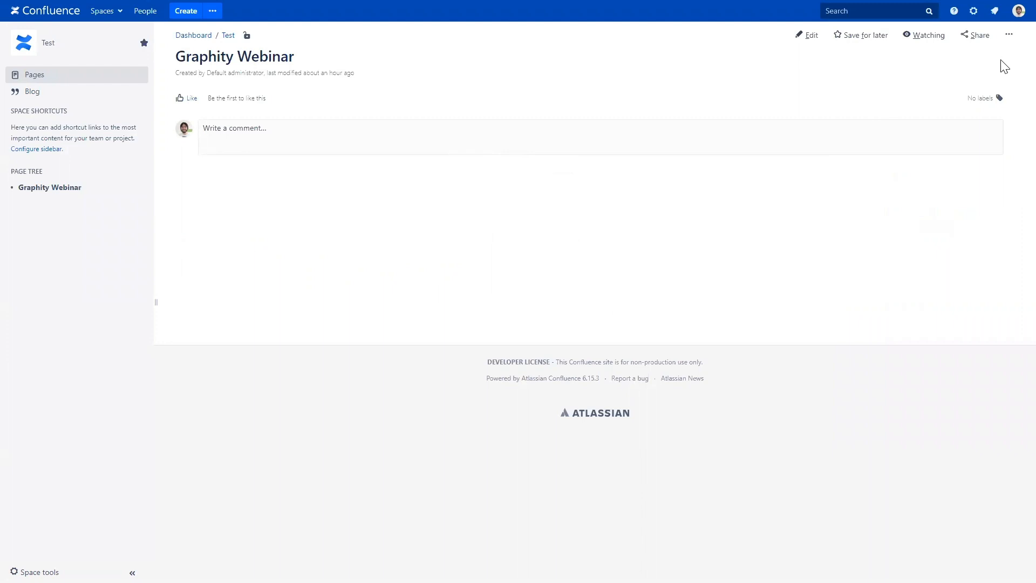
pyautogui.moveTo(810, 82)
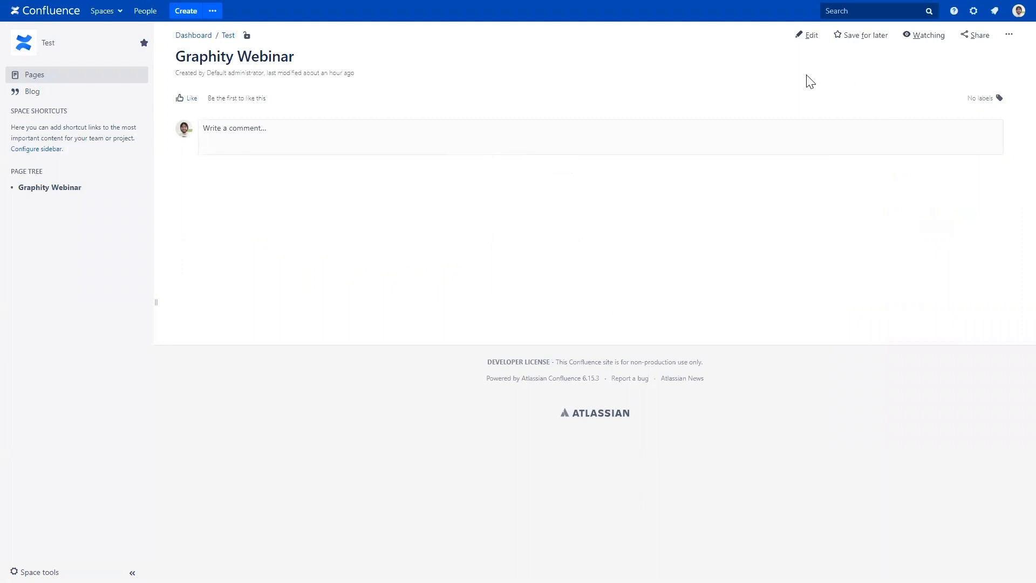
pyautogui.moveTo(850, 135)
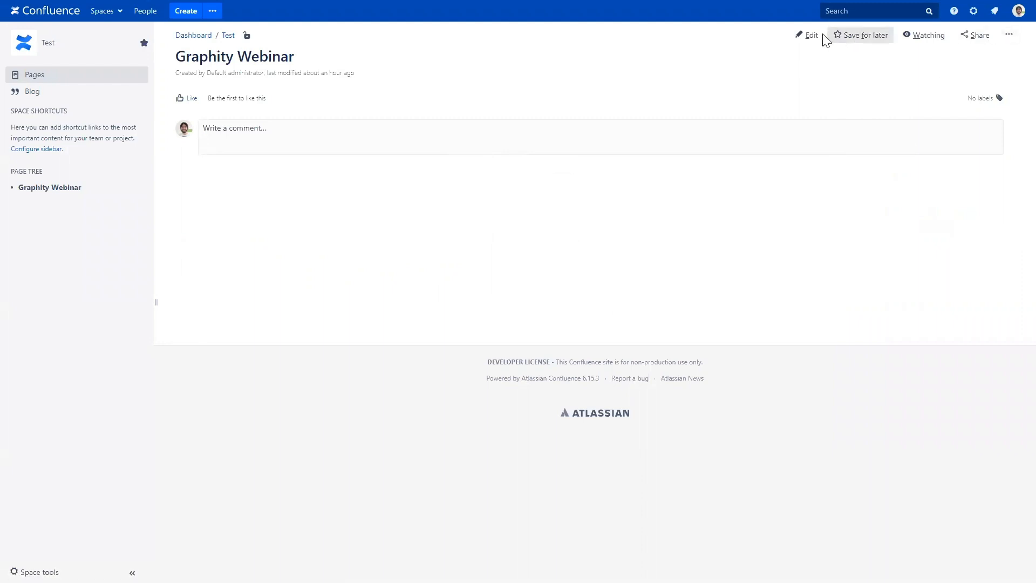
pyautogui.click(811, 35)
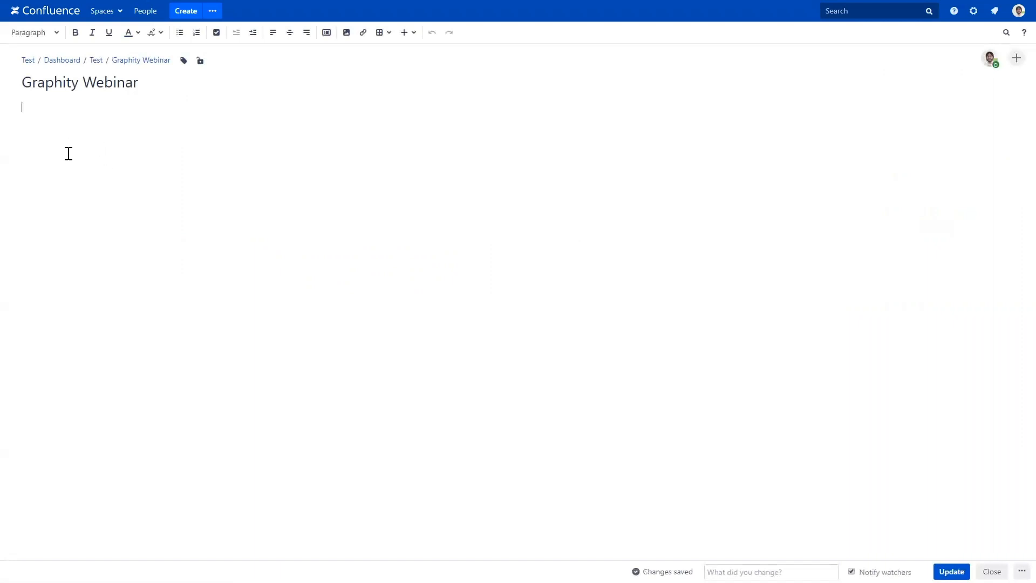
pyautogui.moveTo(404, 32)
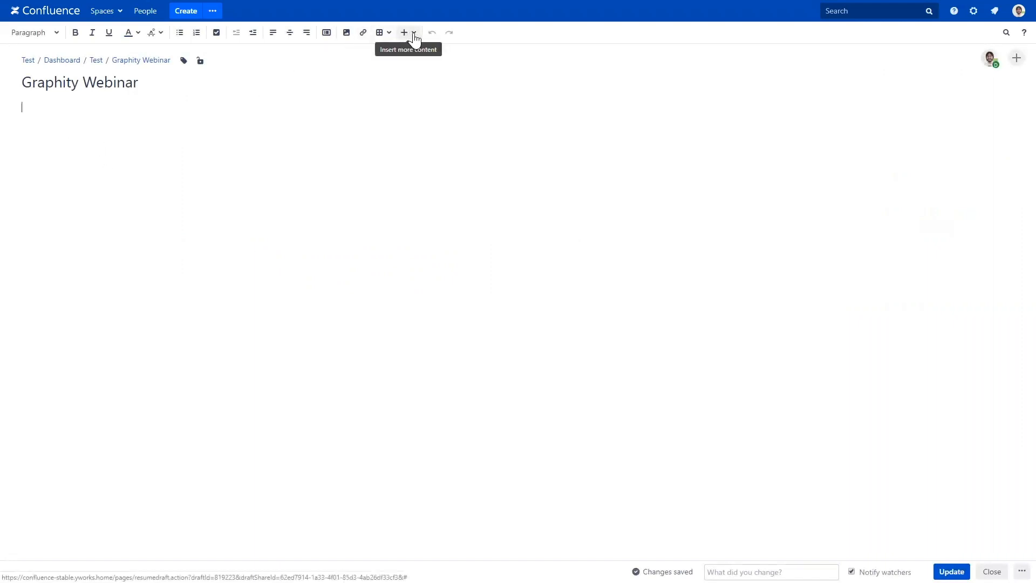
pyautogui.click(404, 32)
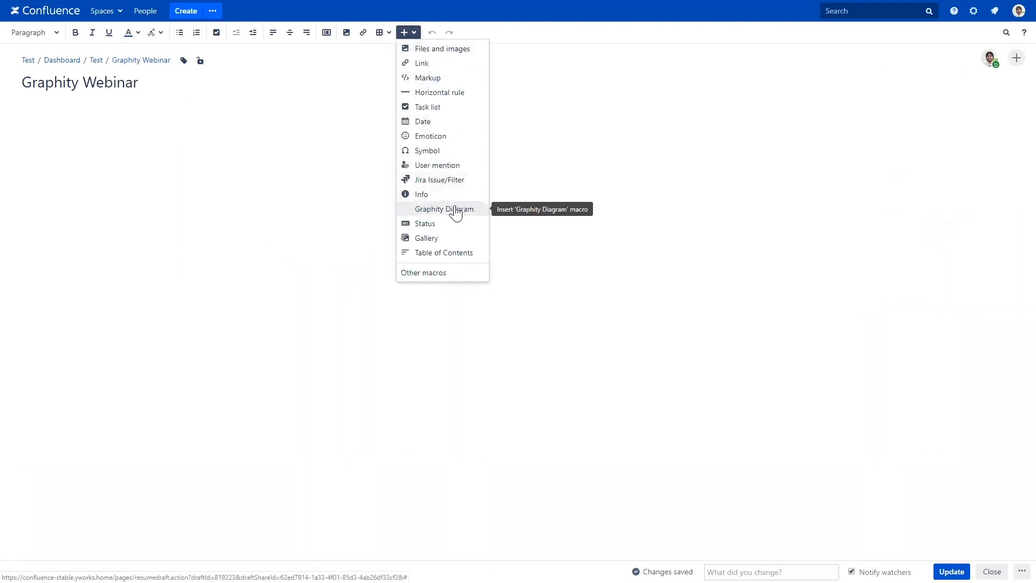
pyautogui.click(444, 208)
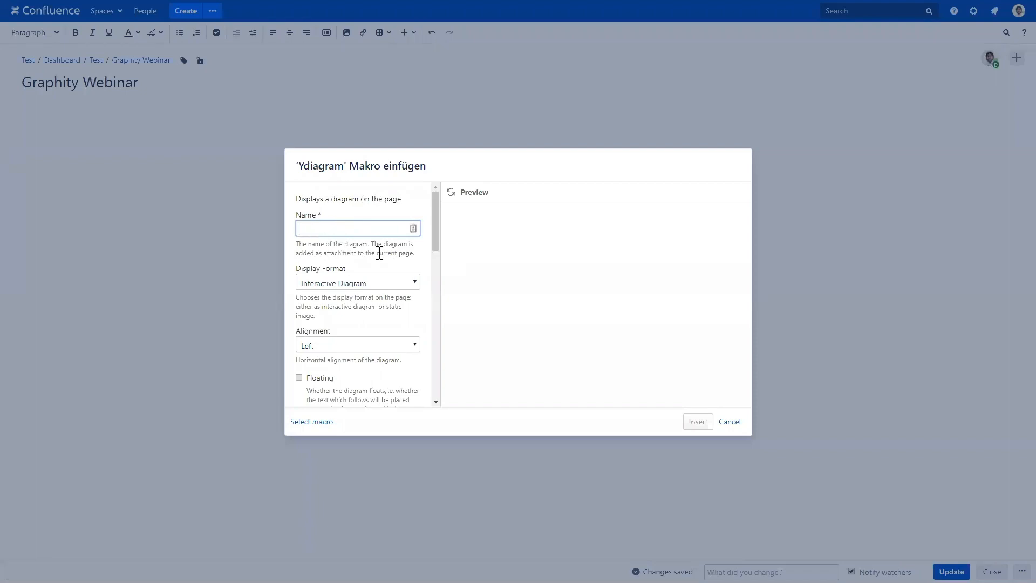
pyautogui.click(730, 422)
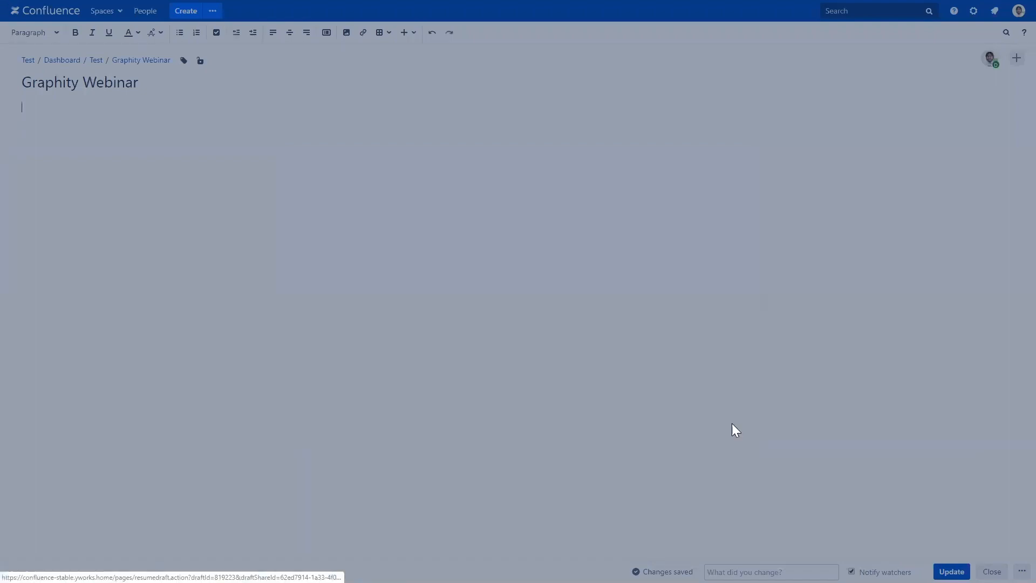
pyautogui.moveTo(991, 573)
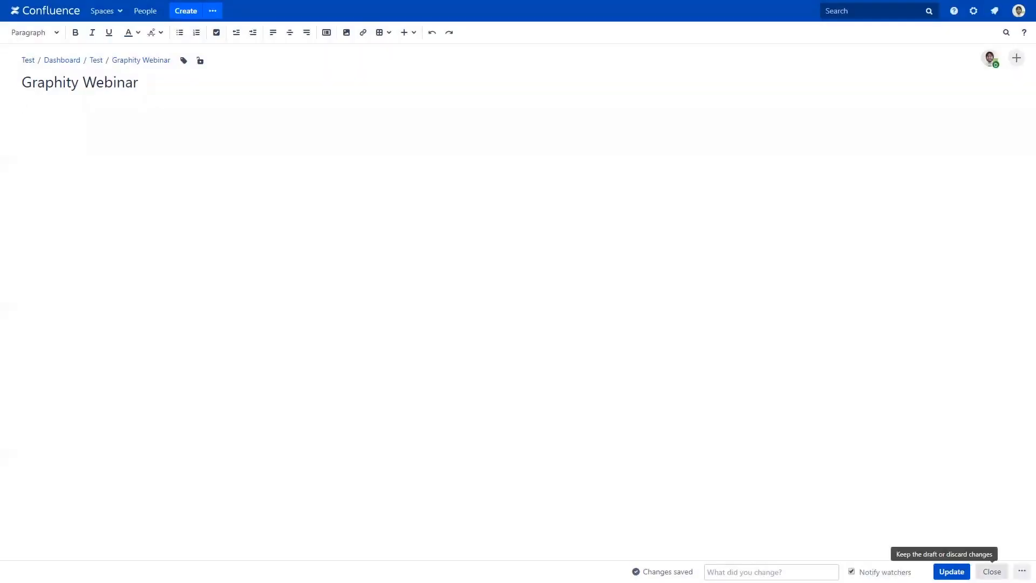
pyautogui.click(991, 572)
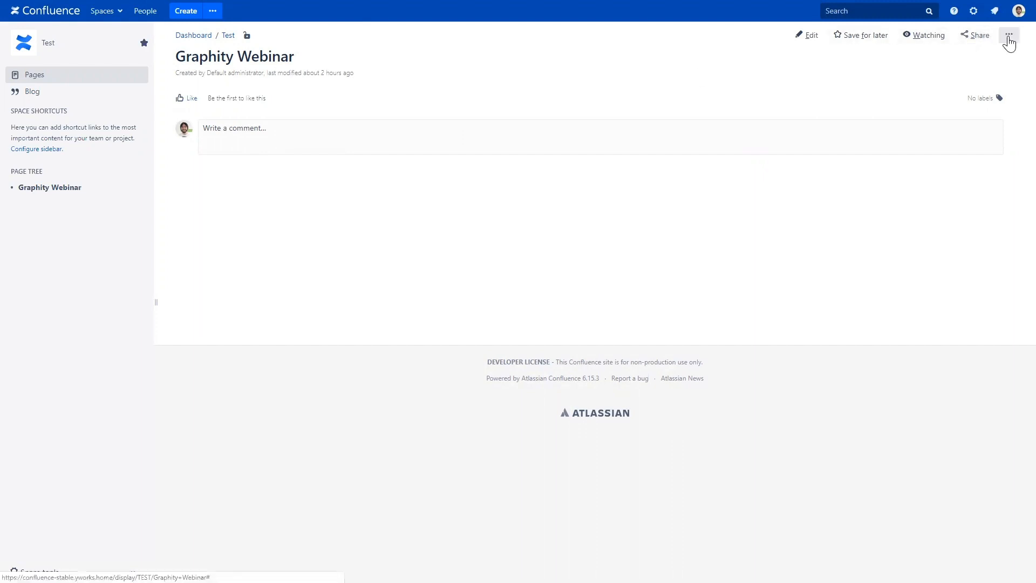
# Choose Add Diagram from the page actions menu of the Graphity Webinar page.
pyautogui.click(1009, 34)
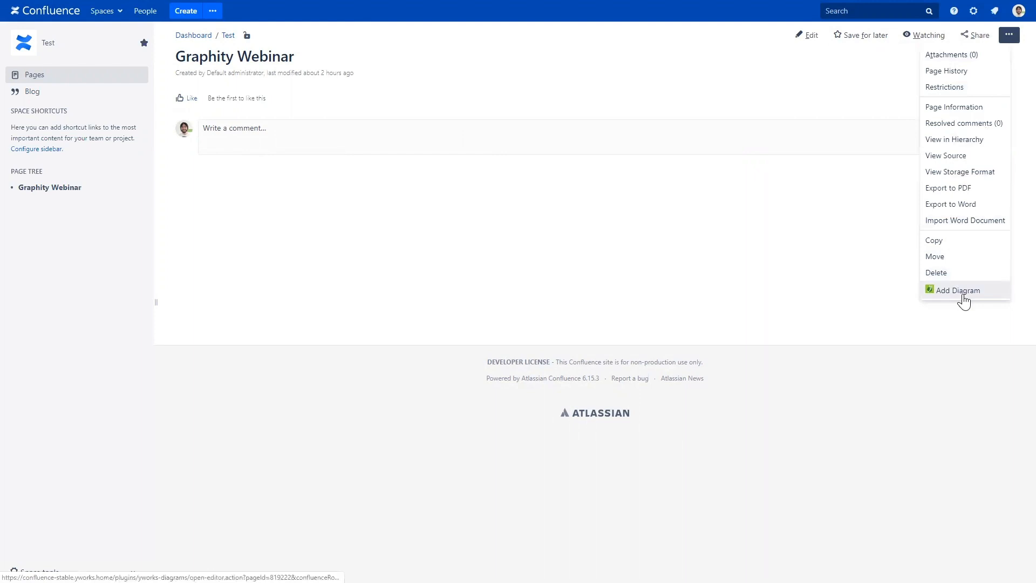
pyautogui.click(958, 290)
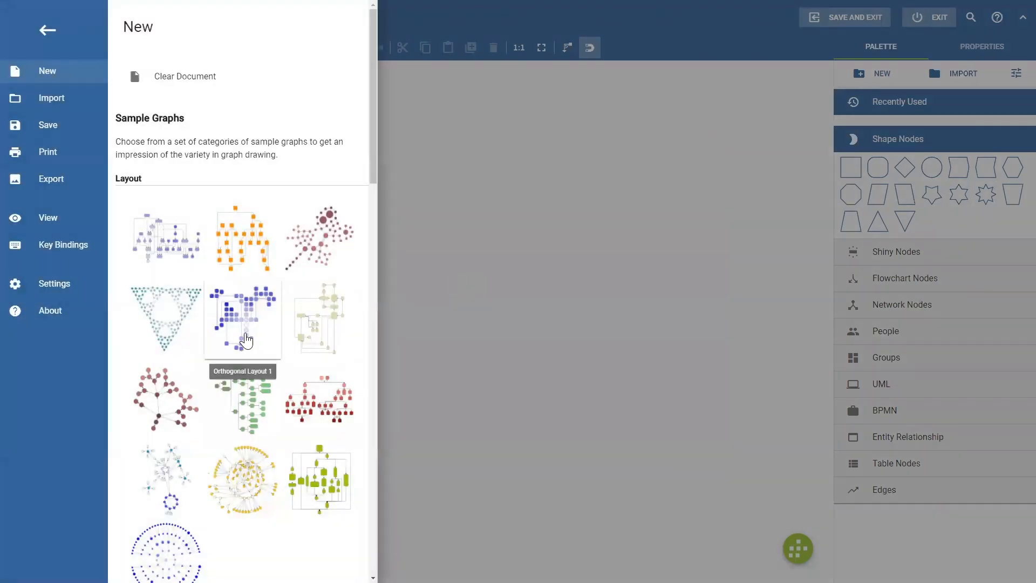
pyautogui.moveTo(168, 237)
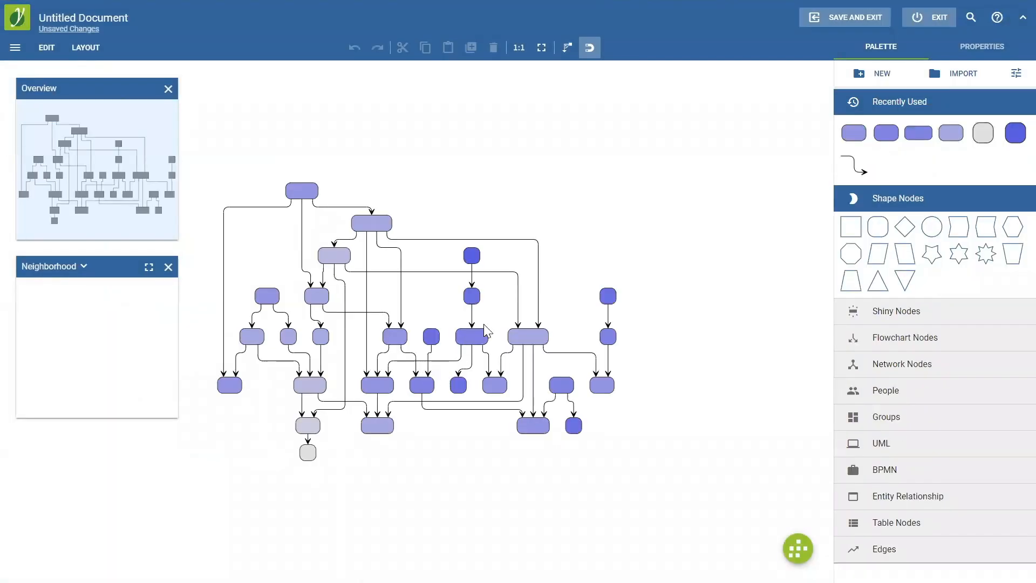
pyautogui.moveTo(496, 325)
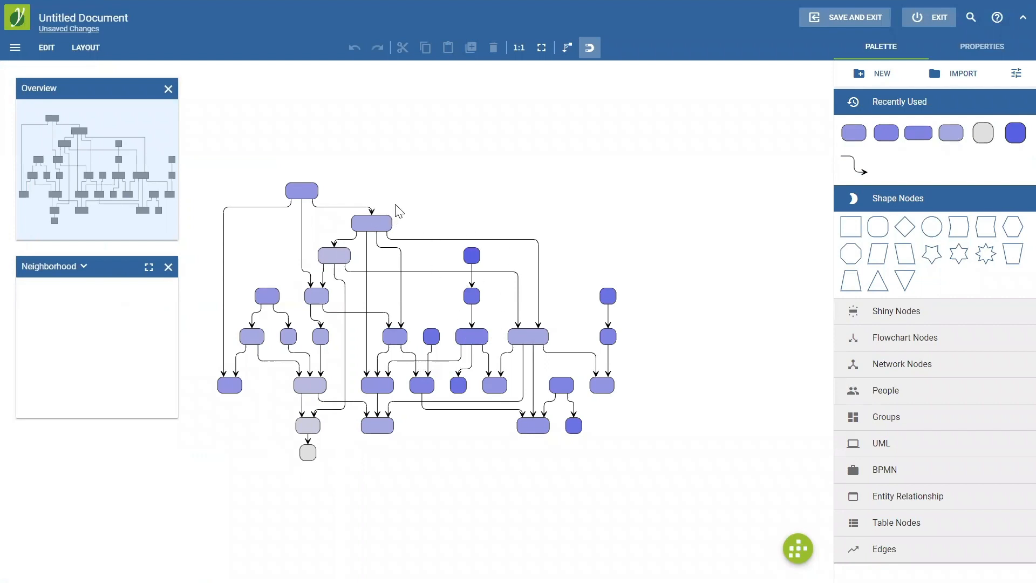
pyautogui.moveTo(405, 208)
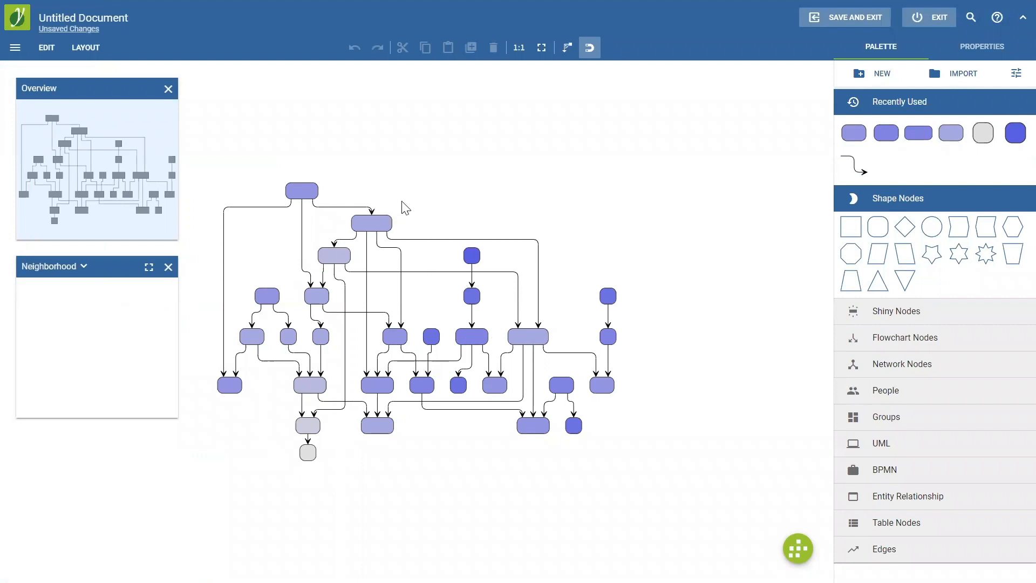
pyautogui.moveTo(776, 101)
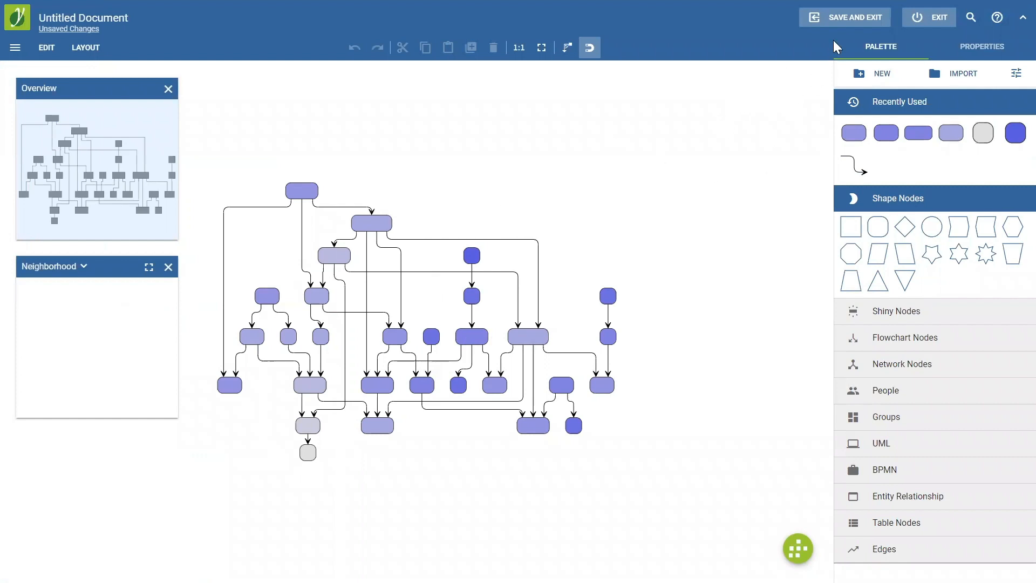
pyautogui.moveTo(844, 18)
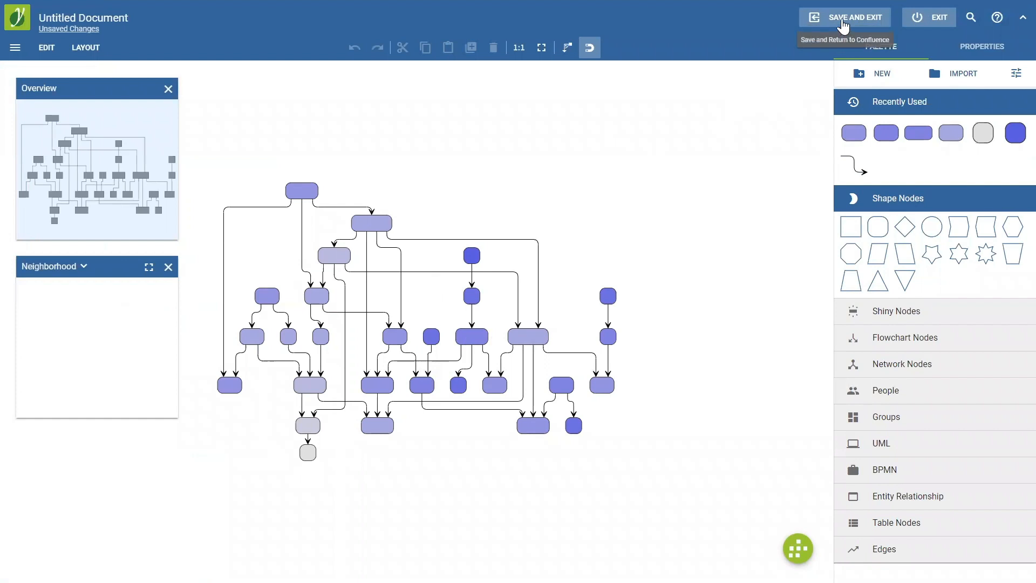
# Name the diagram 'Diagram 1', keep Interactive display format, and save it back to the Confluence page.
pyautogui.click(844, 16)
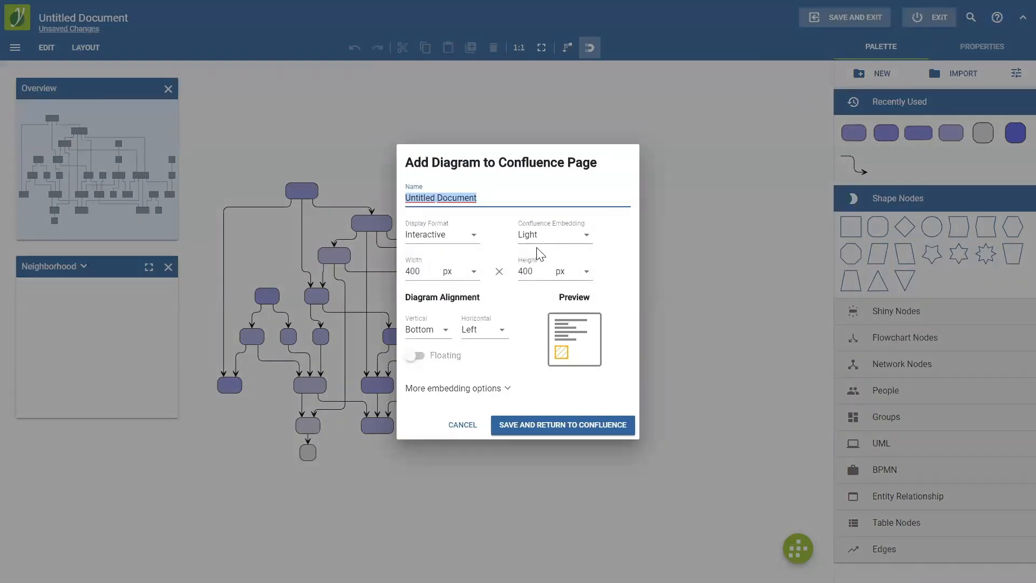
pyautogui.click(529, 271)
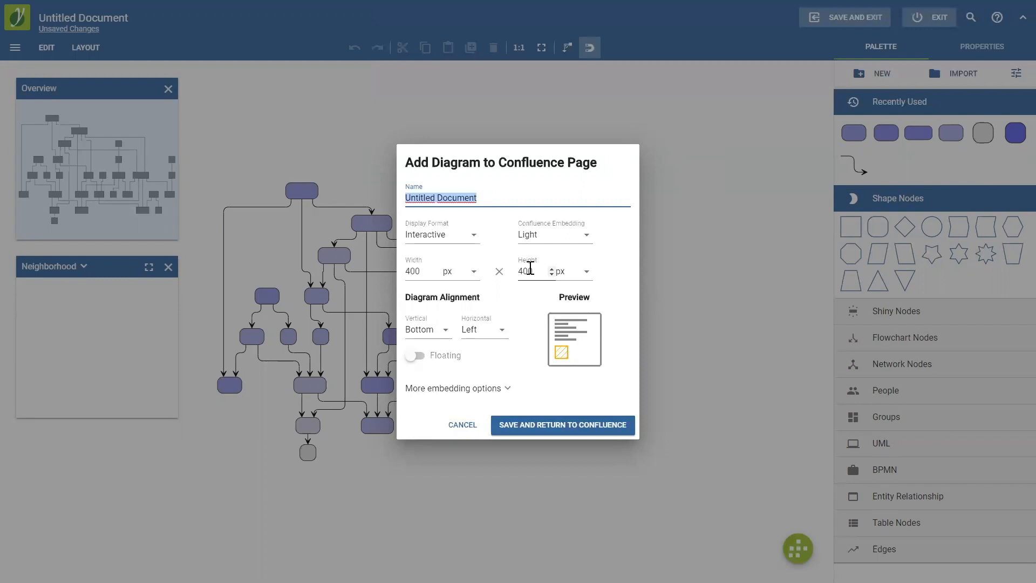
pyautogui.write('Diagram 1')
pyautogui.click(555, 271)
pyautogui.write('600')
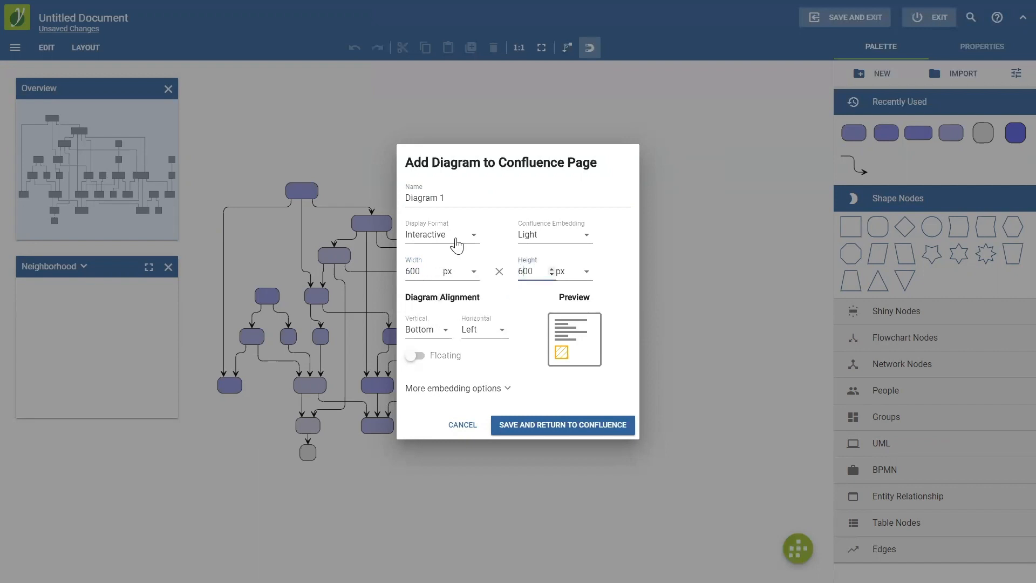
pyautogui.moveTo(449, 243)
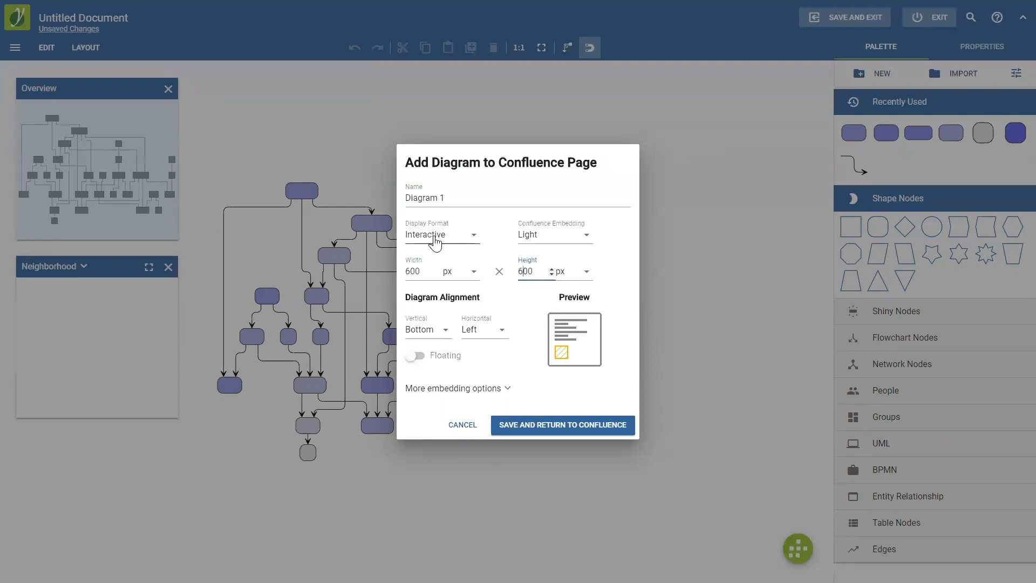
pyautogui.click(442, 234)
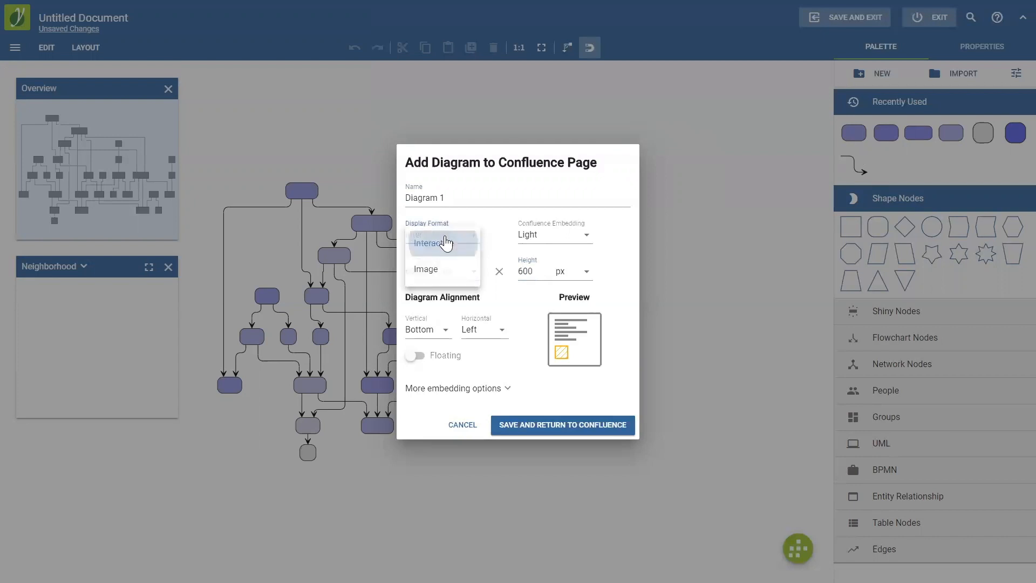
pyautogui.click(441, 243)
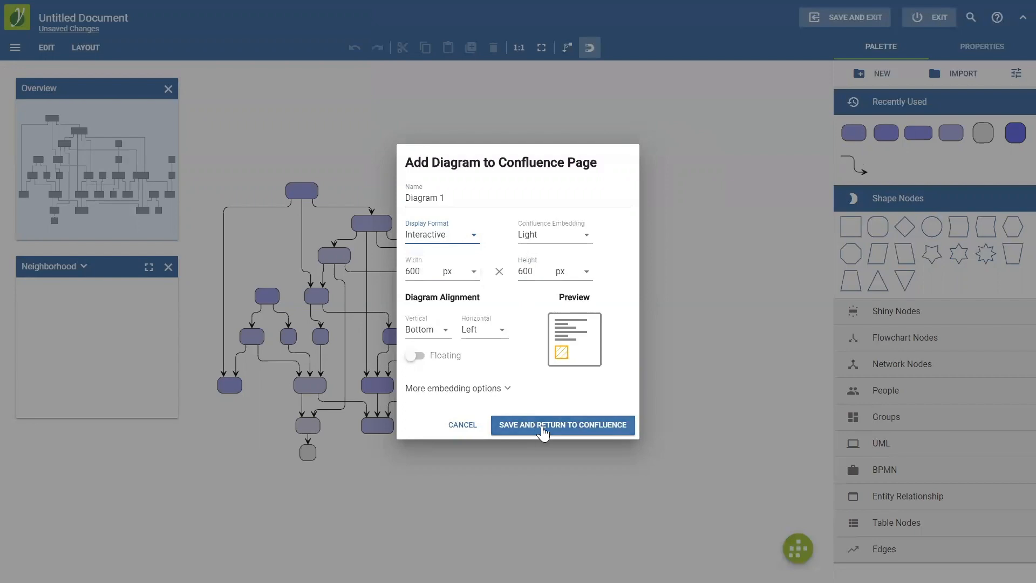
pyautogui.click(563, 425)
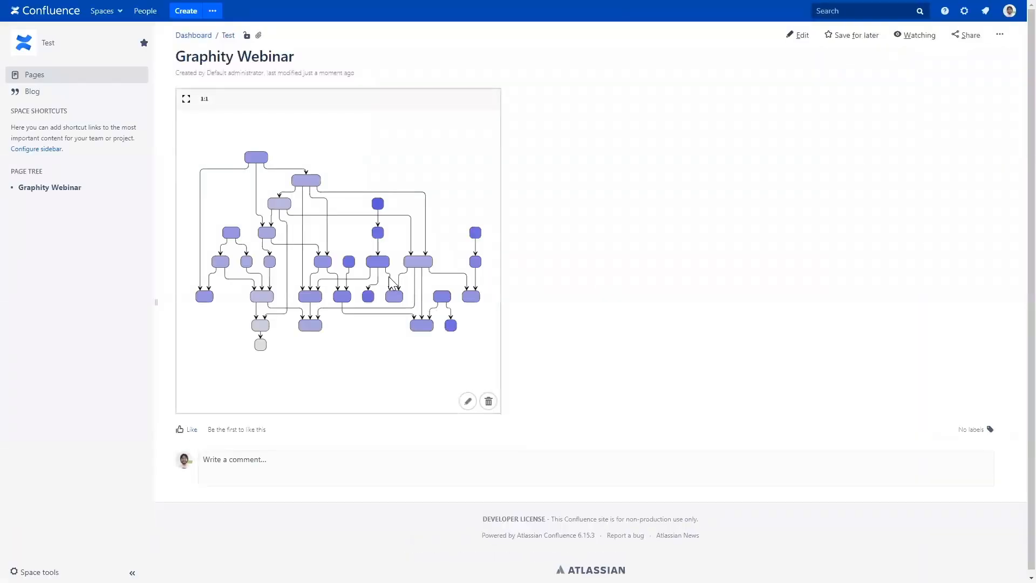
pyautogui.moveTo(228, 155)
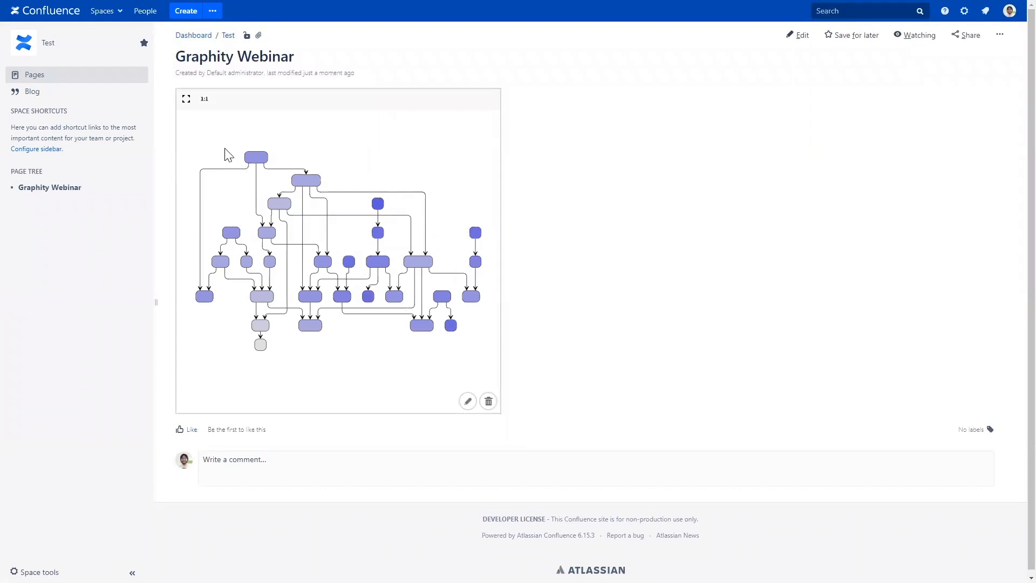
pyautogui.moveTo(494, 240)
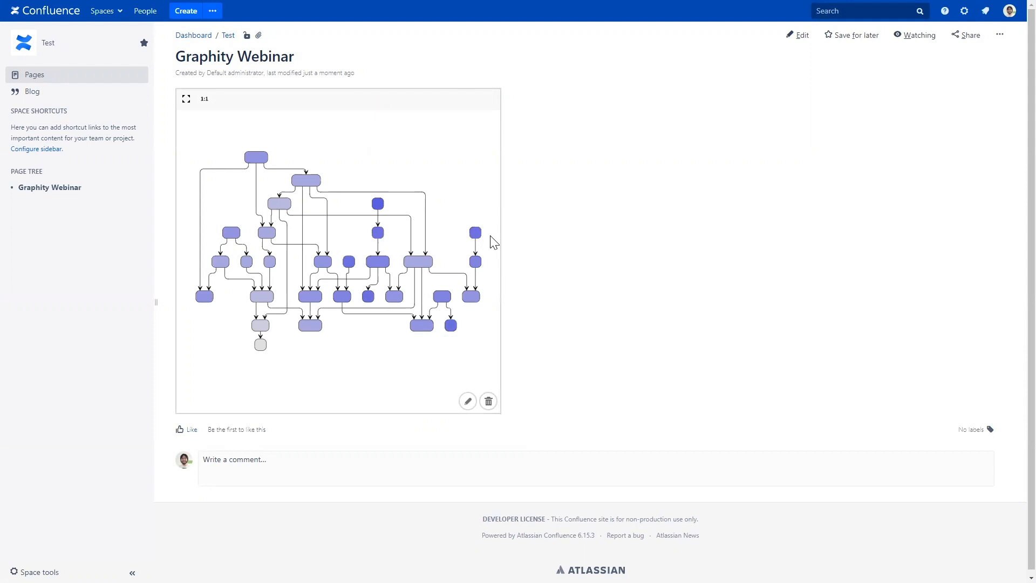
pyautogui.moveTo(392, 278)
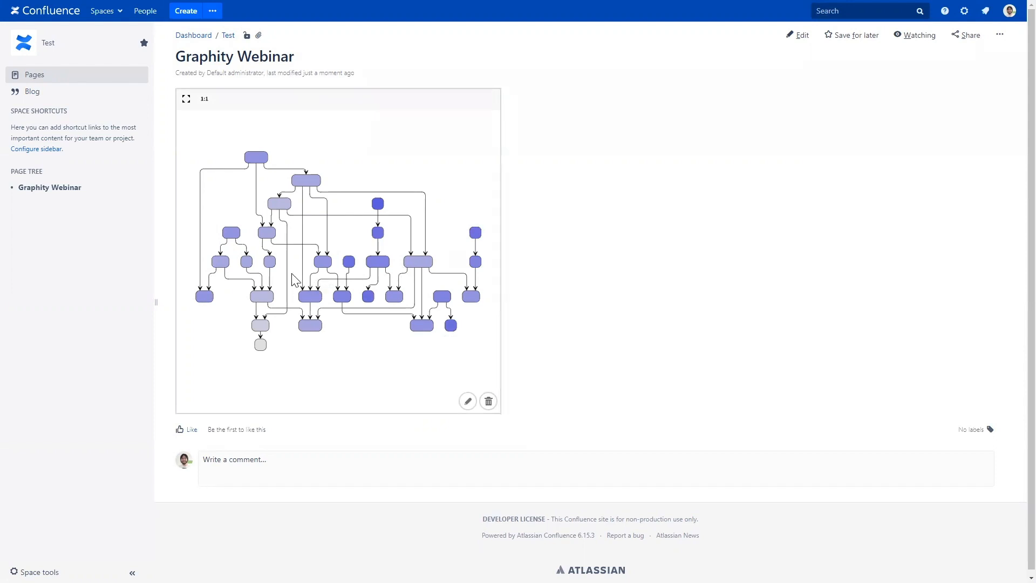
pyautogui.moveTo(330, 266)
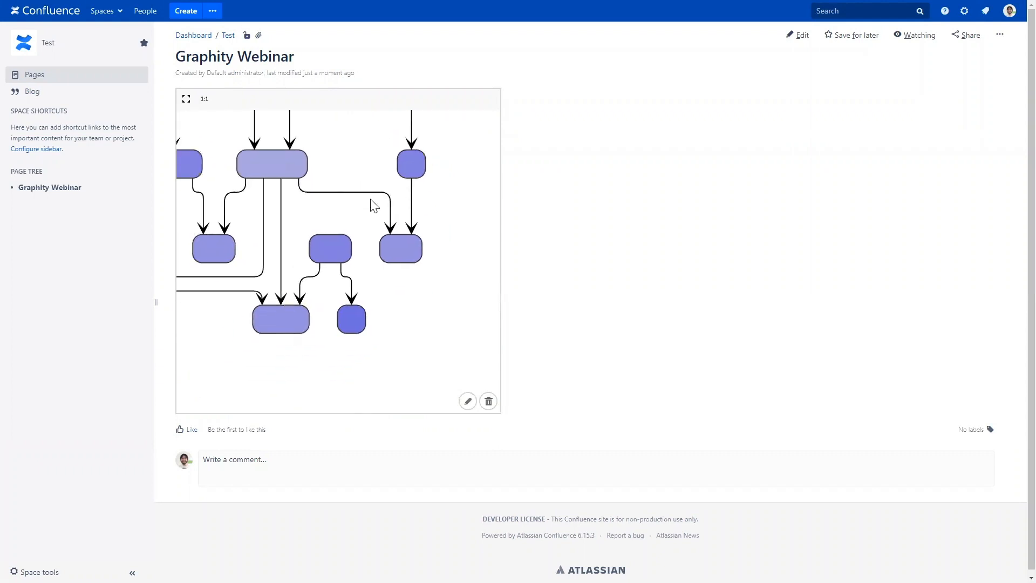
pyautogui.click(187, 99)
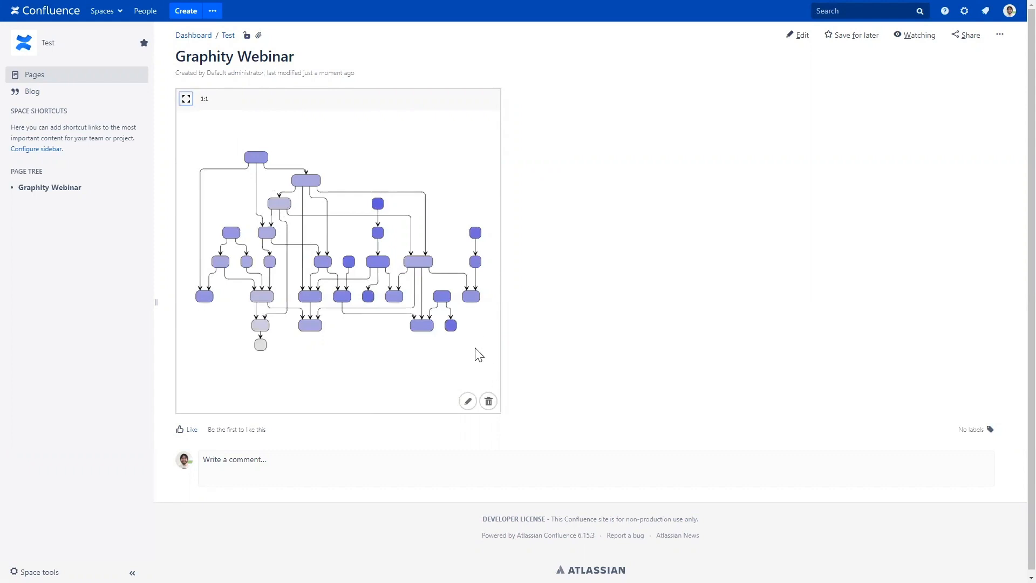
pyautogui.moveTo(467, 401)
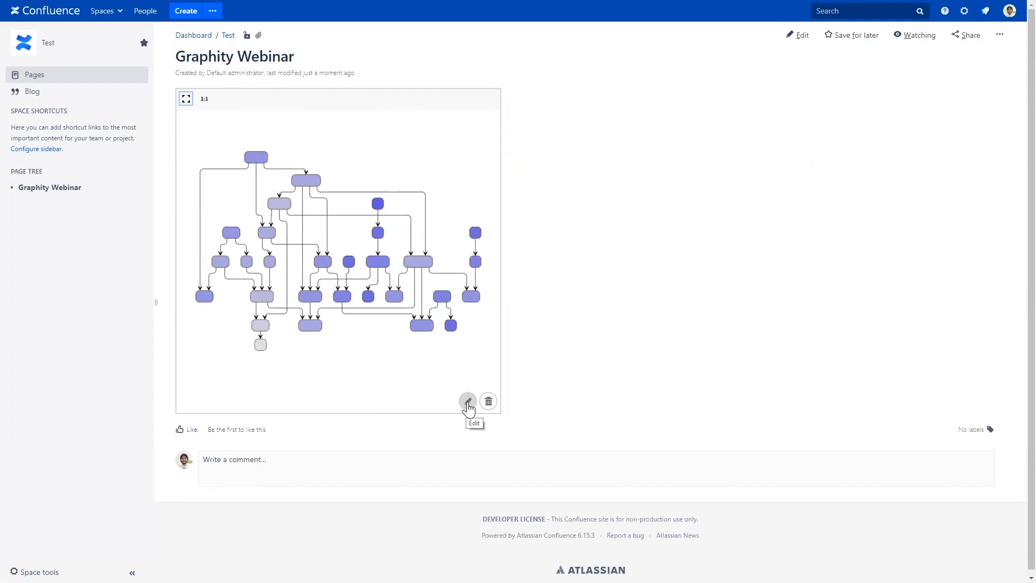
# Reopen the embedded Diagram 1 in the Graphity editor via its Edit button.
pyautogui.click(467, 402)
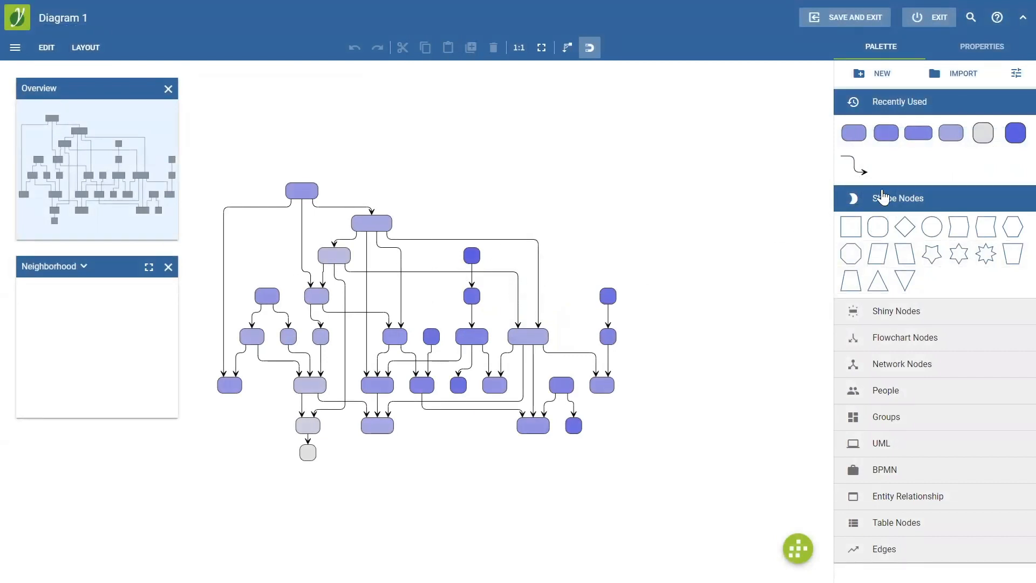
pyautogui.moveTo(869, 490)
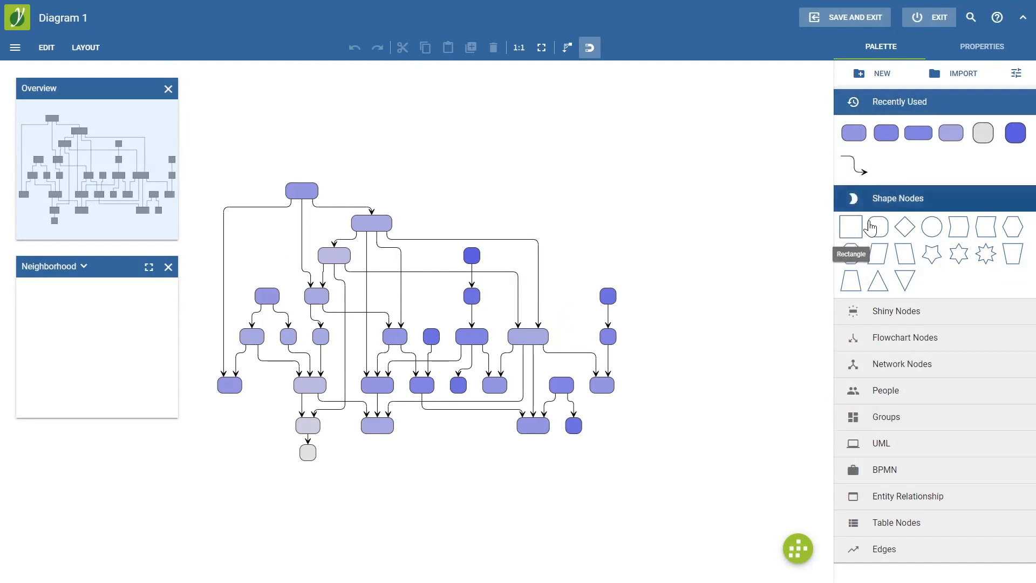
pyautogui.moveTo(852, 236)
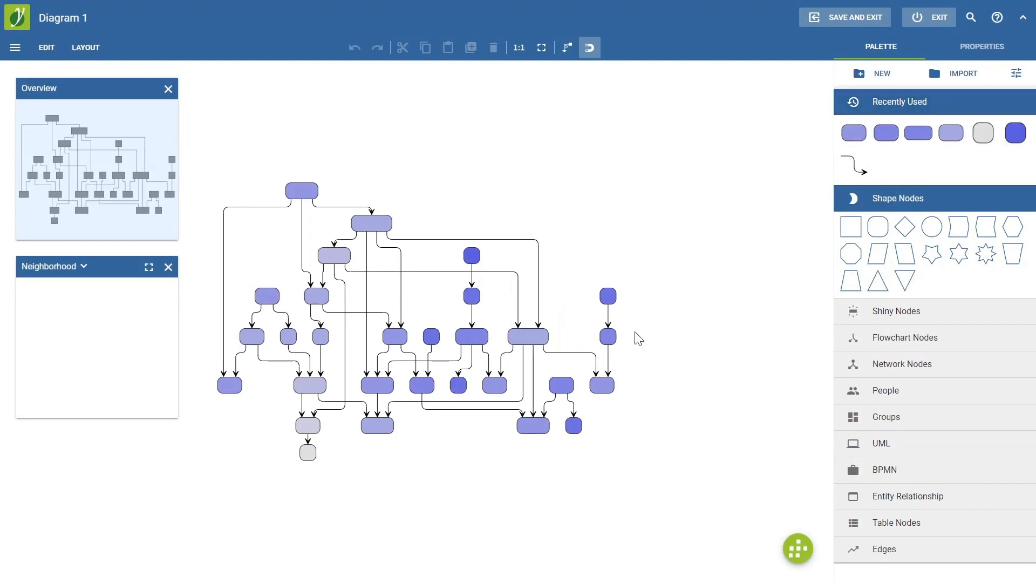
pyautogui.moveTo(878, 252)
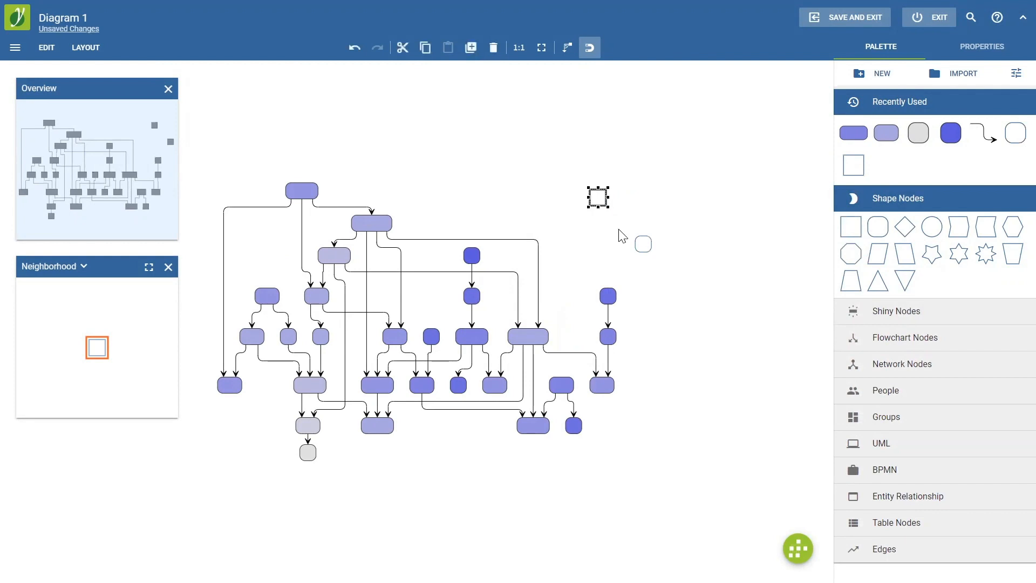
pyautogui.moveTo(890, 552)
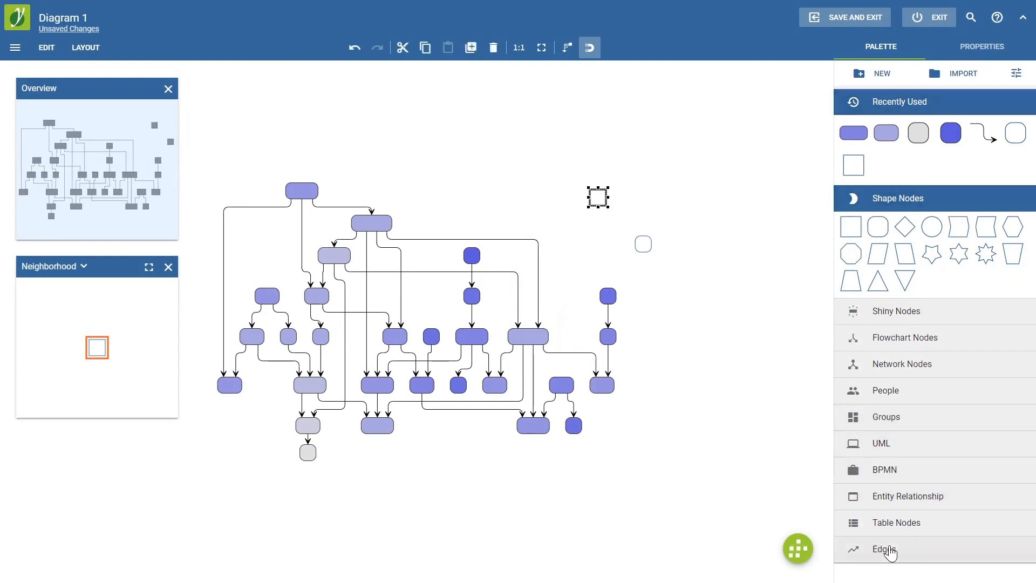
# Expand the Edges palette to show the available edge styles.
pyautogui.click(884, 549)
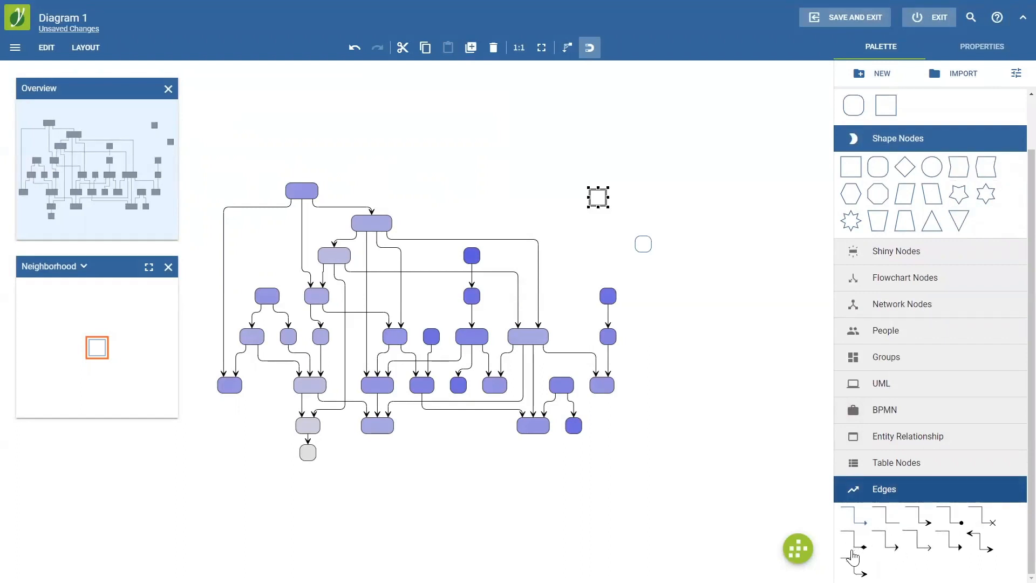
pyautogui.moveTo(921, 529)
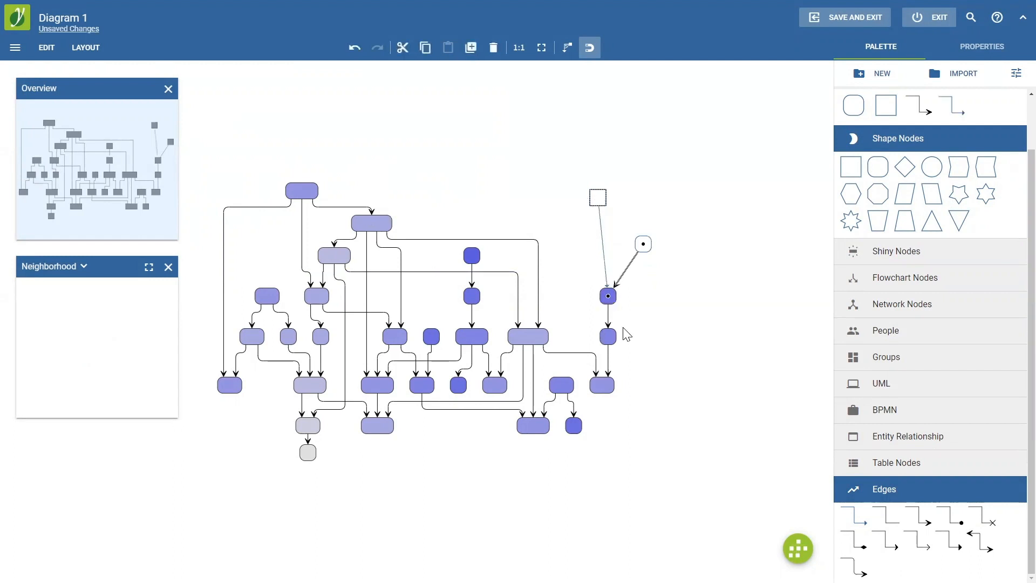
pyautogui.moveTo(622, 311)
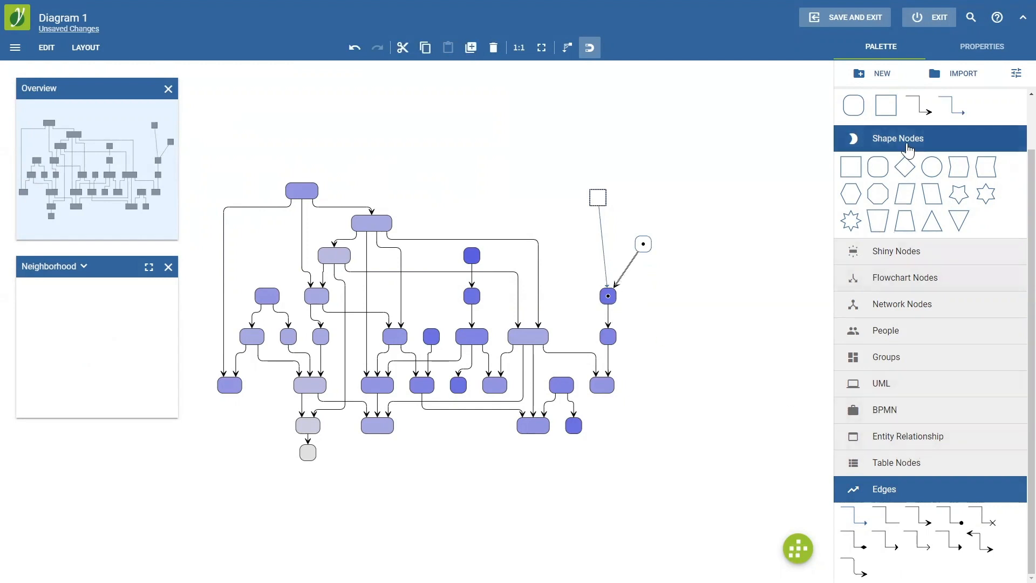
pyautogui.moveTo(904, 166)
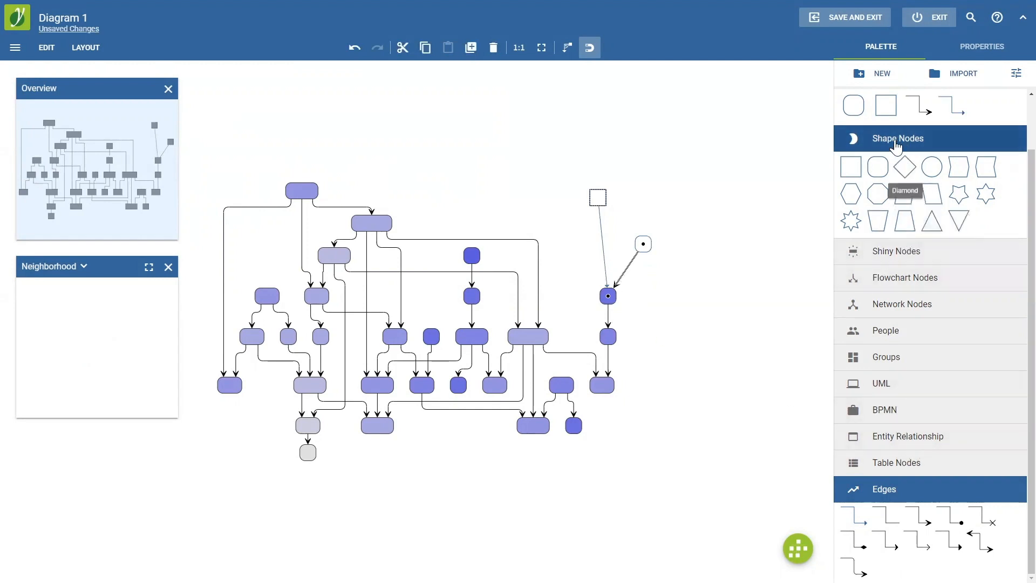
pyautogui.moveTo(905, 167)
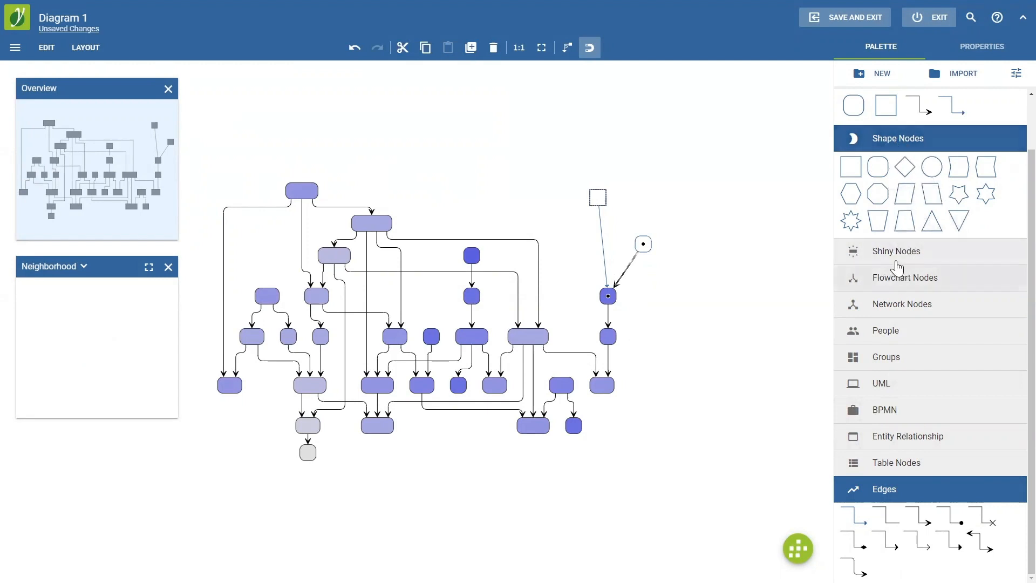
# Expand the Flowchart and Network node groups in the palette and scroll through them.
pyautogui.click(905, 278)
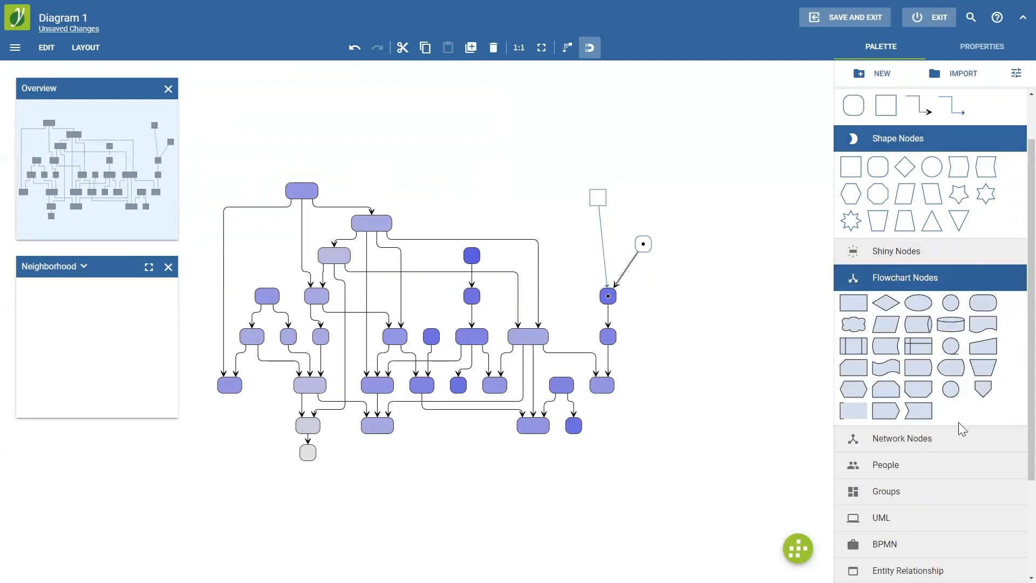
pyautogui.click(900, 439)
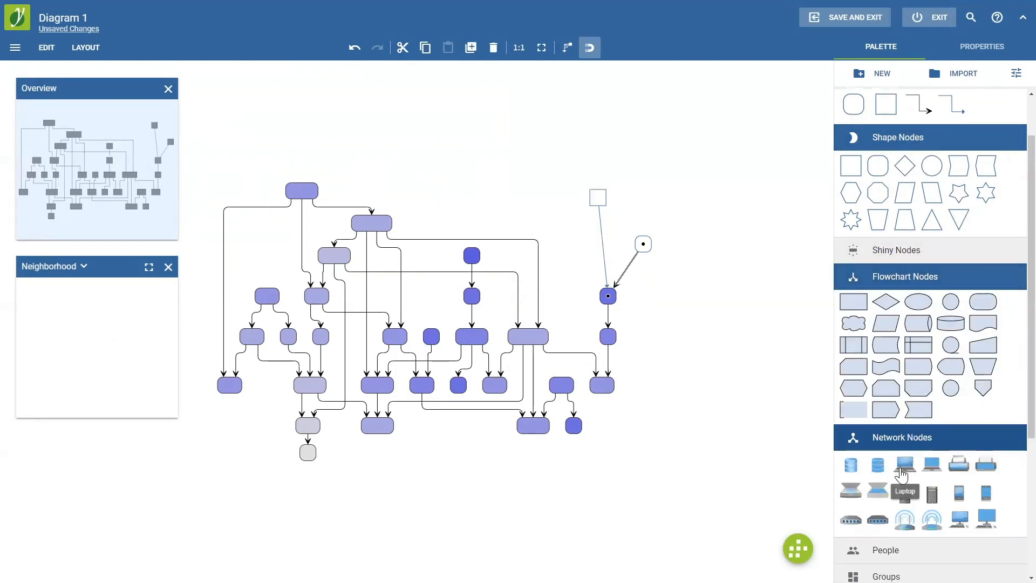
pyautogui.scroll(-3)
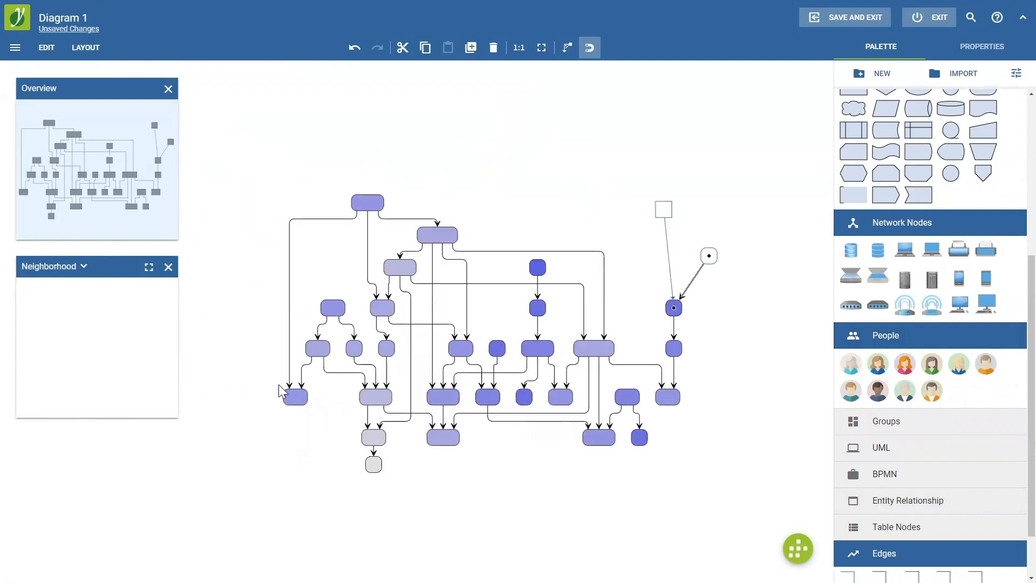
pyautogui.moveTo(940, 417)
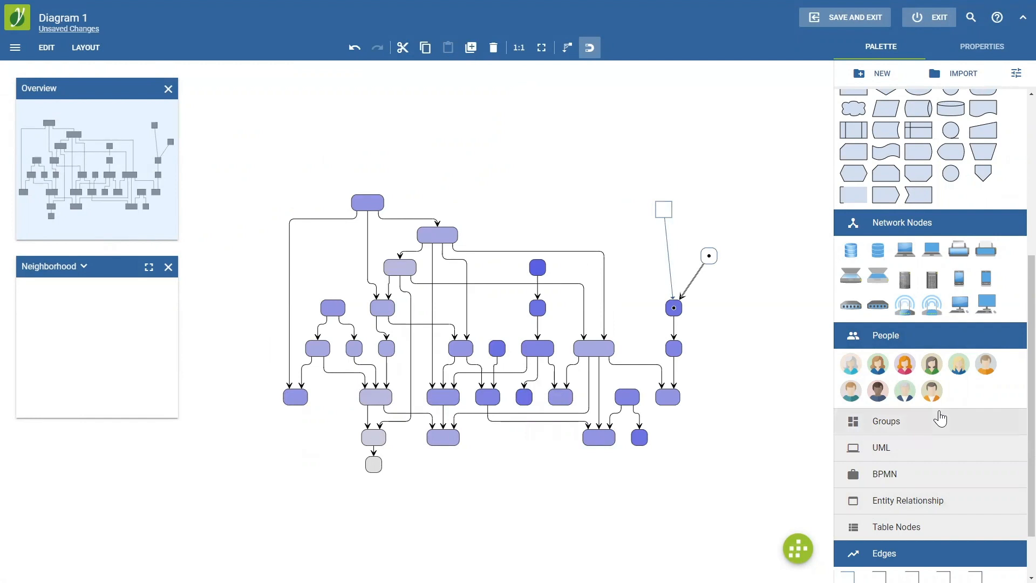
pyautogui.moveTo(942, 421)
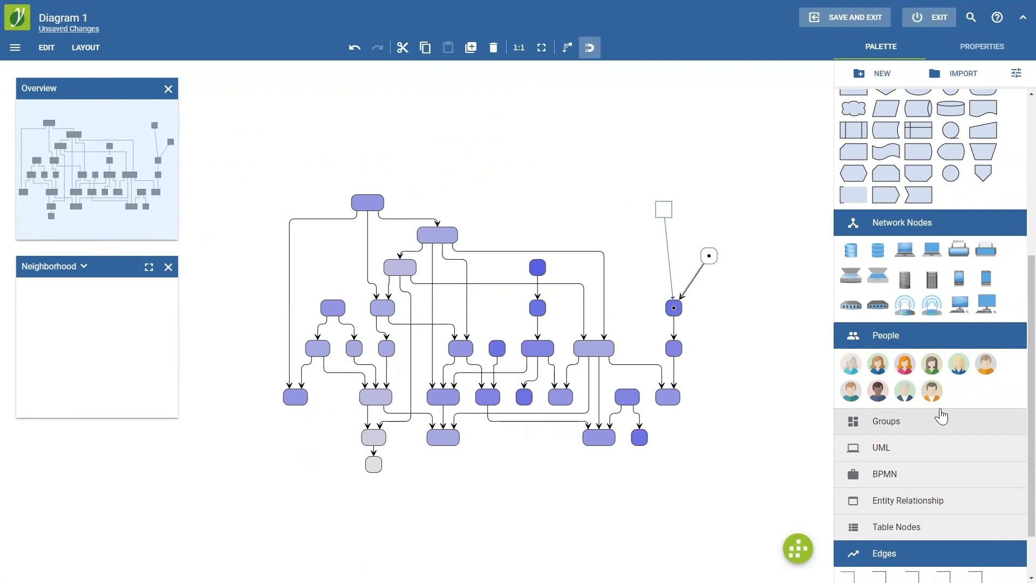
pyautogui.moveTo(905, 364)
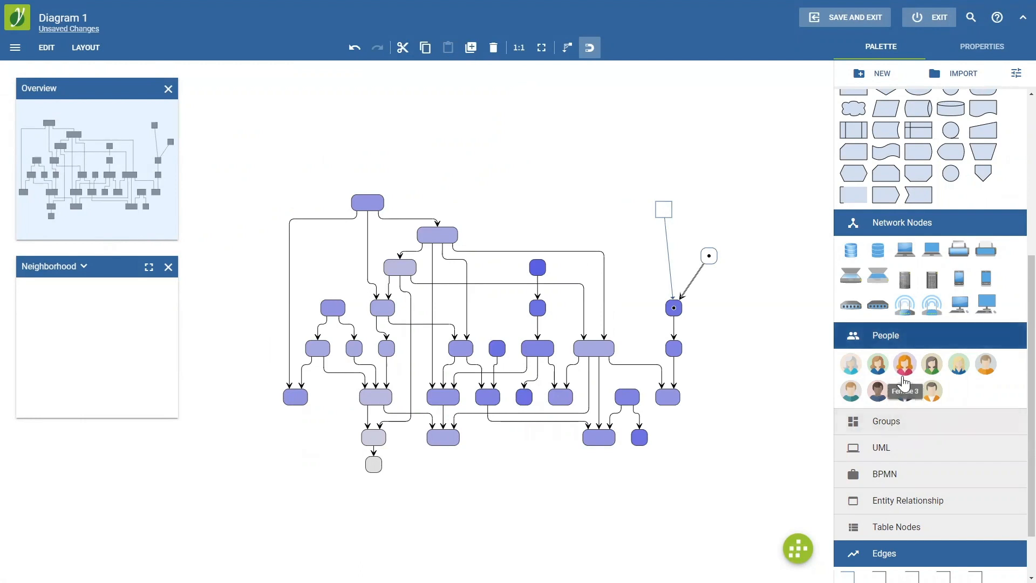
pyautogui.moveTo(794, 403)
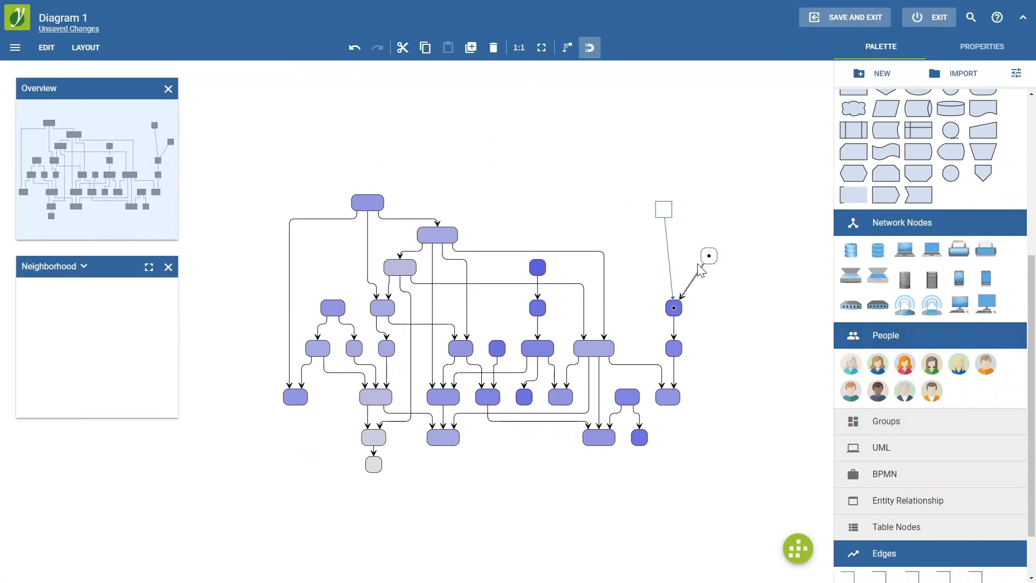
pyautogui.moveTo(660, 255)
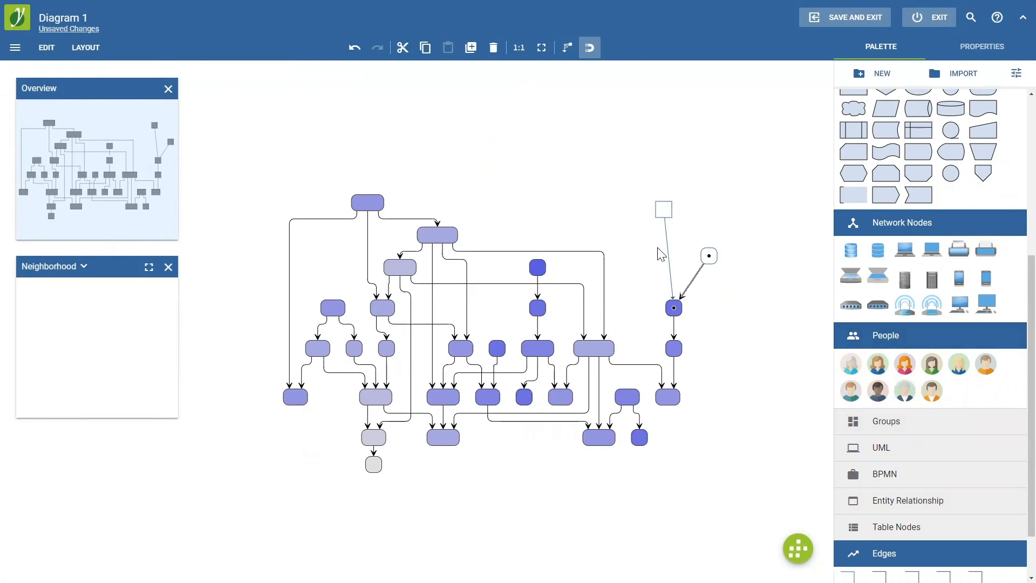
# Select the small square node and start editing its label to 'Label'.
pyautogui.click(663, 210)
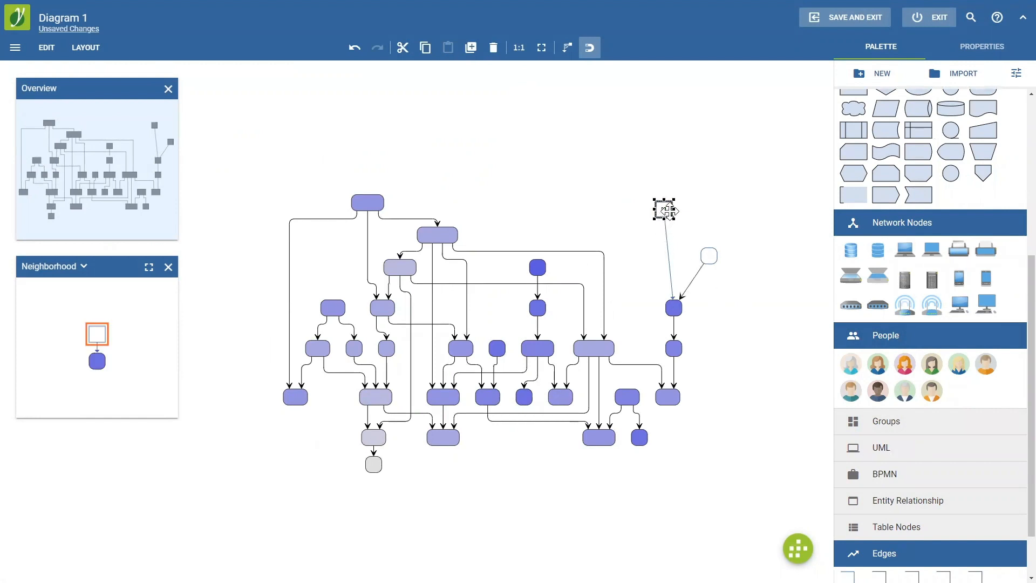
pyautogui.rightClick(664, 210)
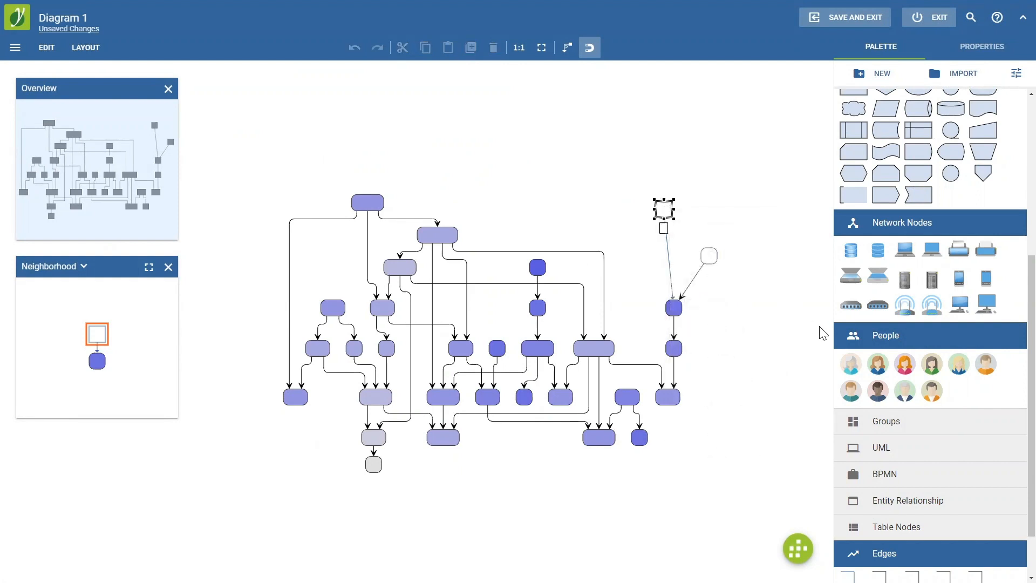
pyautogui.doubleClick(663, 210)
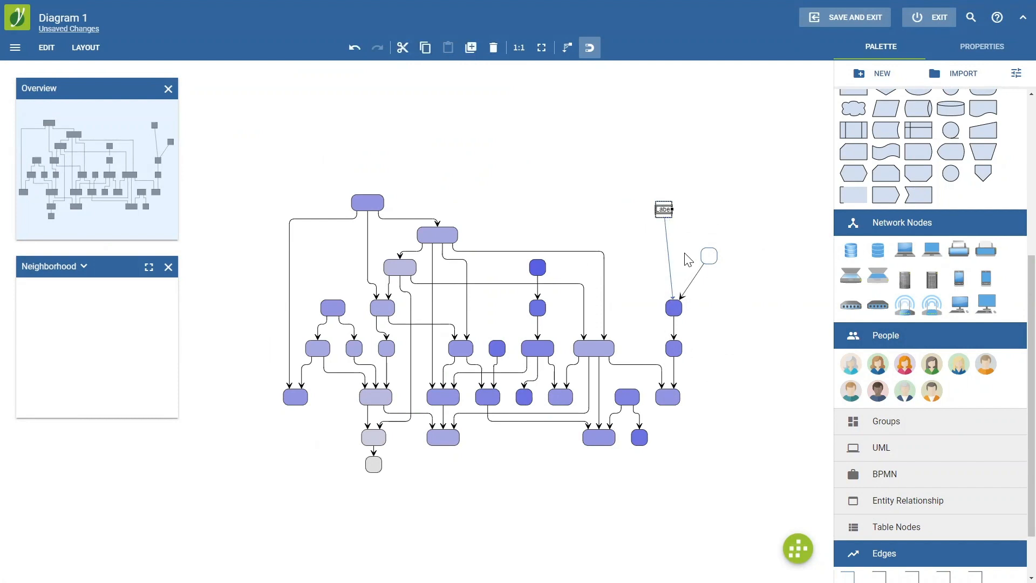
pyautogui.moveTo(642, 308)
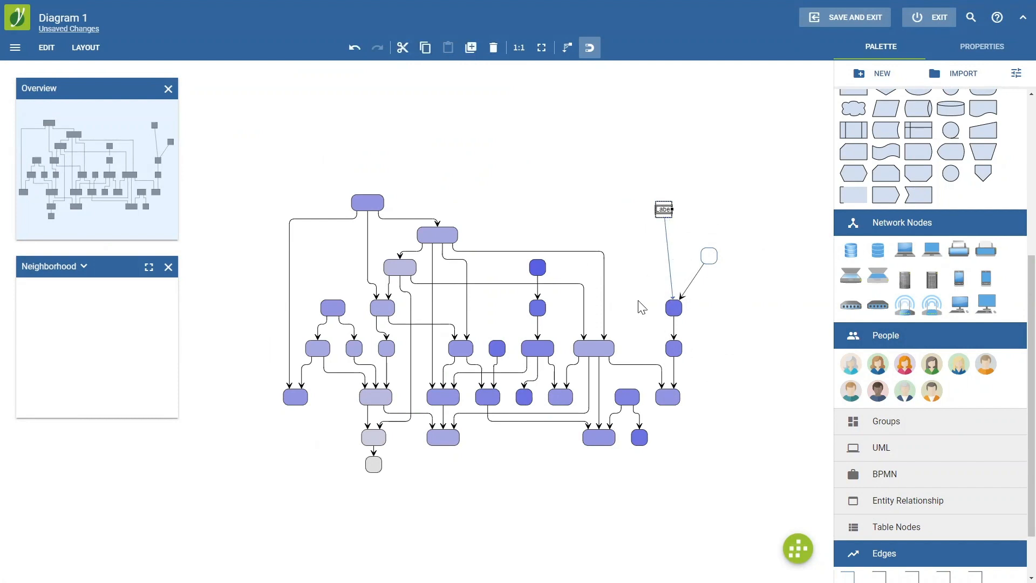
pyautogui.moveTo(648, 302)
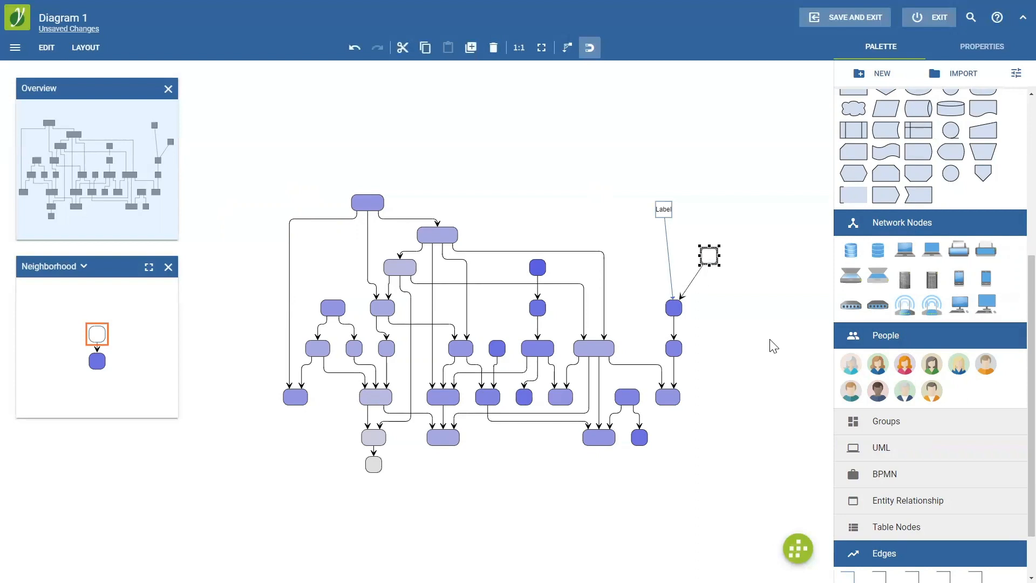
pyautogui.moveTo(407, 143)
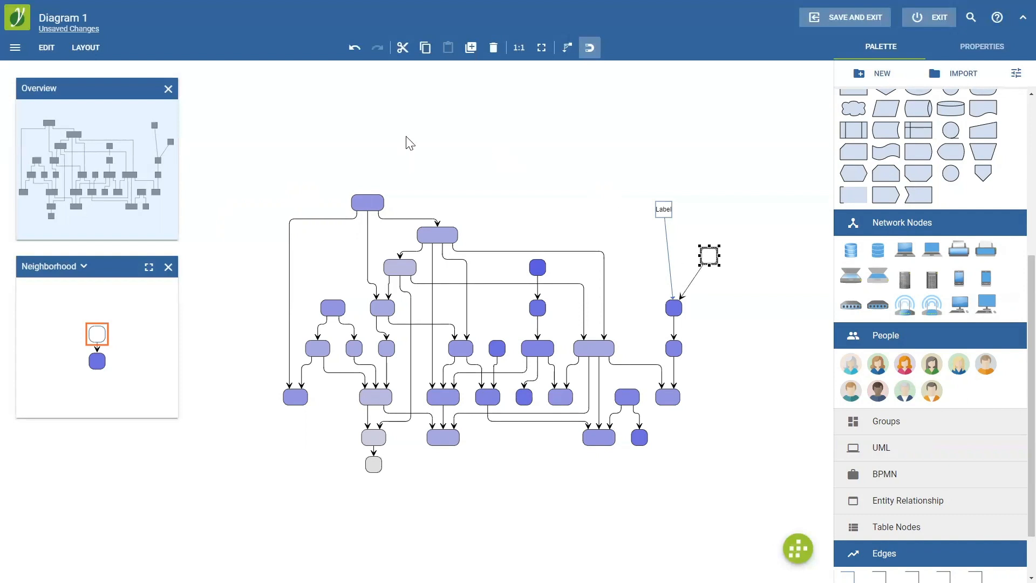
pyautogui.moveTo(541, 48)
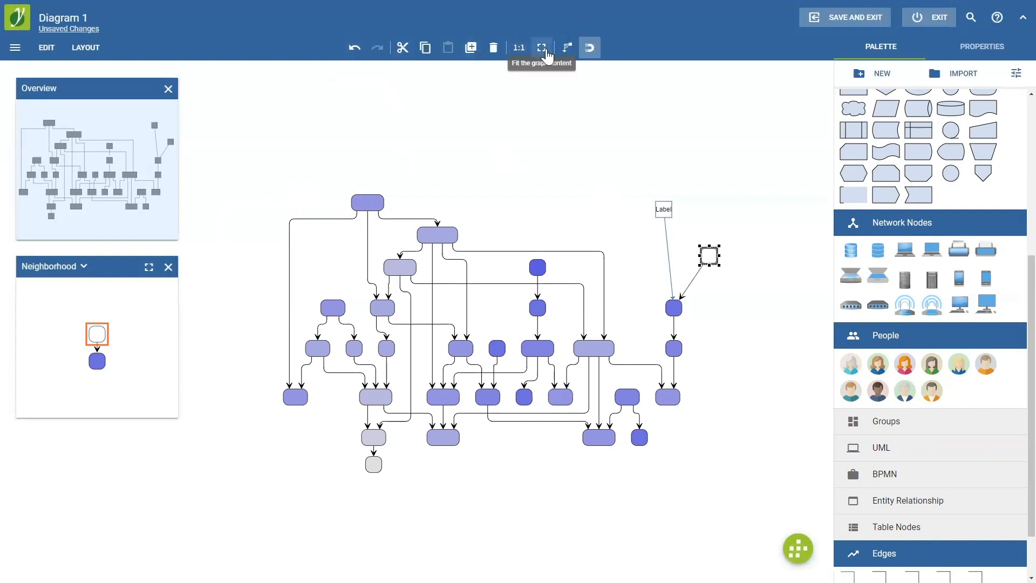
pyautogui.moveTo(402, 47)
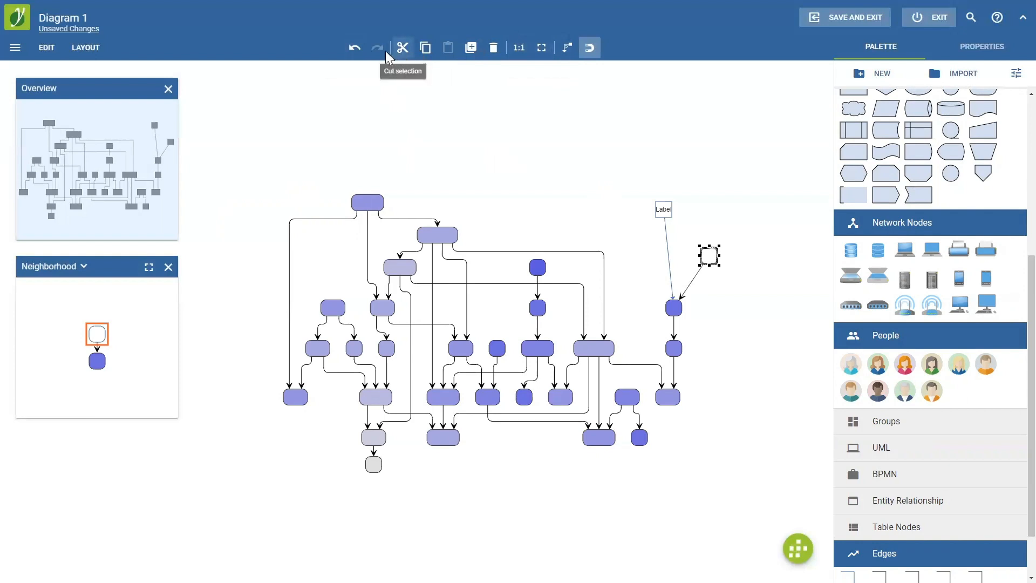
pyautogui.moveTo(354, 48)
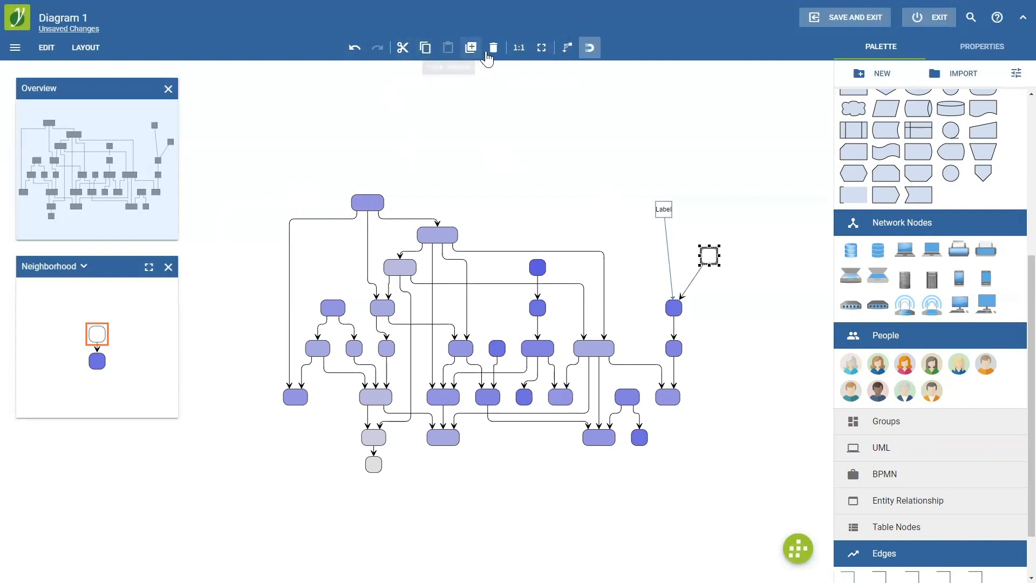
pyautogui.moveTo(541, 46)
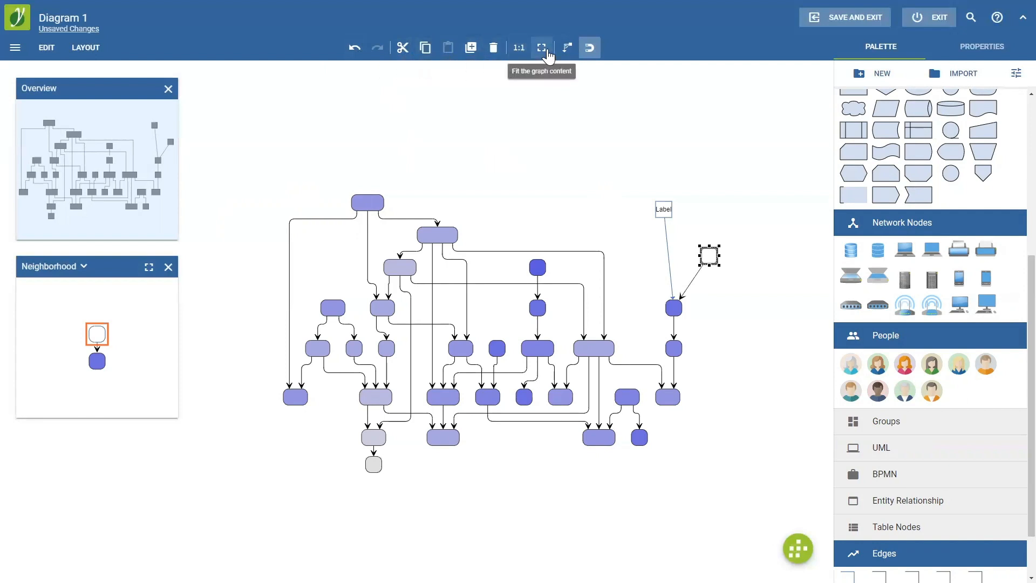
pyautogui.moveTo(522, 241)
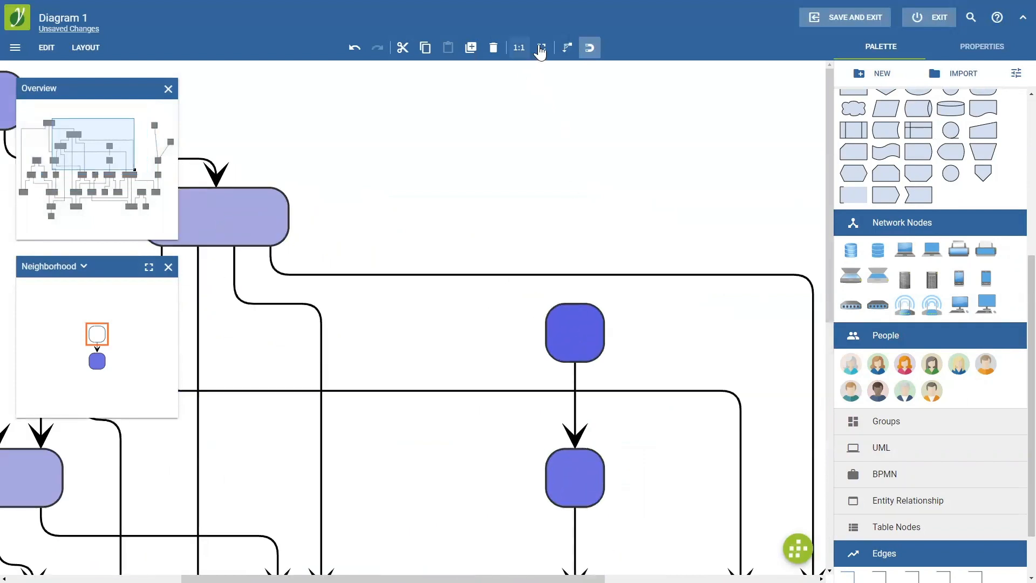
# Fit the whole graph content into the view.
pyautogui.click(541, 46)
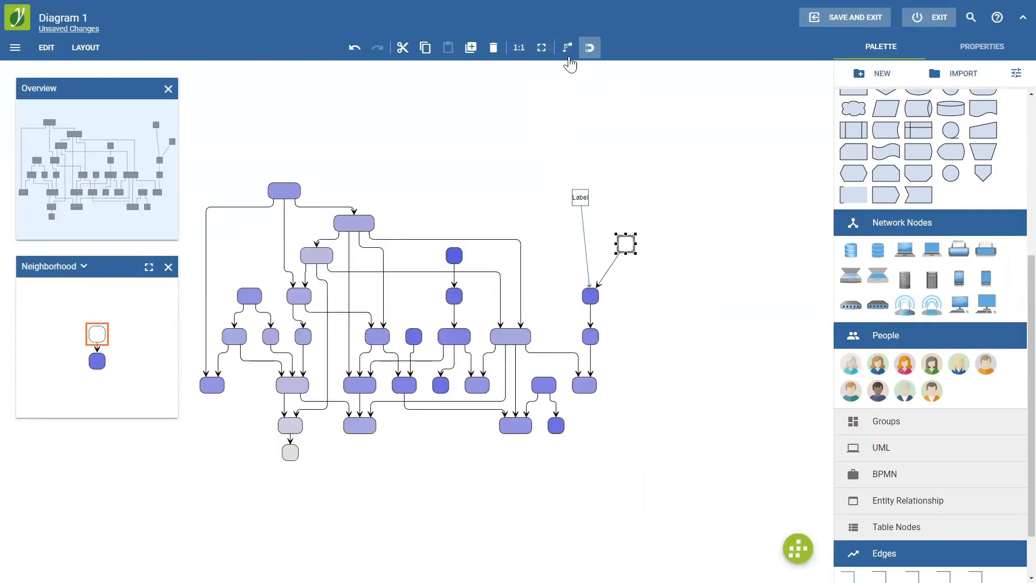
pyautogui.moveTo(567, 46)
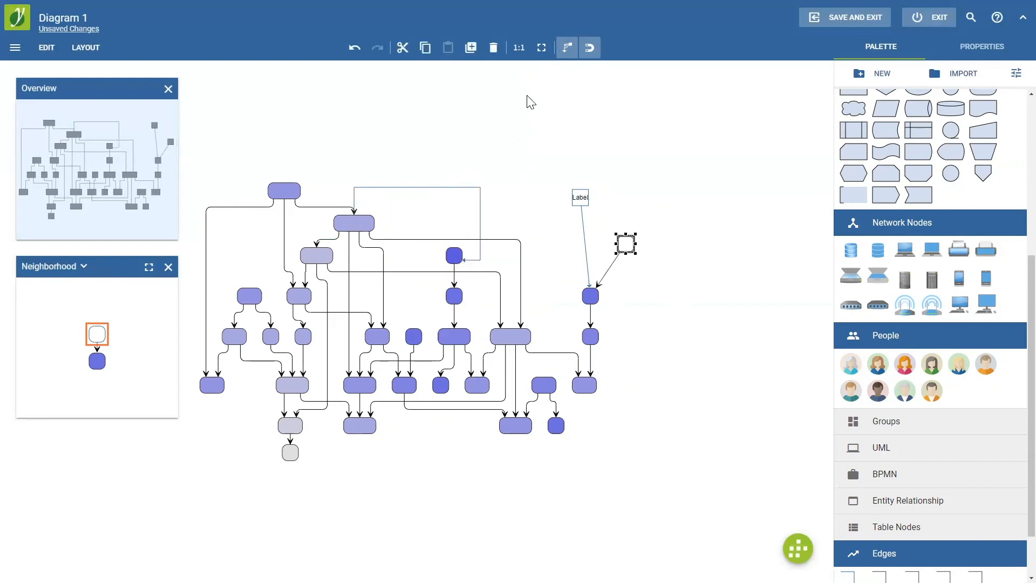
pyautogui.moveTo(589, 47)
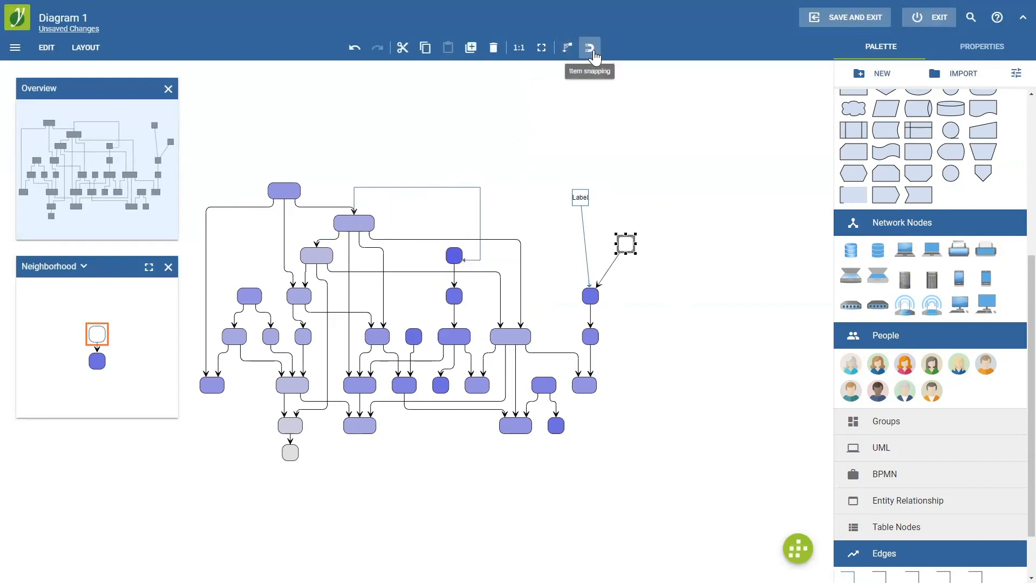
# With item snapping off then on again, move the small rounded node to the right of the dark blue node.
pyautogui.click(589, 47)
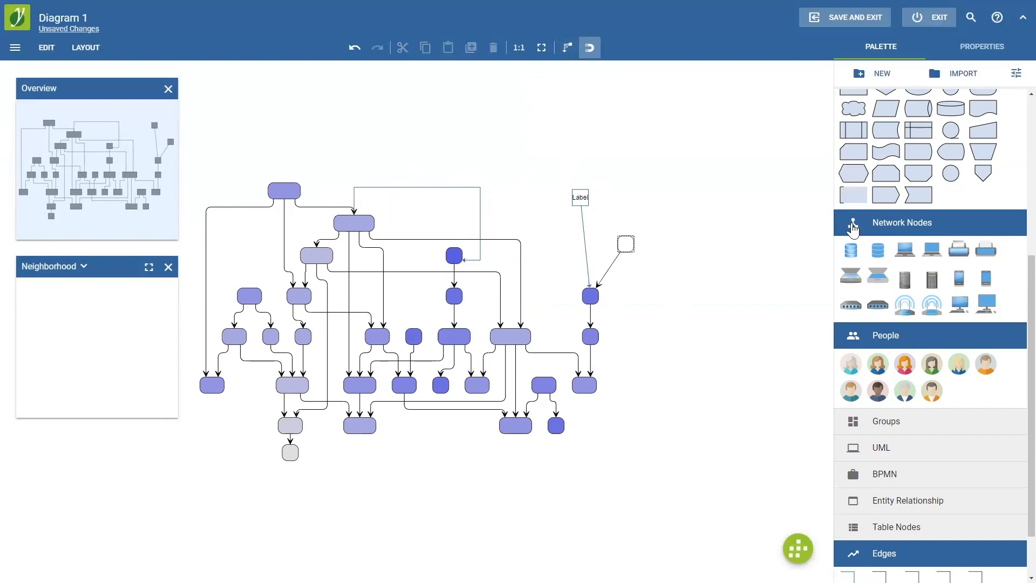
pyautogui.click(626, 243)
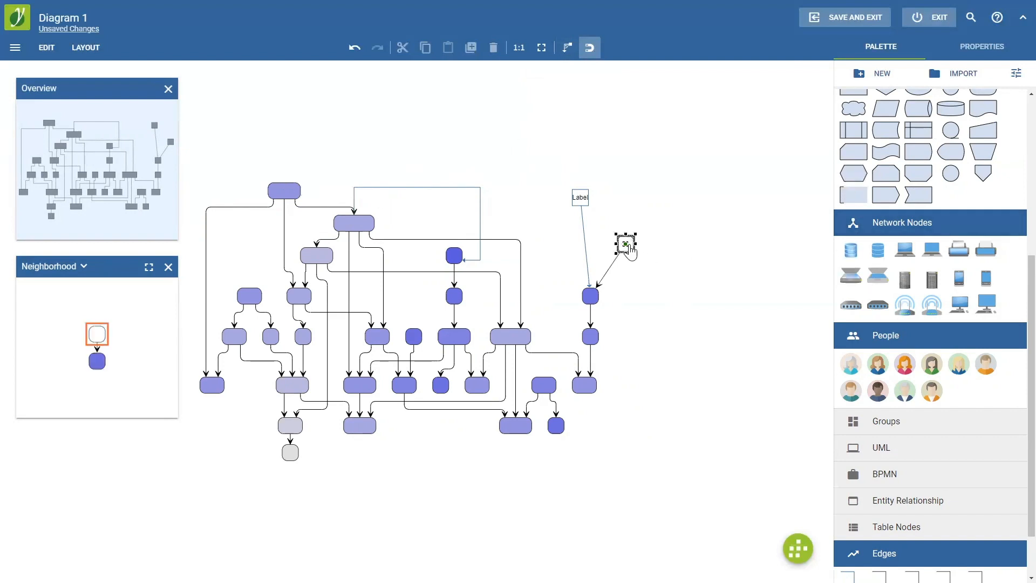
pyautogui.moveTo(625, 243); pyautogui.dragTo(625, 289)
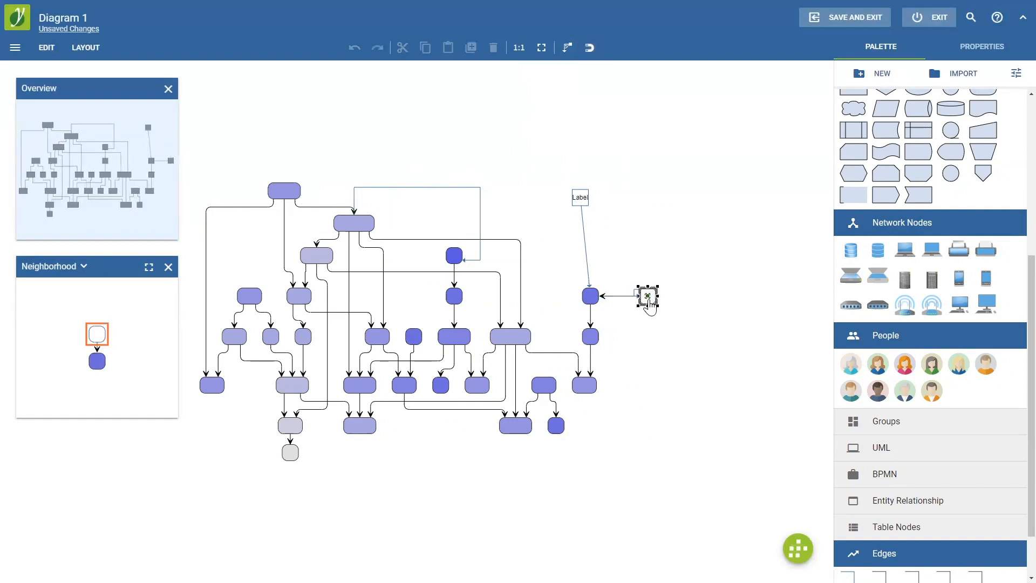
pyautogui.moveTo(647, 296); pyautogui.dragTo(641, 285)
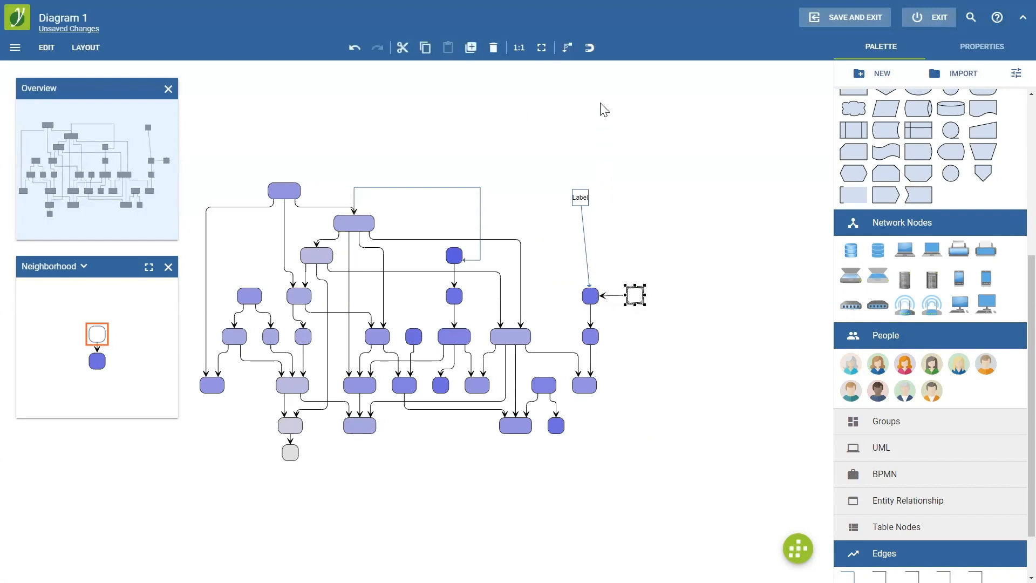
pyautogui.click(587, 47)
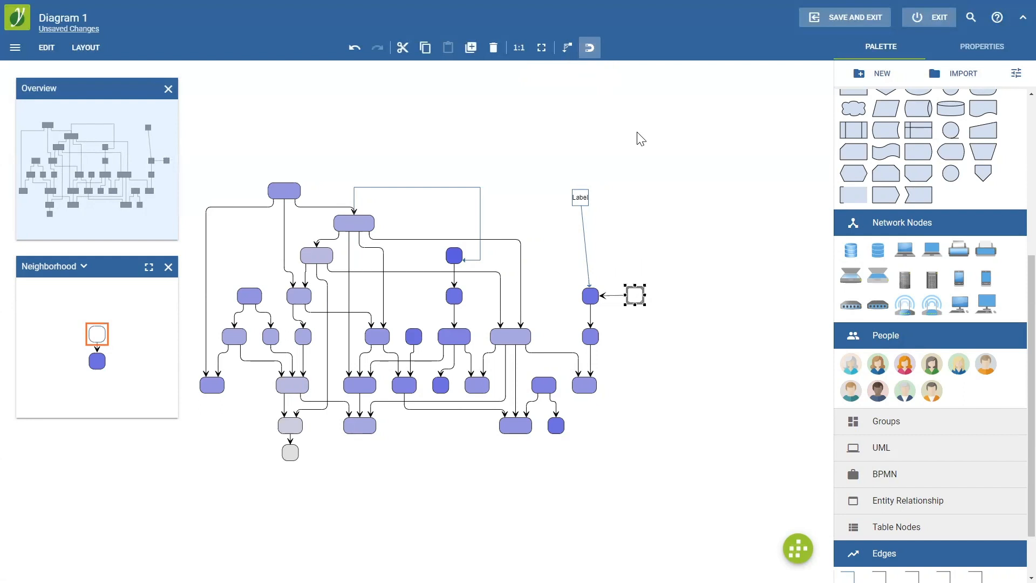
pyautogui.moveTo(587, 239)
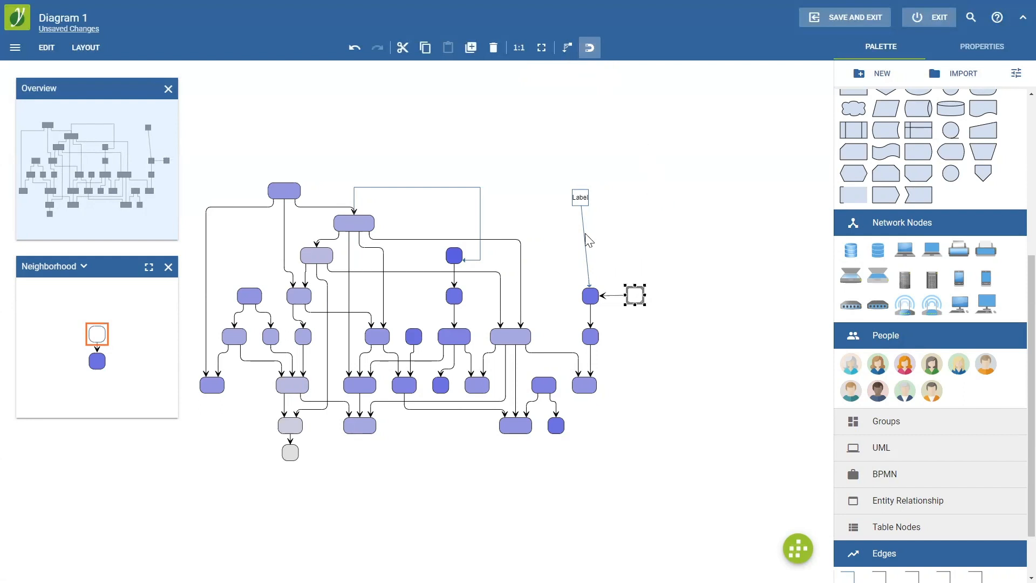
pyautogui.moveTo(729, 274)
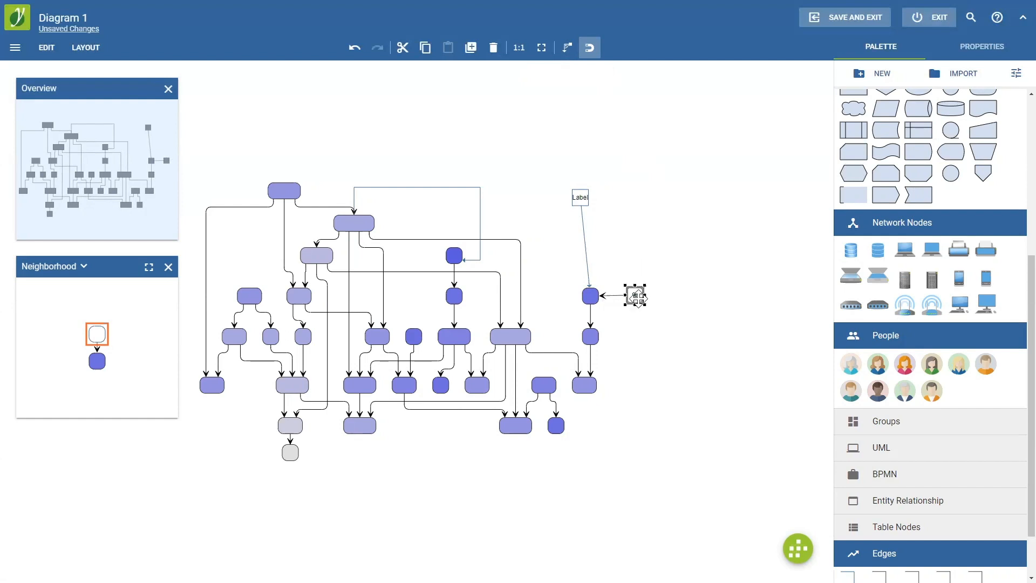
pyautogui.moveTo(635, 295); pyautogui.dragTo(679, 311)
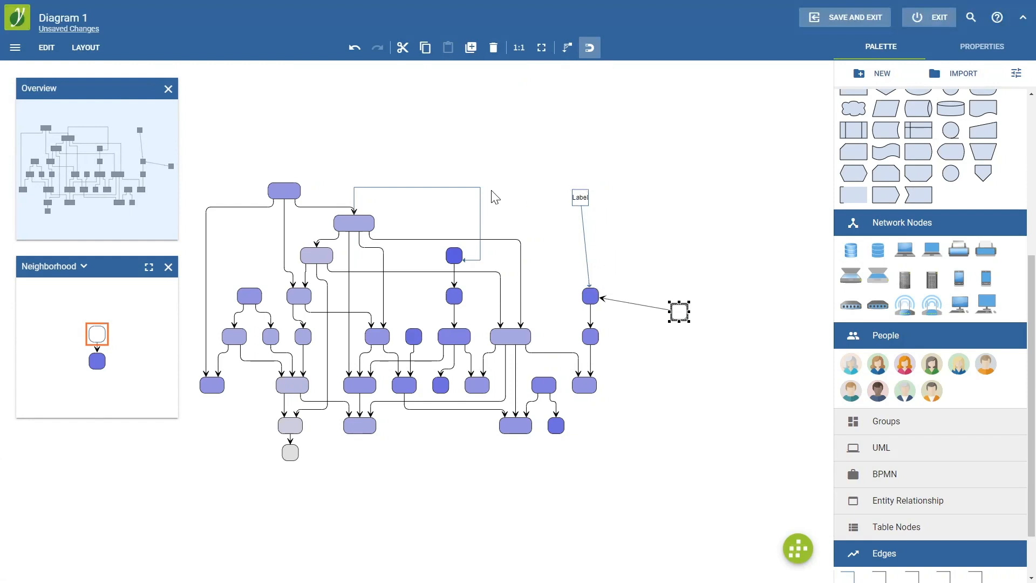
pyautogui.moveTo(570, 248)
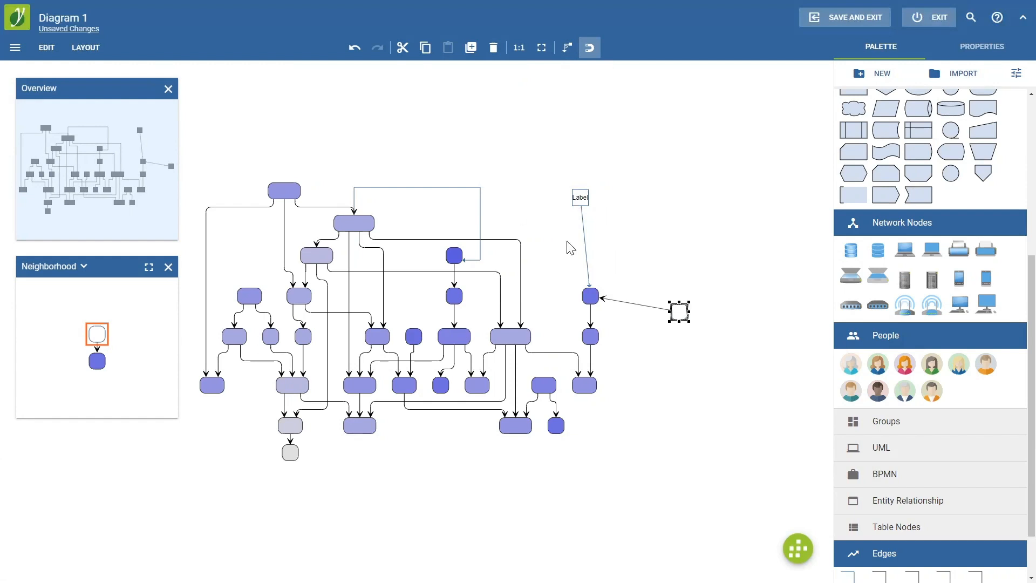
pyautogui.moveTo(544, 258)
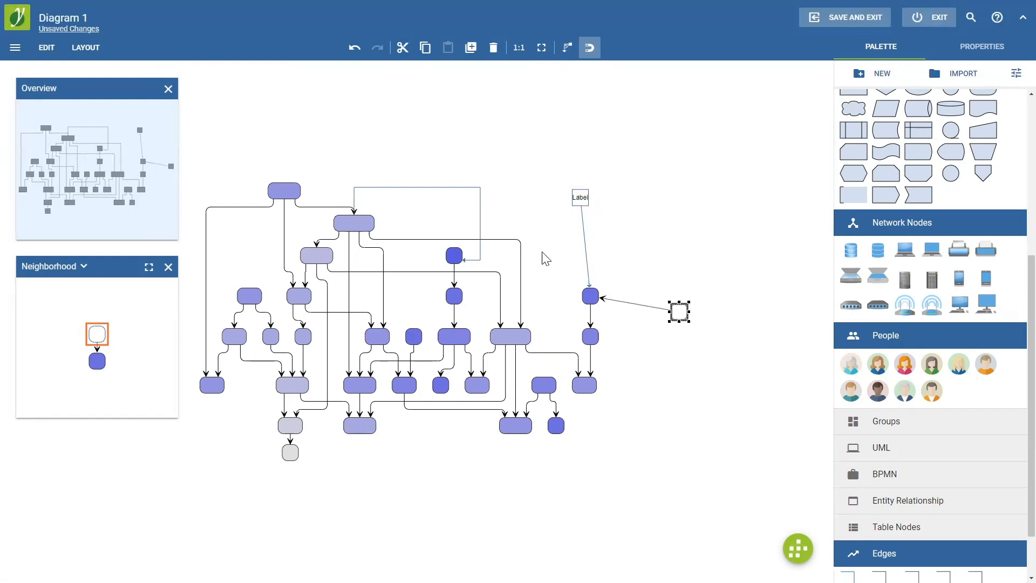
pyautogui.moveTo(138, 84)
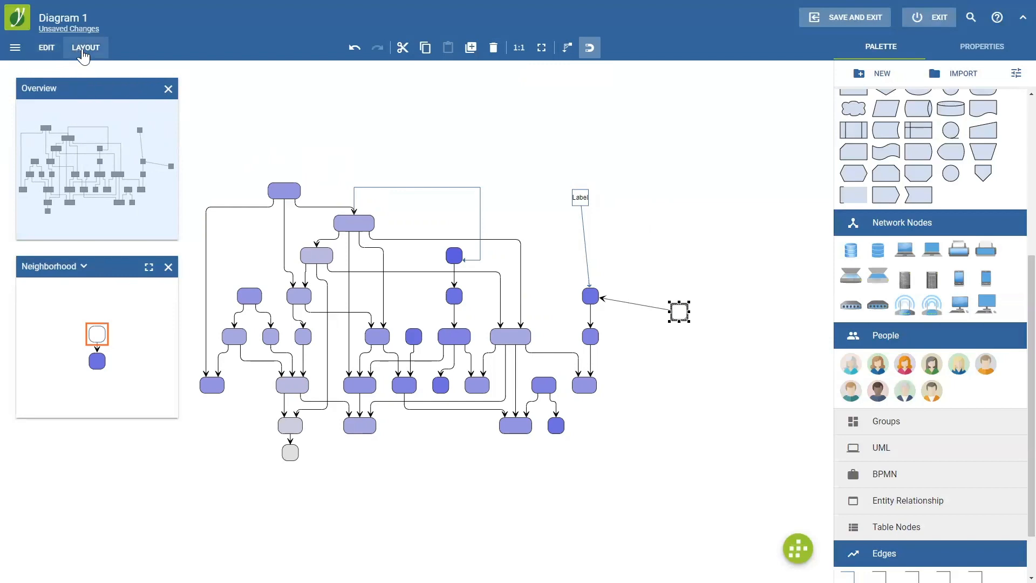
# Apply the Top To Bottom hierarchic layout to the whole diagram.
pyautogui.click(85, 47)
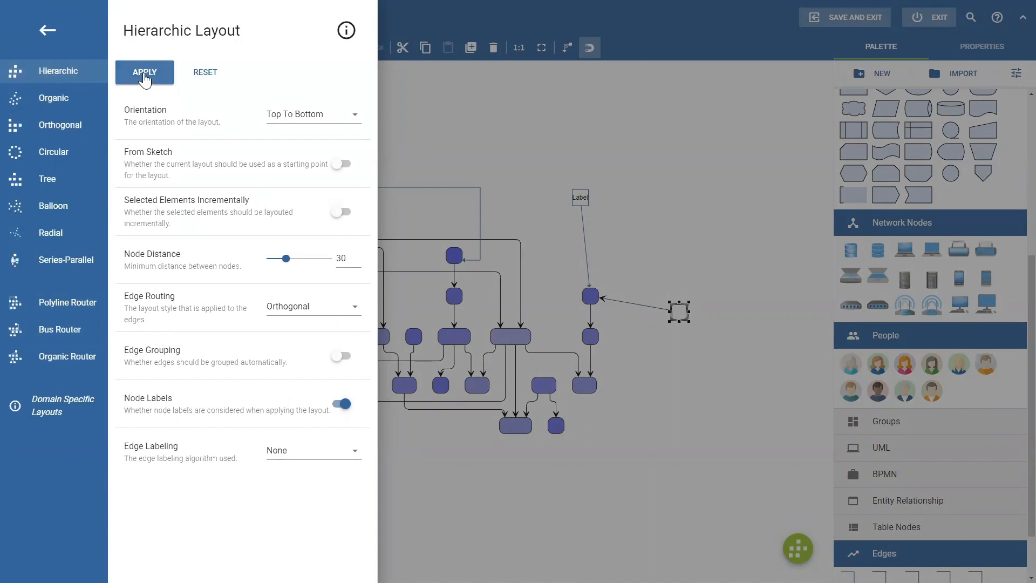
pyautogui.click(144, 73)
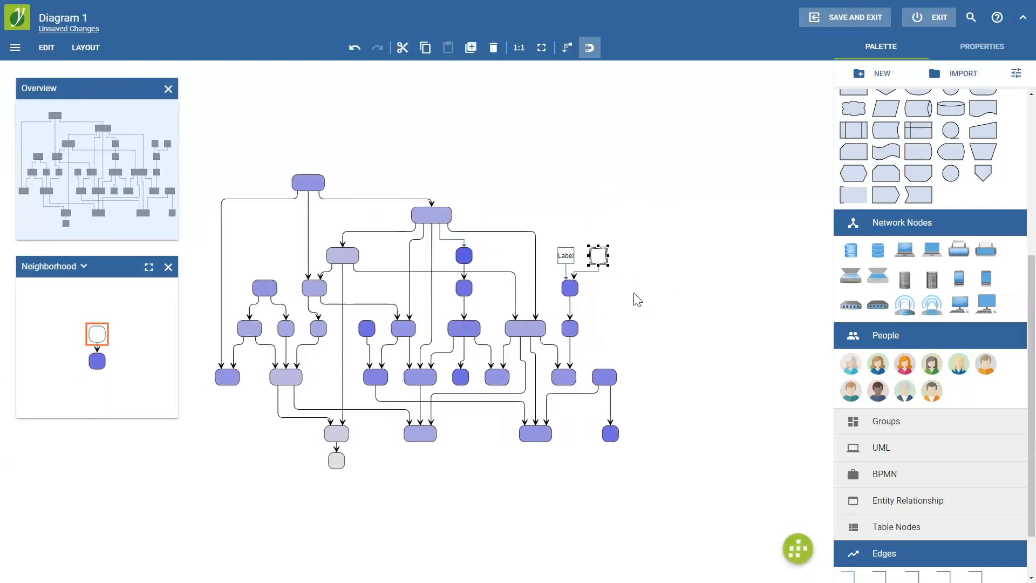
pyautogui.moveTo(607, 226)
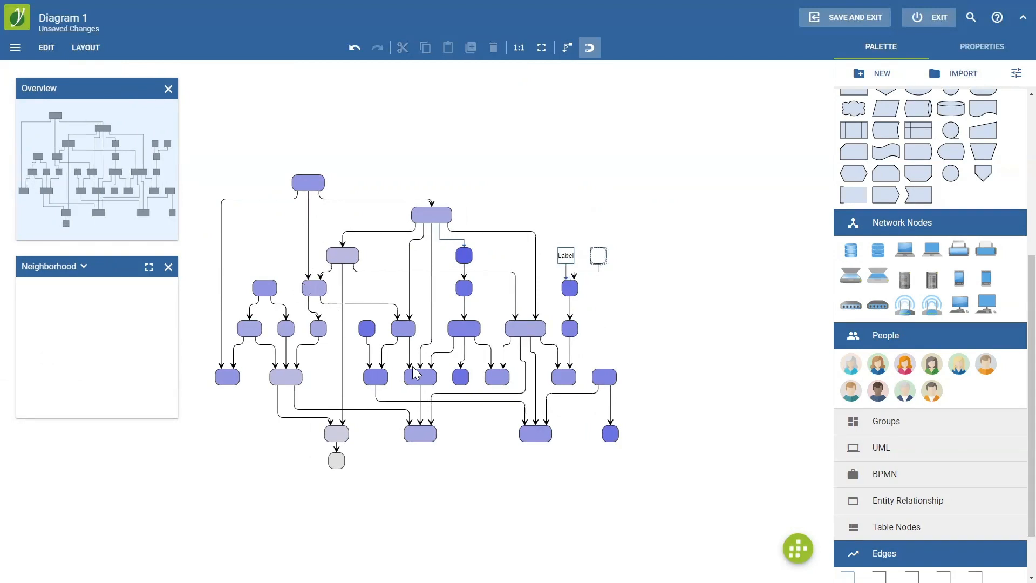
pyautogui.moveTo(59, 103)
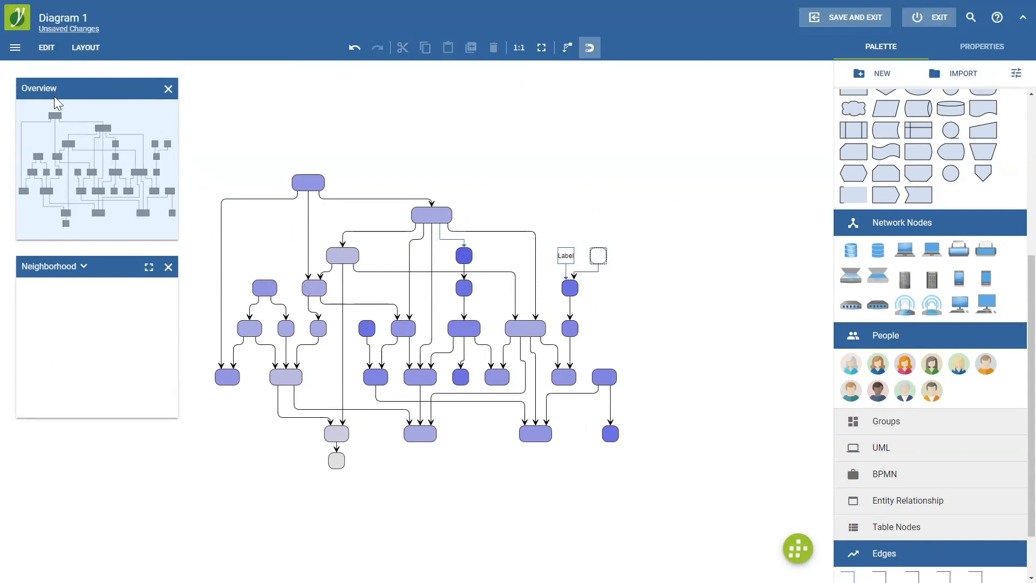
# Apply the Hierarchic layout with Orientation set to Left To Right.
pyautogui.click(84, 46)
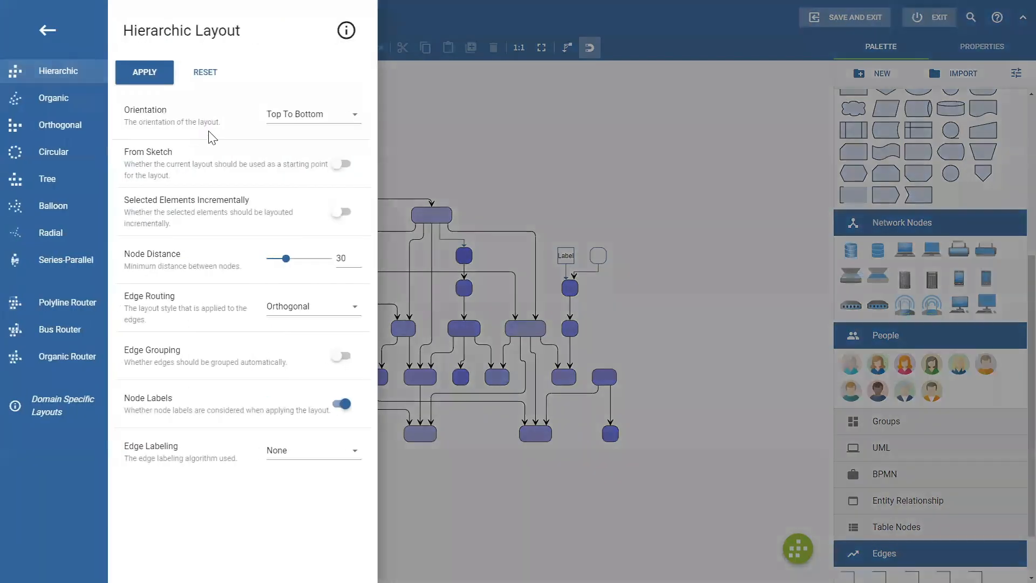
pyautogui.moveTo(342, 243)
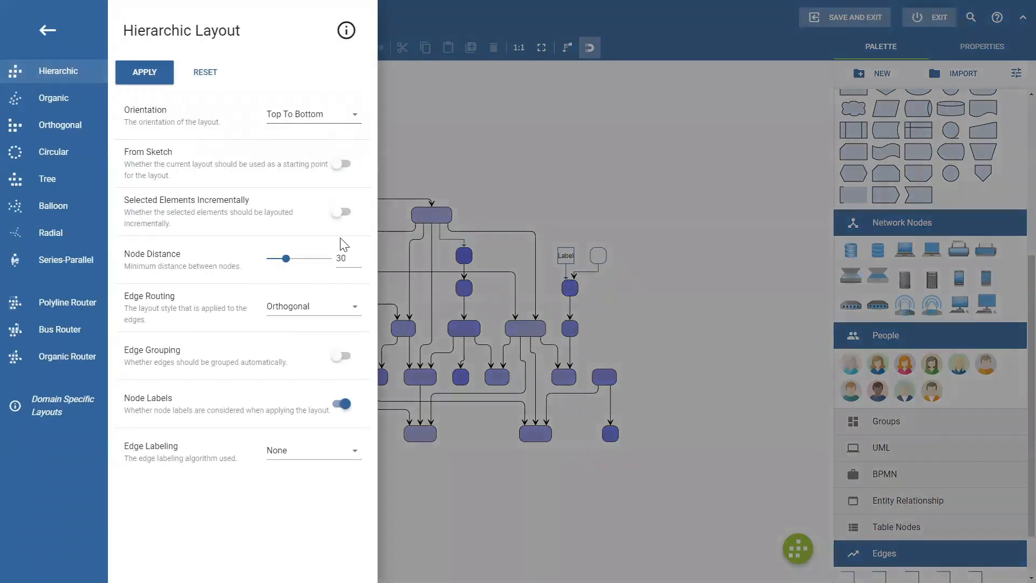
pyautogui.click(313, 113)
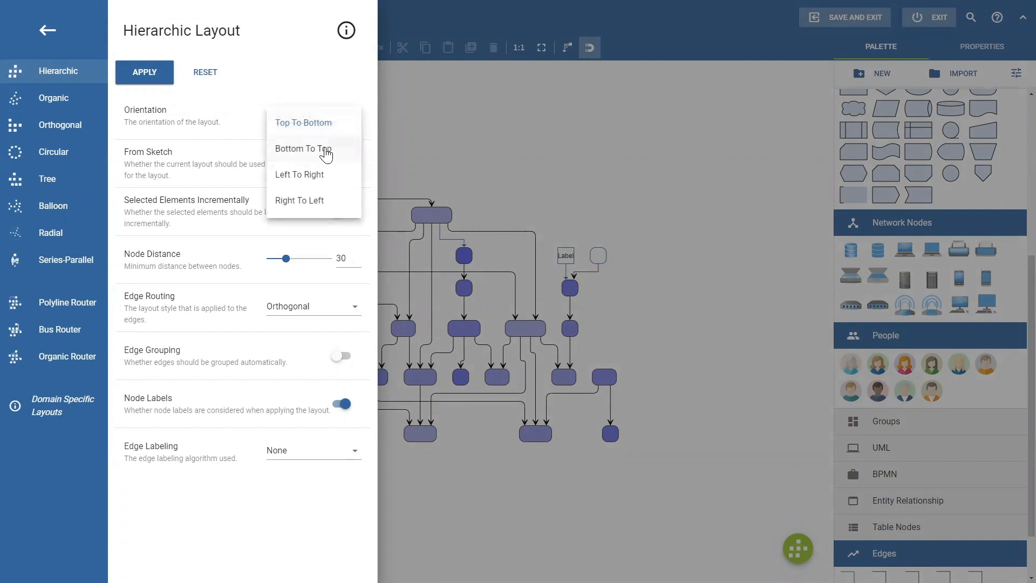
pyautogui.moveTo(316, 175)
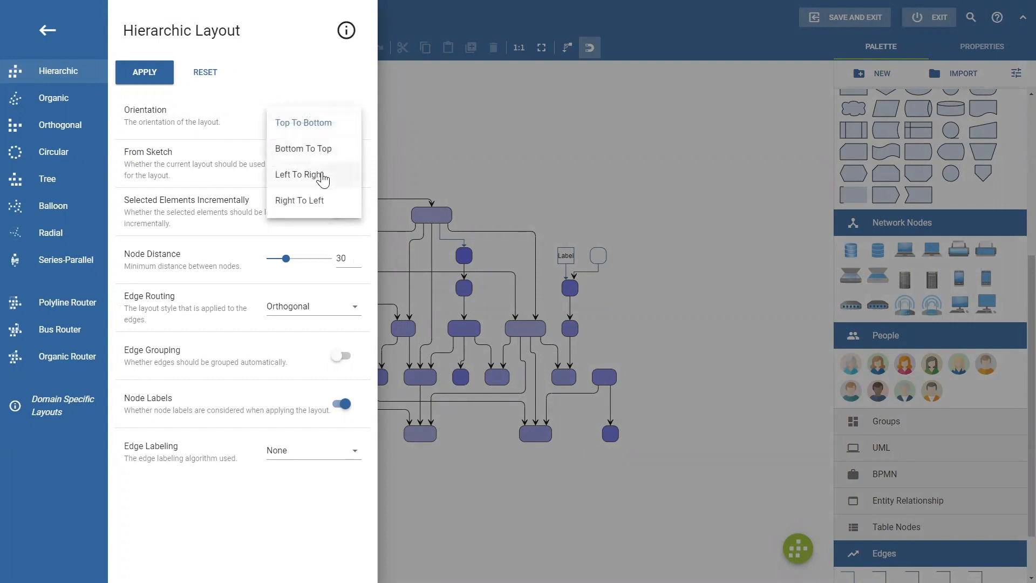
pyautogui.click(302, 175)
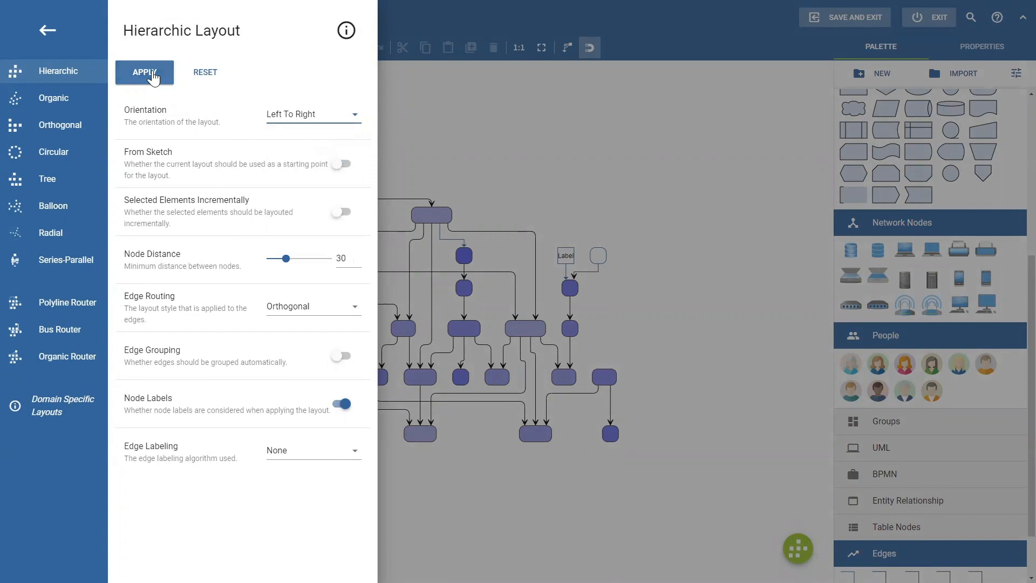
pyautogui.click(143, 73)
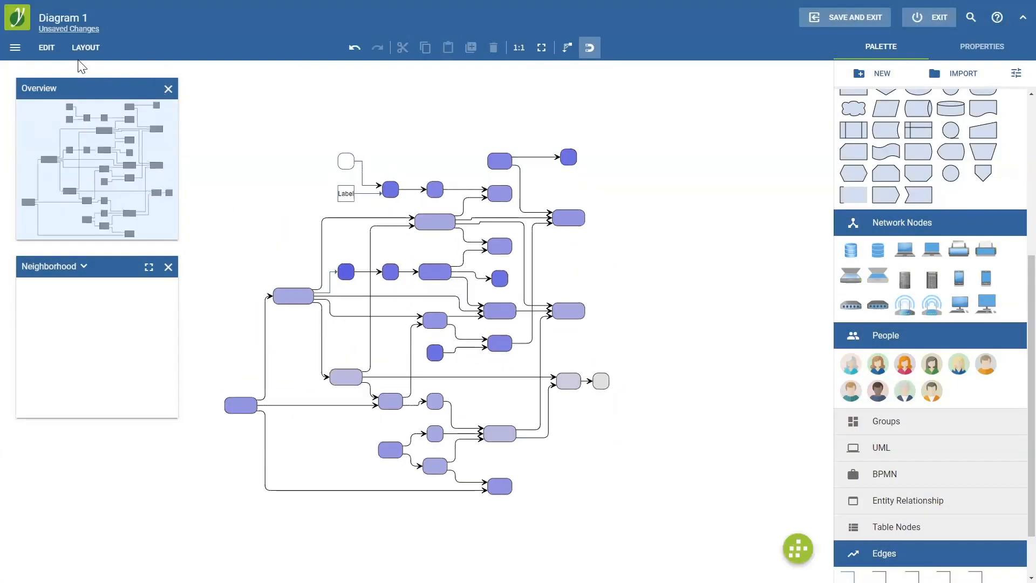
pyautogui.click(85, 47)
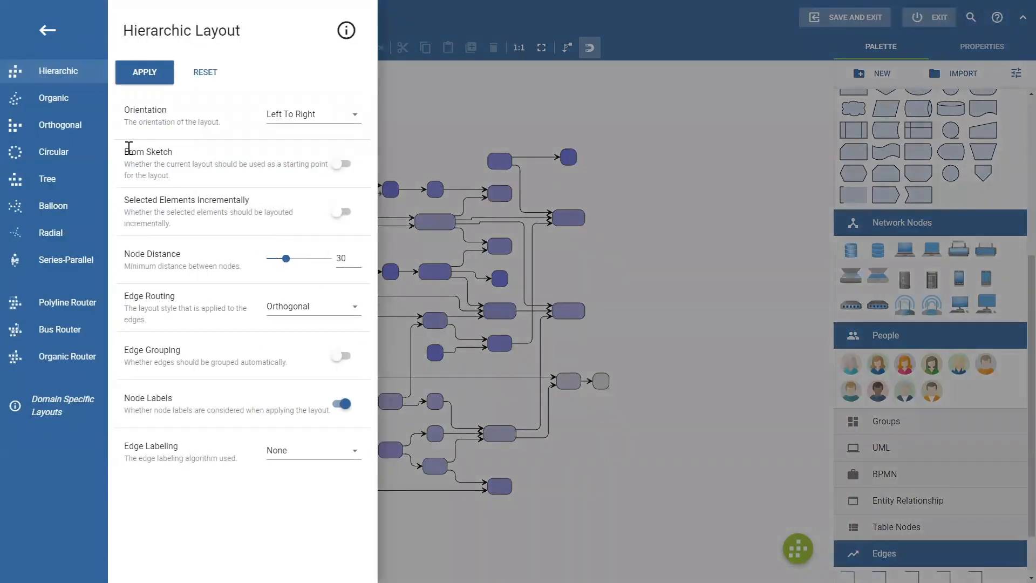
# Apply an Organic layout, then switch the diagram to an Orthogonal arrangement.
pyautogui.click(53, 98)
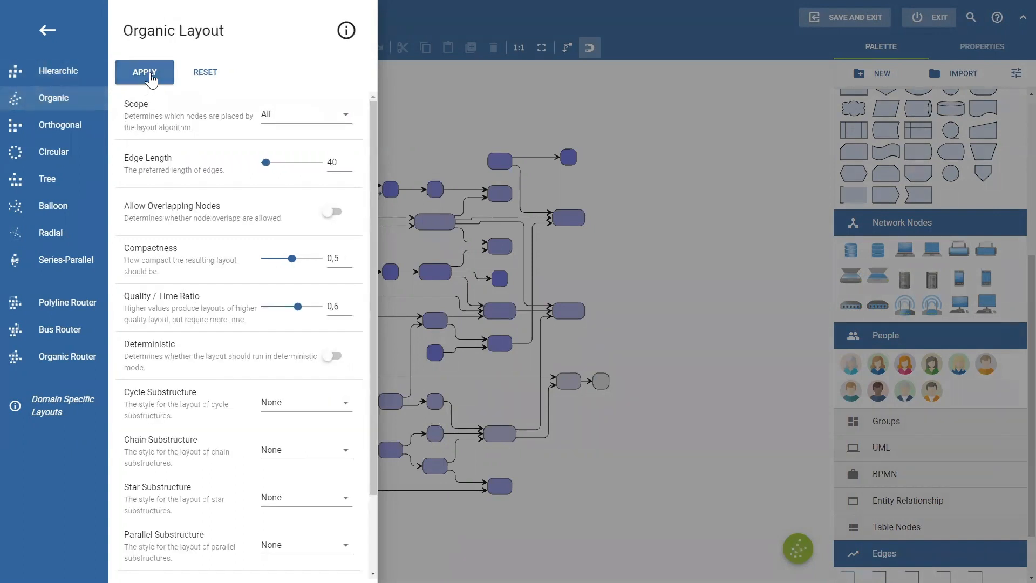
pyautogui.click(144, 72)
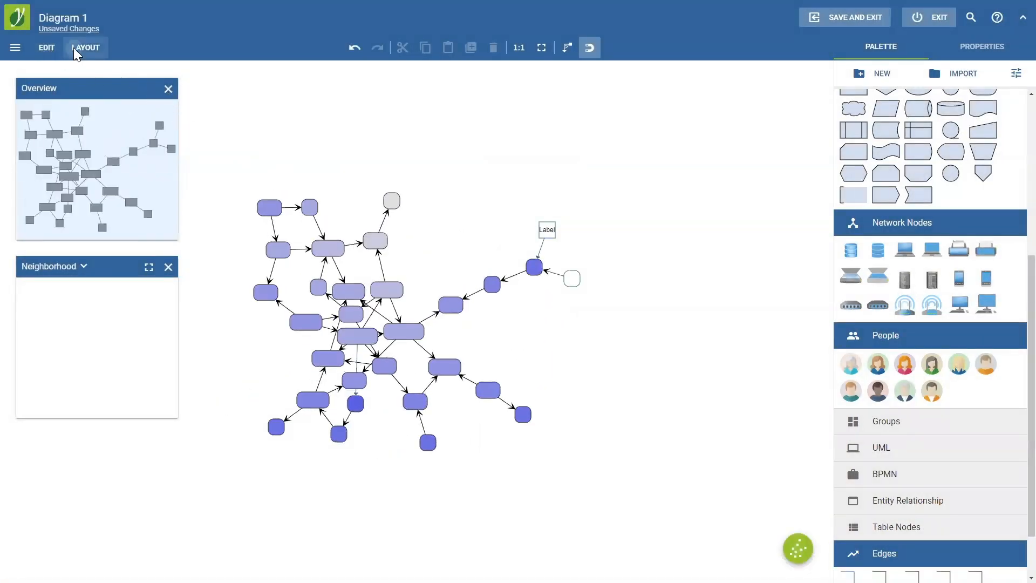
pyautogui.click(86, 47)
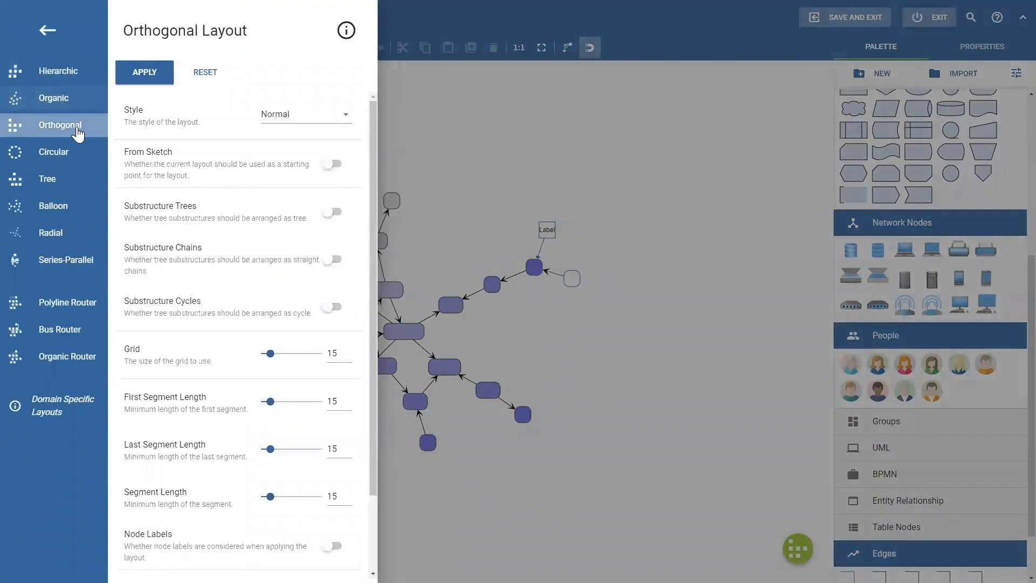
pyautogui.click(144, 72)
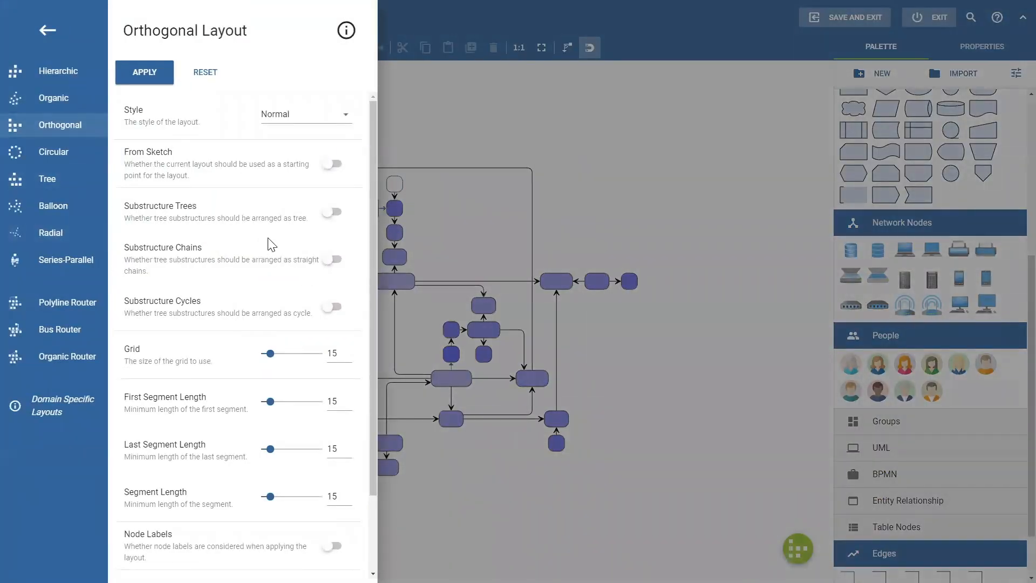
pyautogui.moveTo(334, 333)
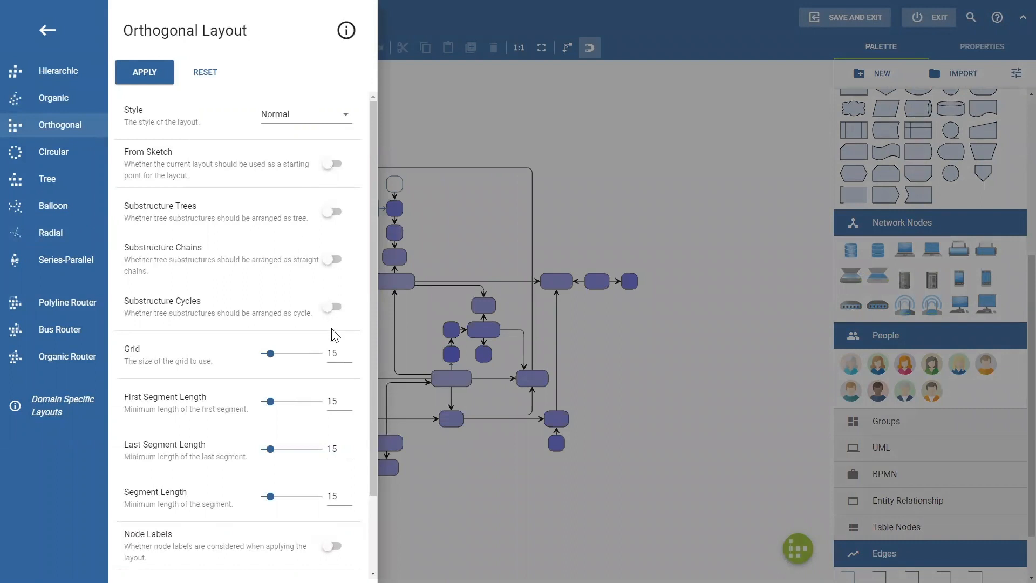
pyautogui.moveTo(367, 297)
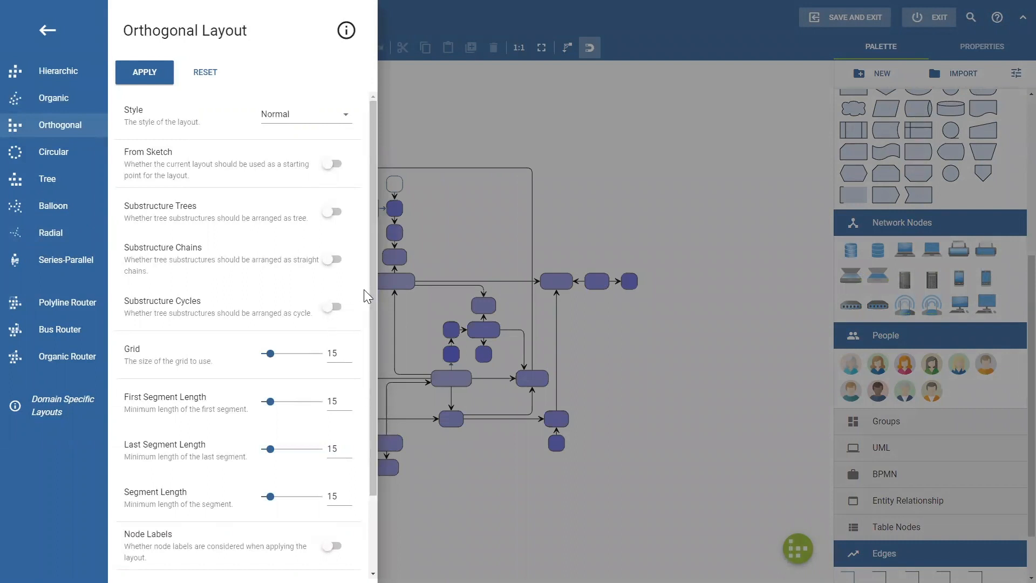
pyautogui.moveTo(365, 294)
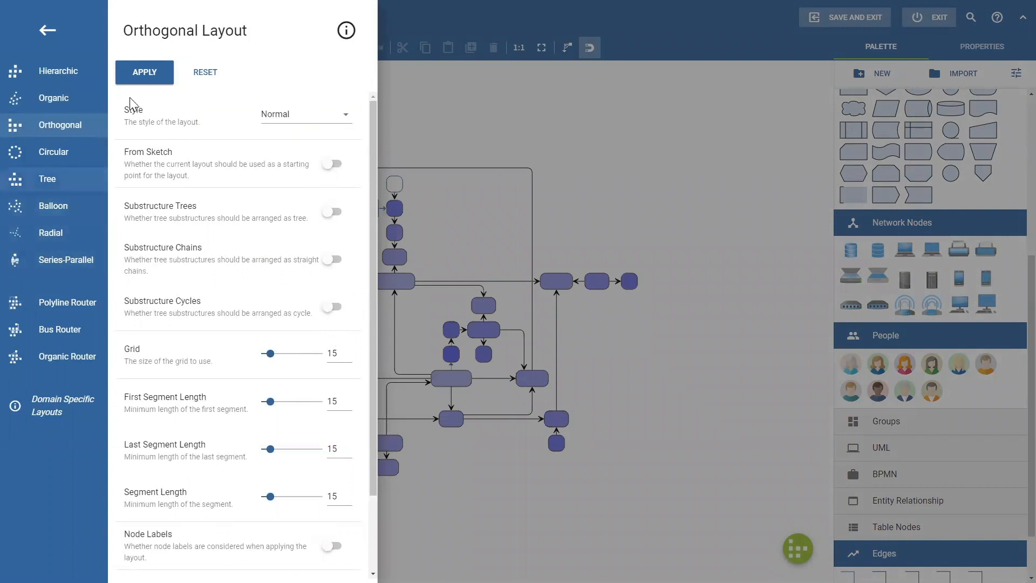
pyautogui.moveTo(489, 171)
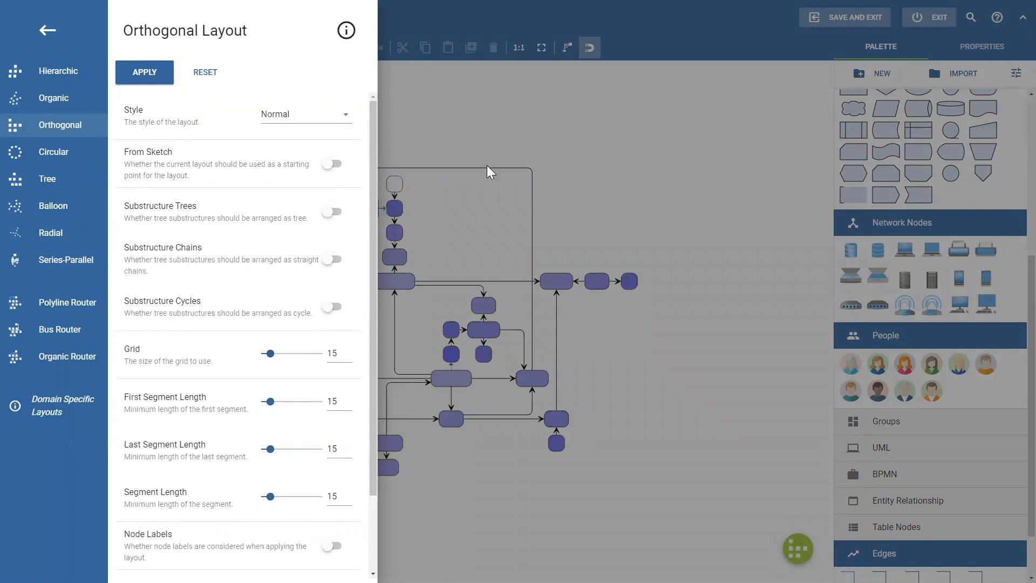
pyautogui.moveTo(533, 137)
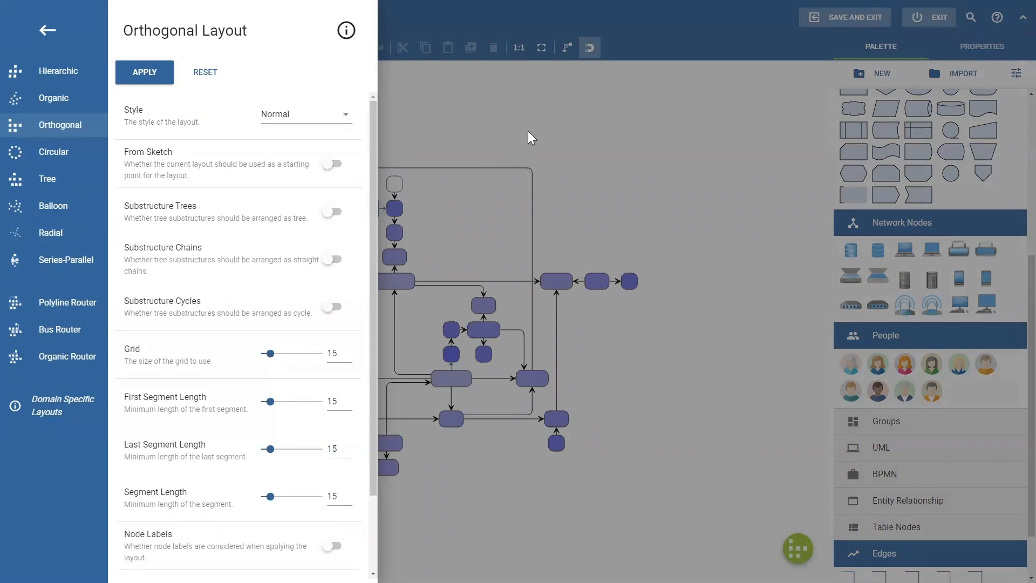
# Set the top white node's fill to bright blue and its stroke to a dark colour in Properties.
pyautogui.click(144, 73)
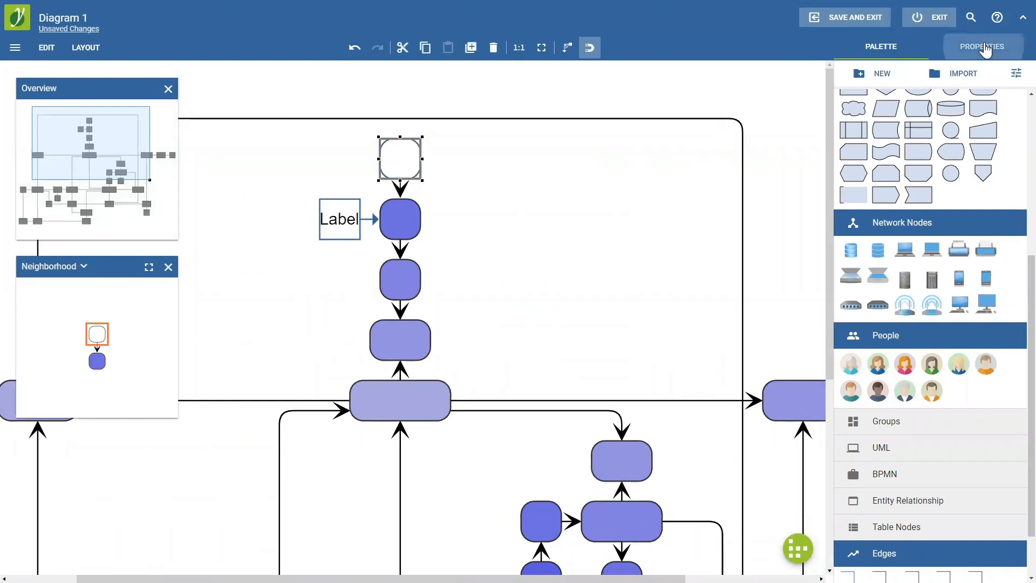
pyautogui.click(983, 47)
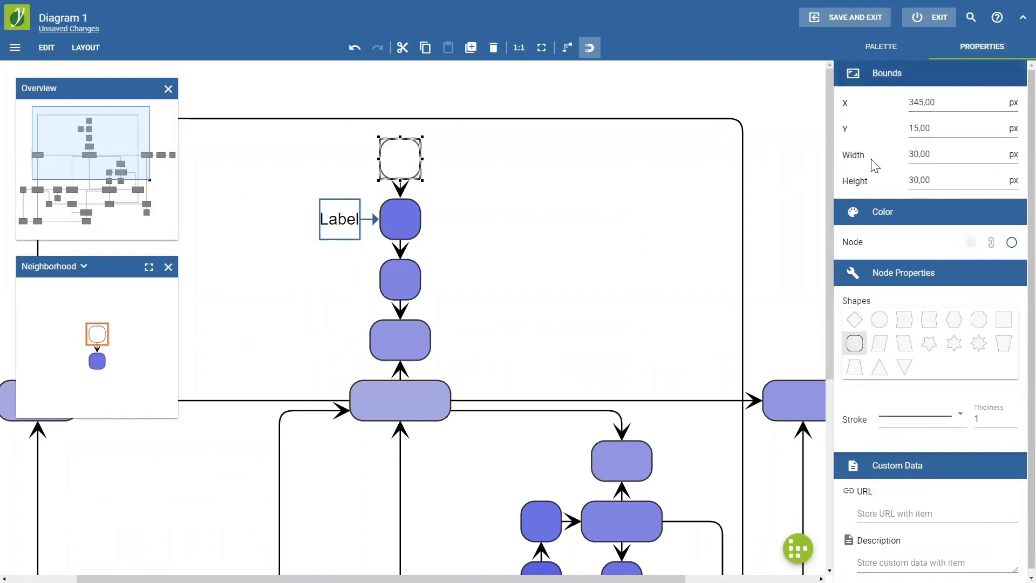
pyautogui.click(959, 154)
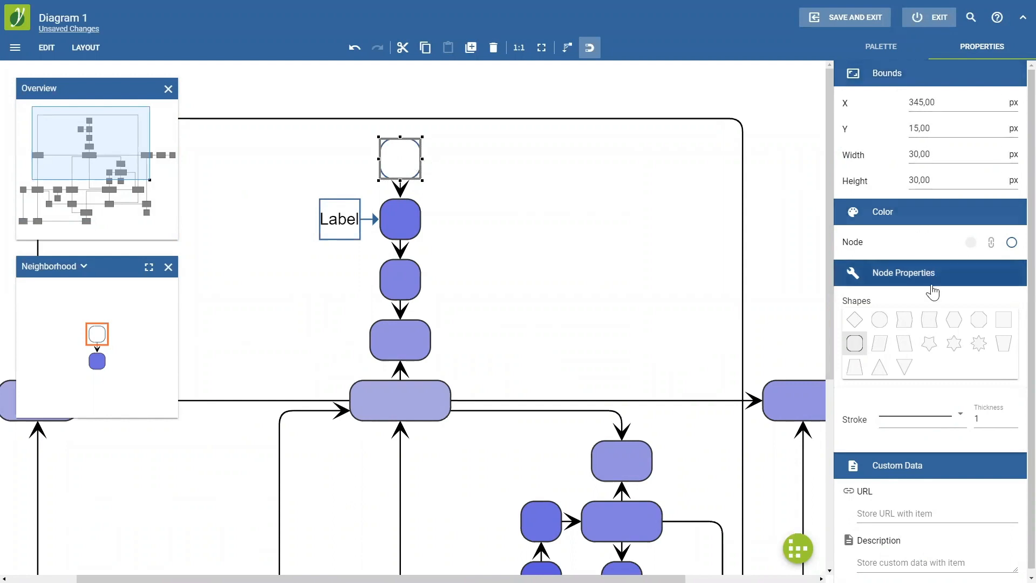
pyautogui.moveTo(972, 242)
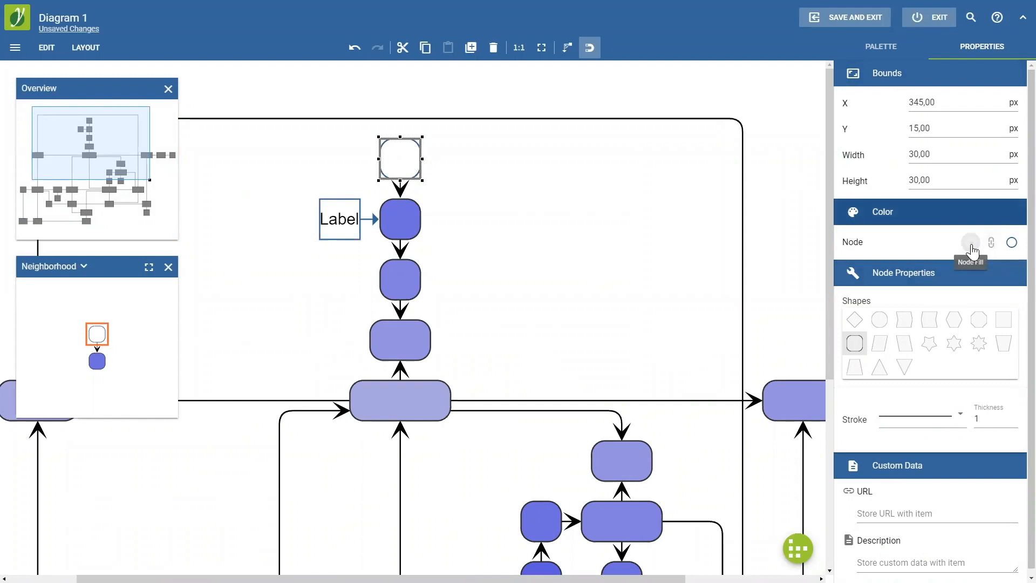
pyautogui.click(971, 241)
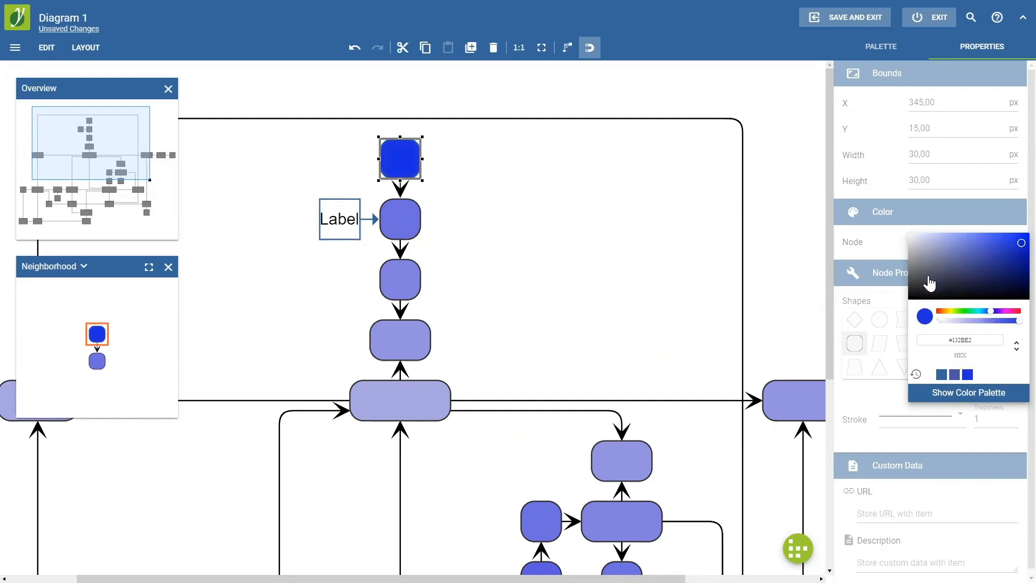
pyautogui.click(1012, 241)
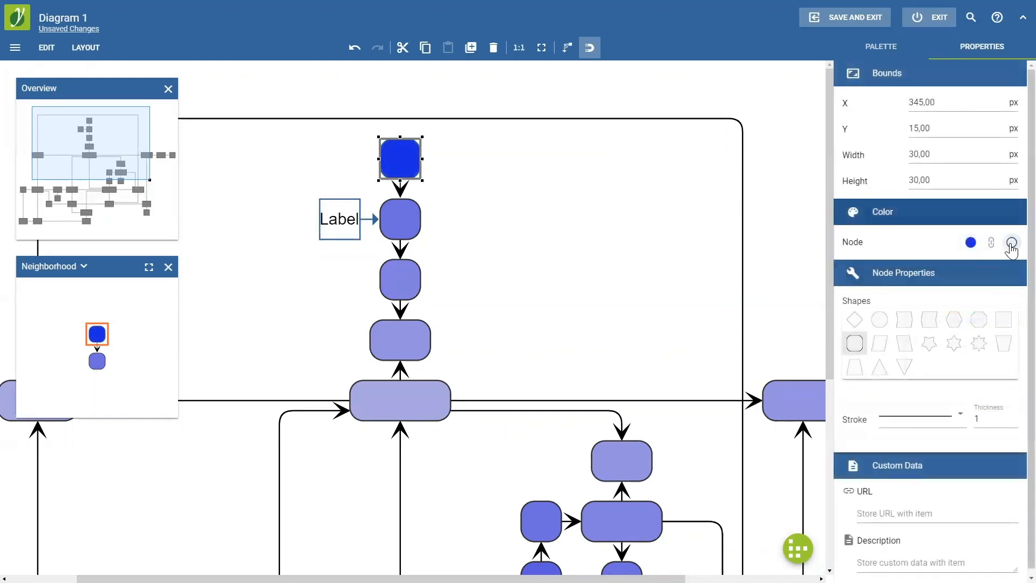
pyautogui.click(1012, 241)
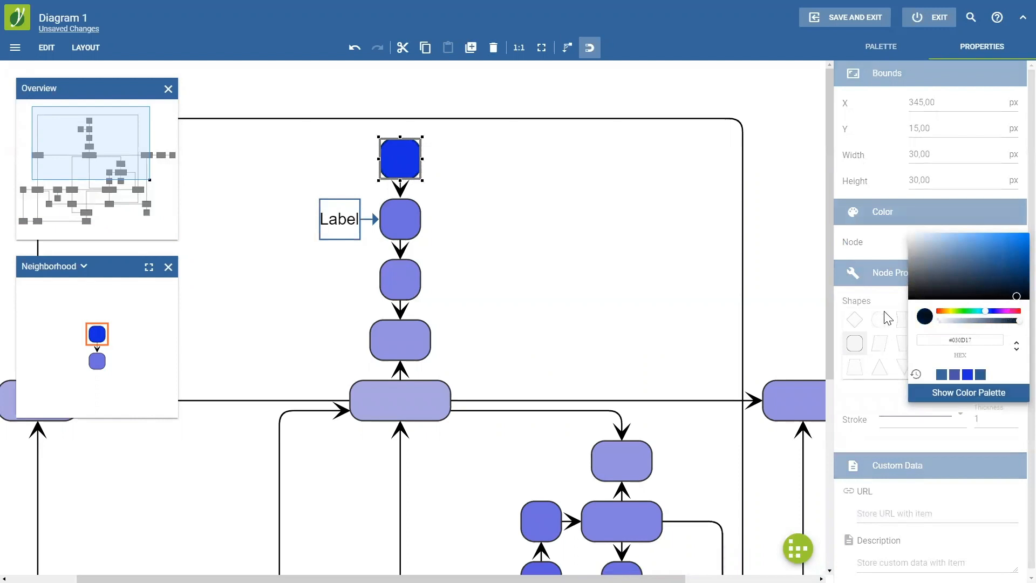
pyautogui.click(629, 202)
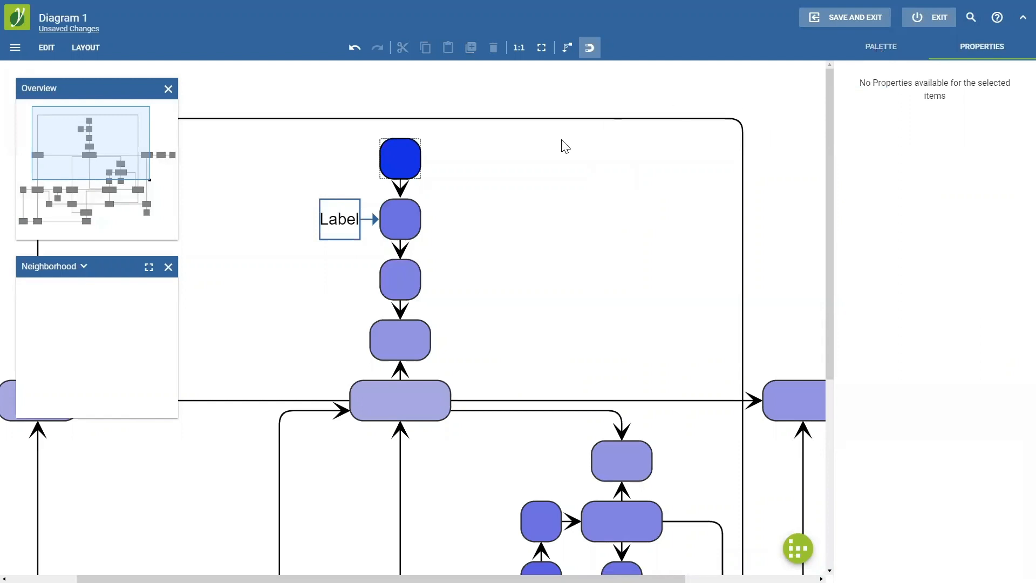
# Drag the unconnected dark blue node to sit just right of the top node.
pyautogui.click(881, 46)
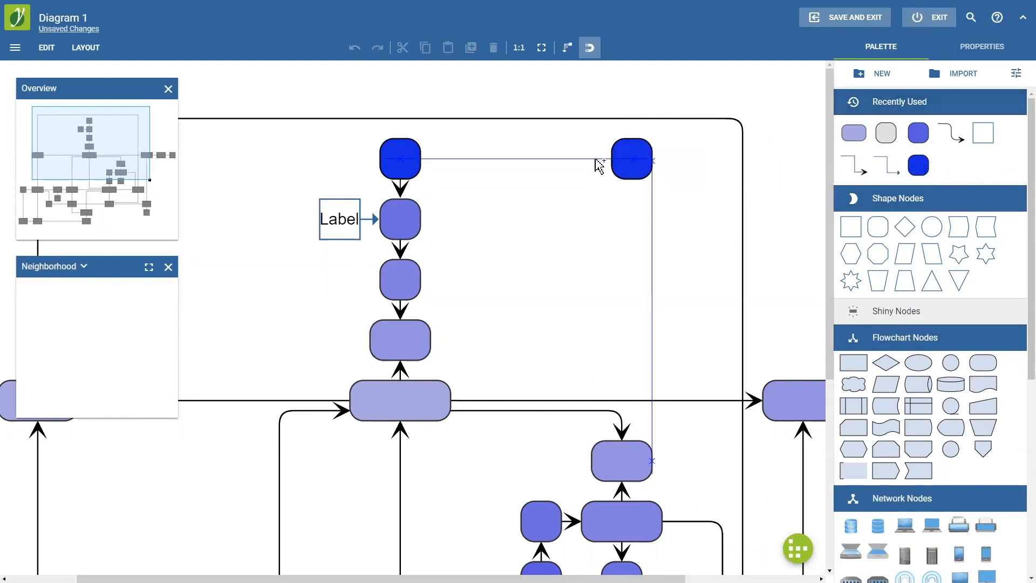
pyautogui.moveTo(631, 159); pyautogui.dragTo(549, 159)
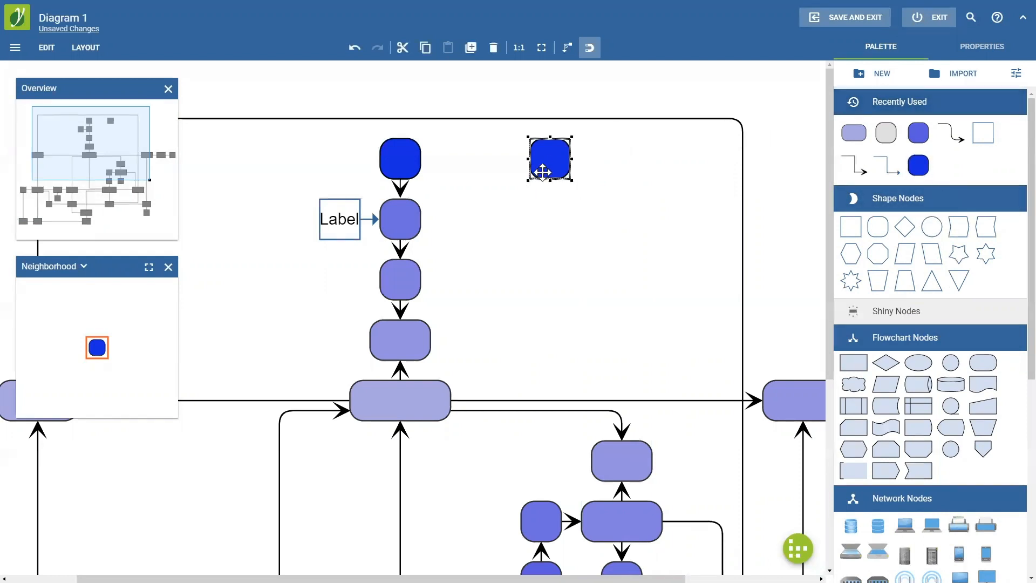
# Change the node's shape to a six-pointed star, then back to Round Rectangle.
pyautogui.click(982, 46)
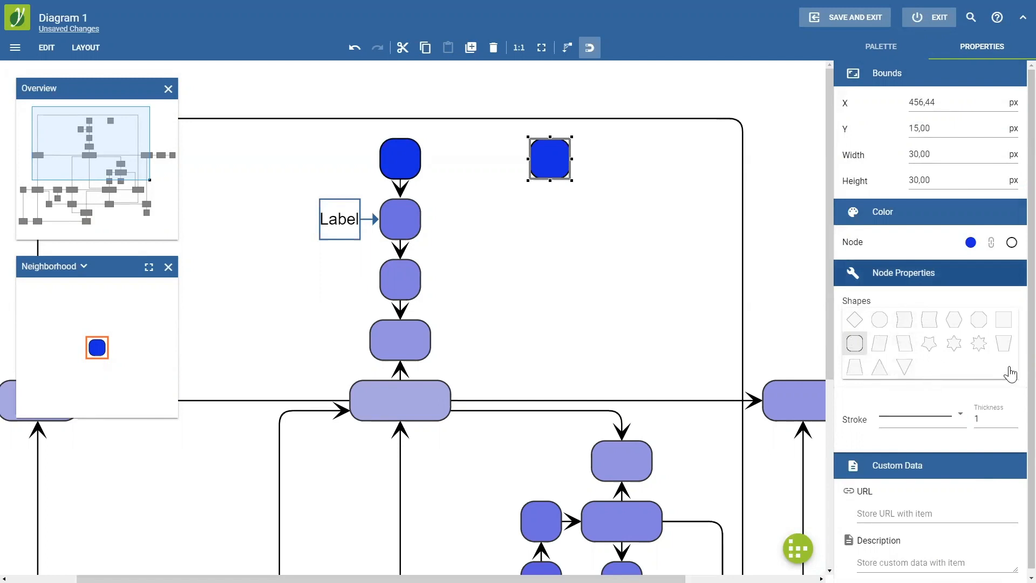
pyautogui.moveTo(953, 344)
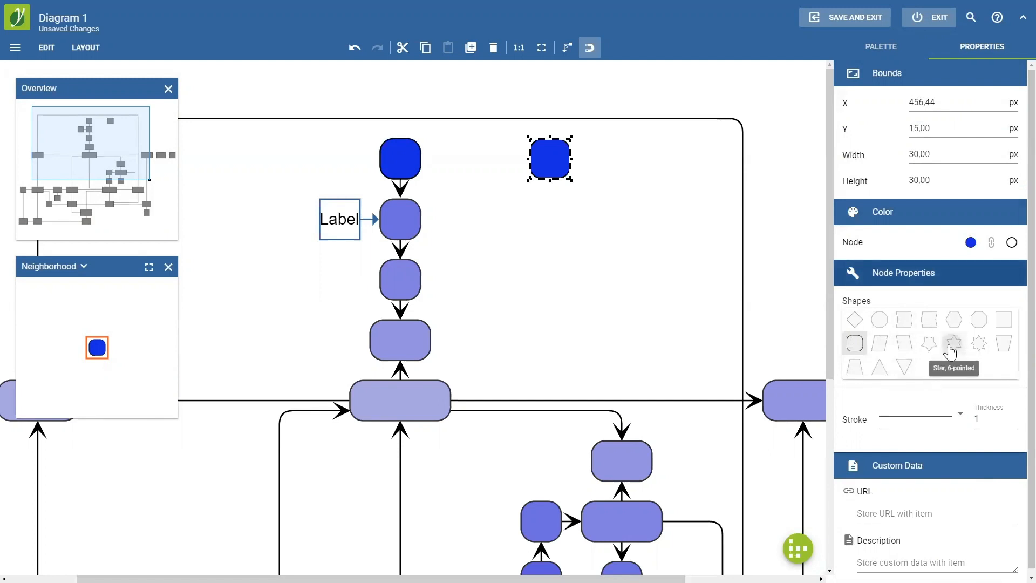
pyautogui.click(953, 342)
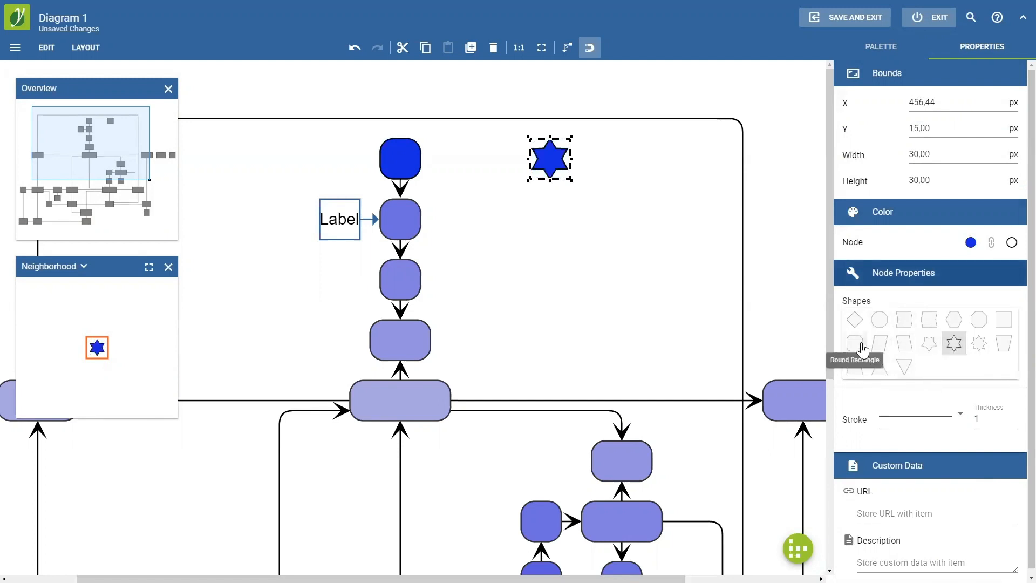
pyautogui.click(854, 342)
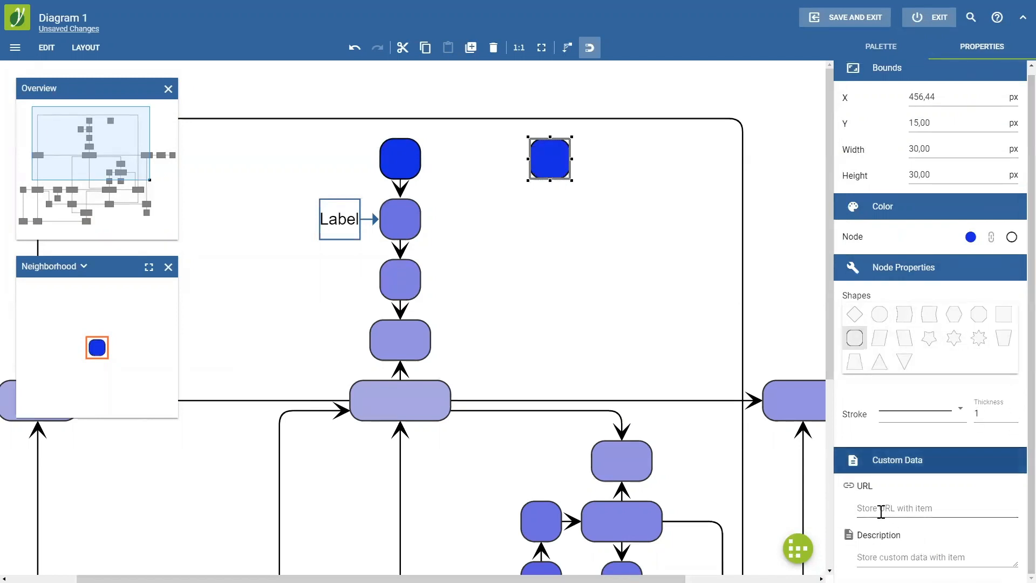
pyautogui.click(925, 507)
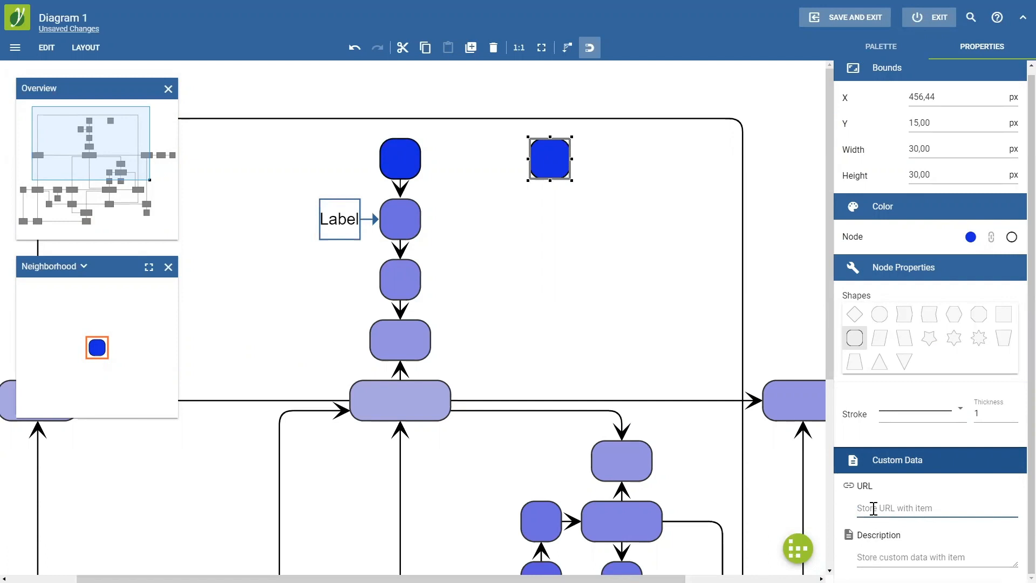
pyautogui.write('https://www.yworks.com')
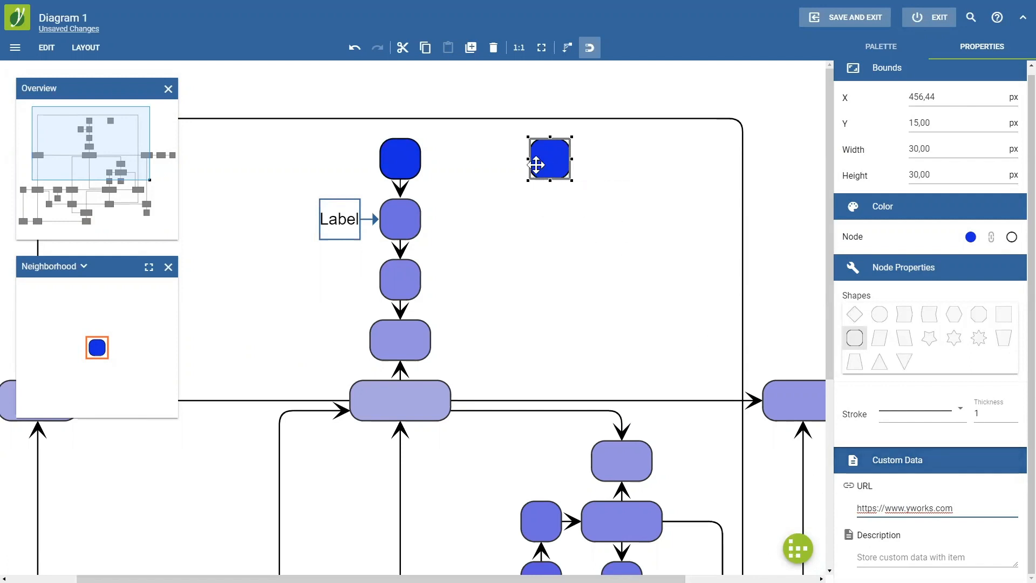
pyautogui.moveTo(549, 159)
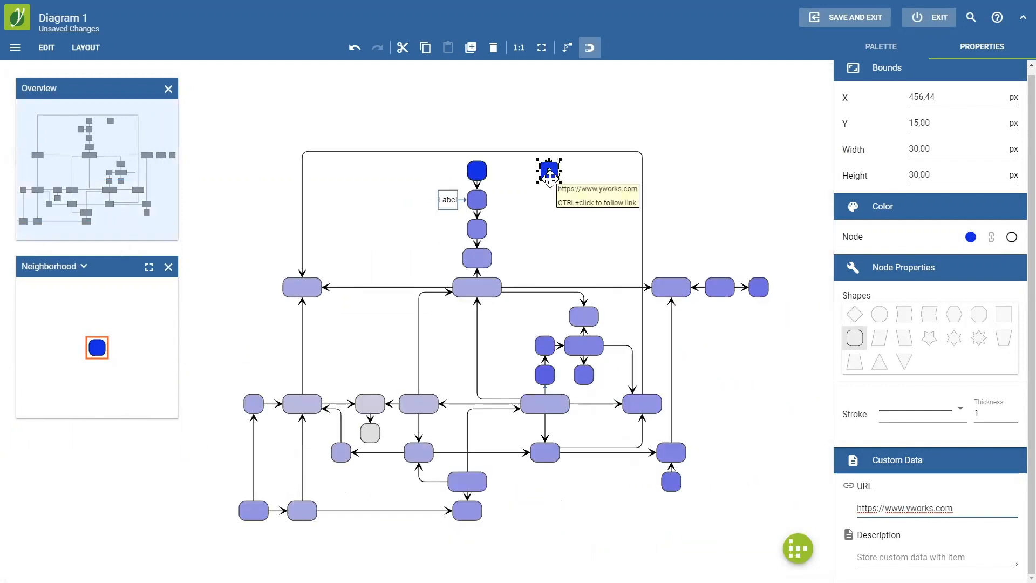
pyautogui.moveTo(845, 17)
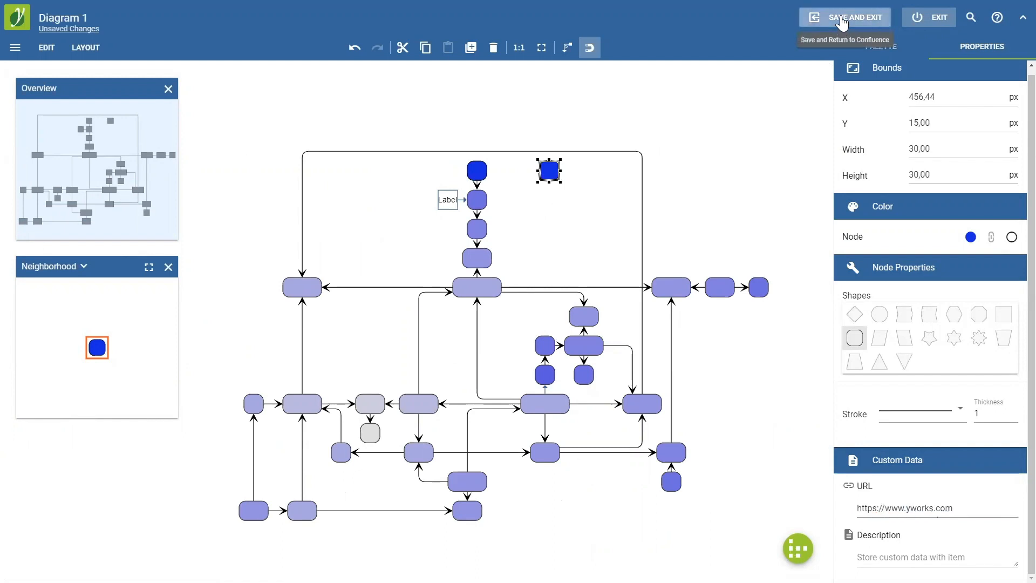
# Save and Exit the diagram back to Confluence.
pyautogui.click(845, 16)
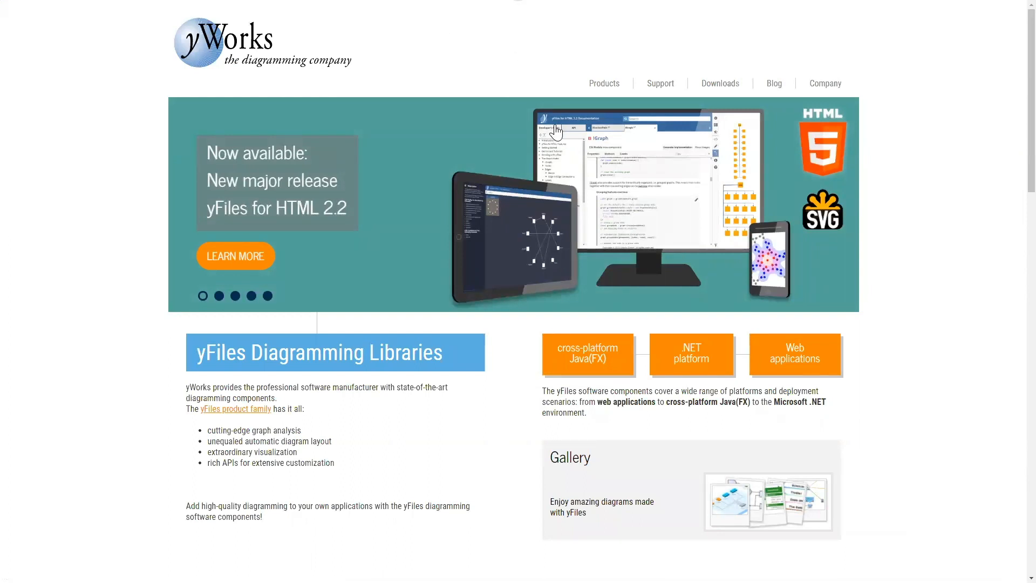
pyautogui.moveTo(551, 132)
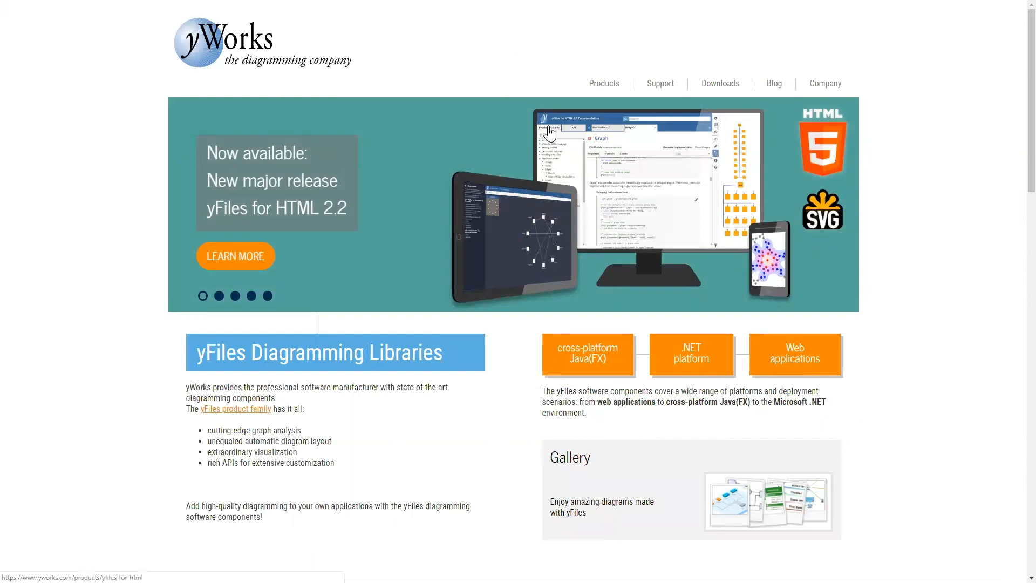
pyautogui.moveTo(510, 252)
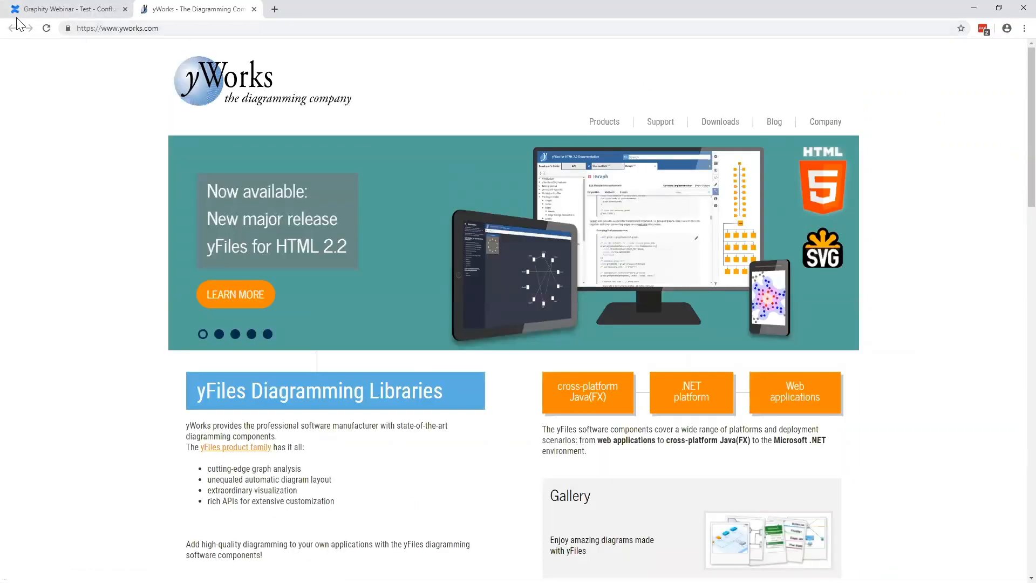
# Return to the Graphity Webinar page in full screen and edit the embedded diagram.
pyautogui.click(66, 9)
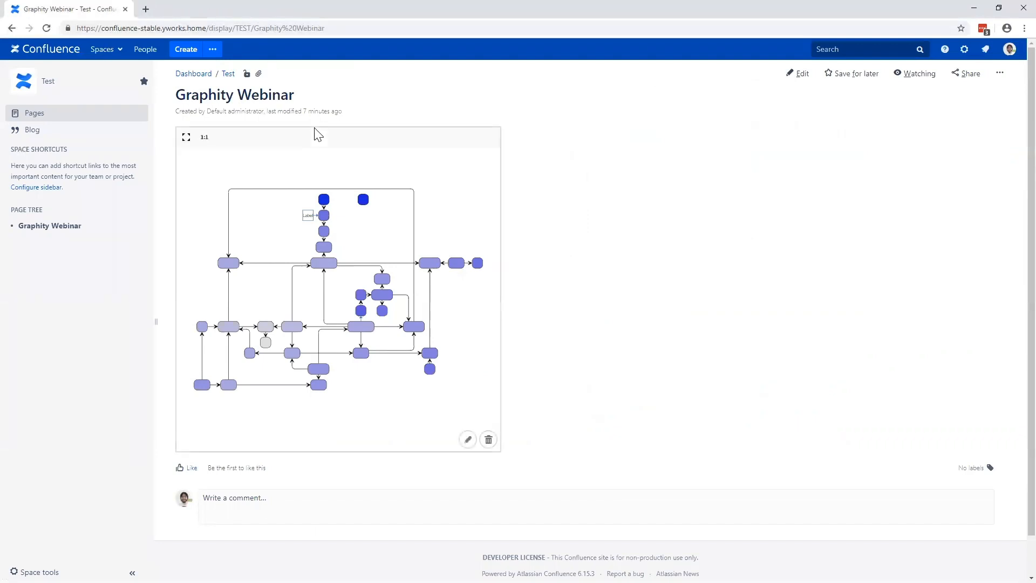
pyautogui.press('f11')
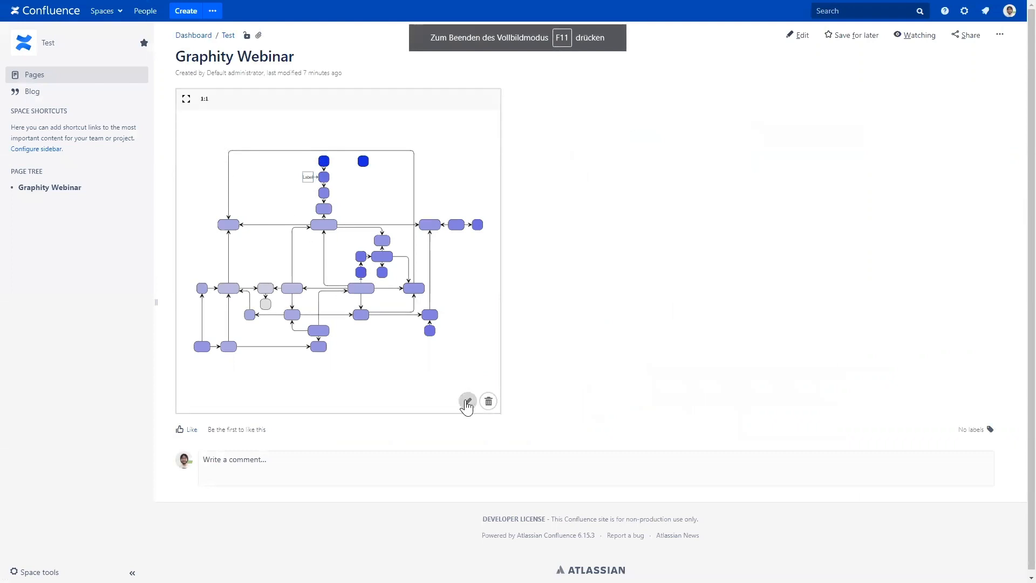
pyautogui.click(467, 402)
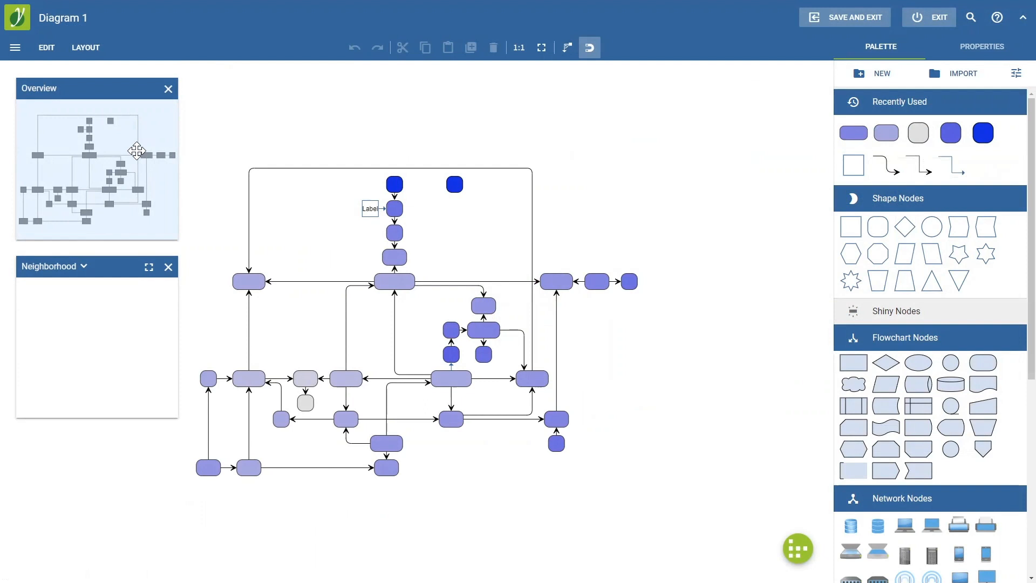
pyautogui.moveTo(58, 131)
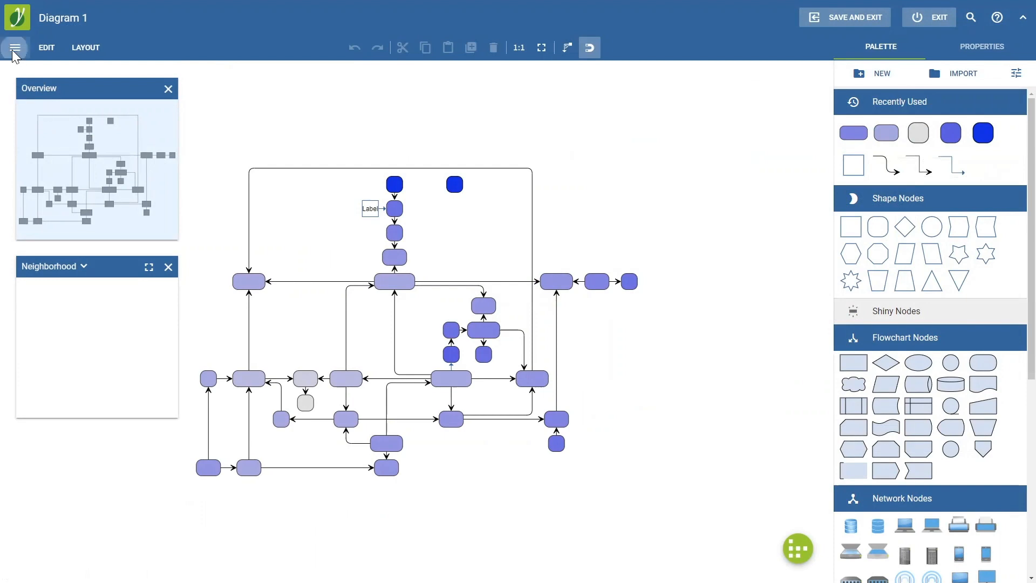
# Export the diagram as a PNG image from the main menu and close its preview.
pyautogui.click(14, 47)
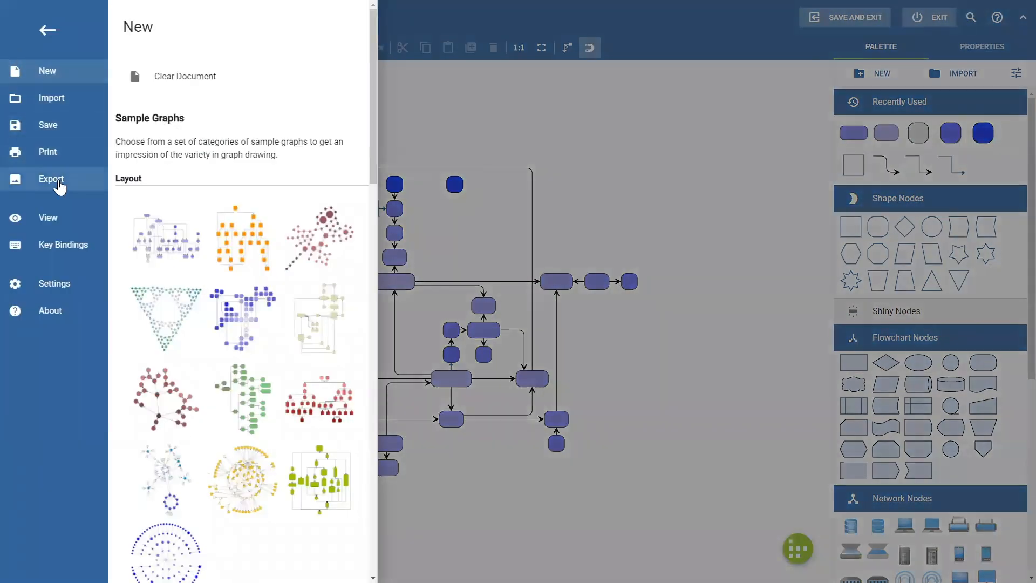
pyautogui.moveTo(46, 30)
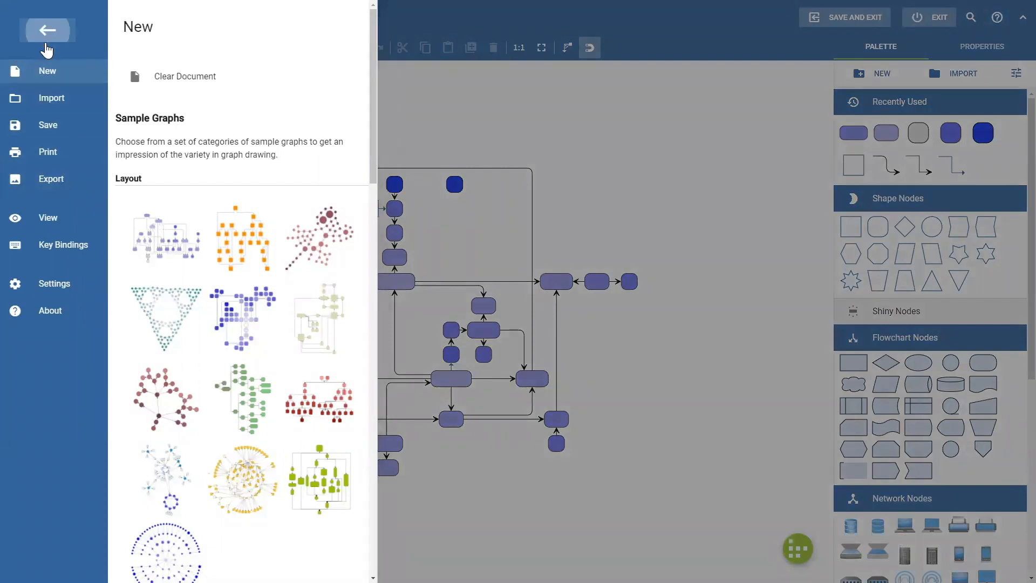
pyautogui.moveTo(18, 56)
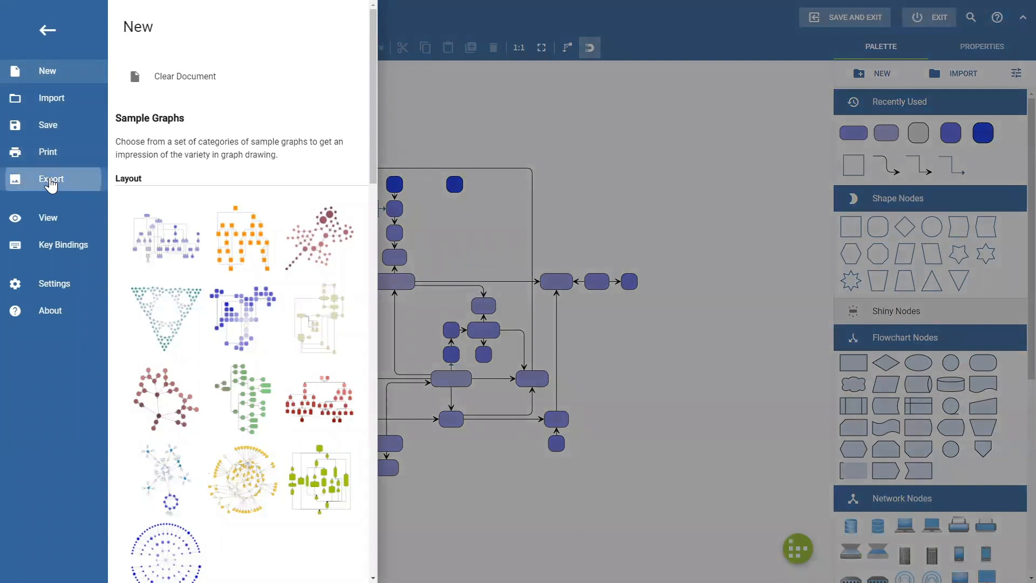
pyautogui.click(51, 178)
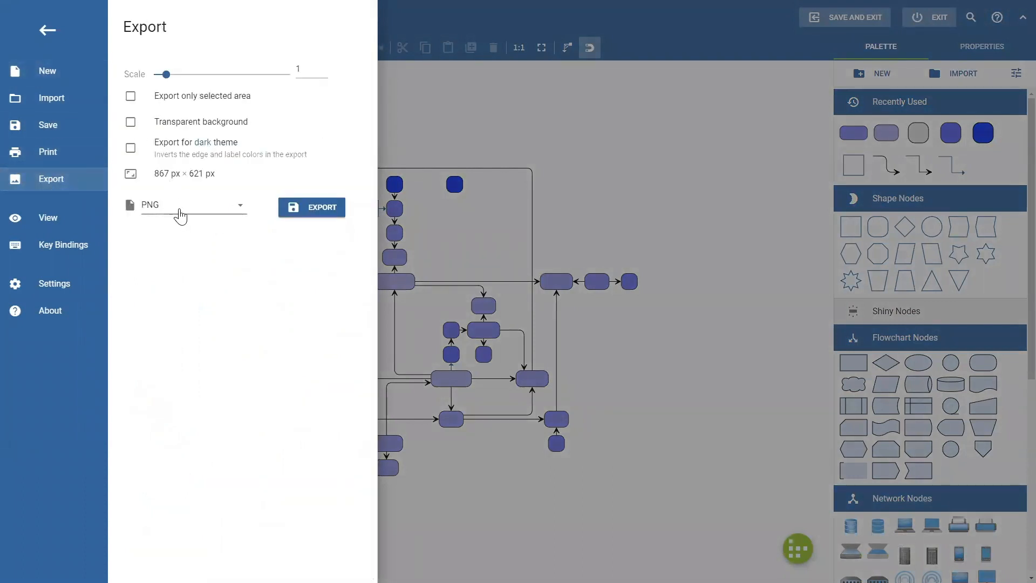
pyautogui.click(192, 206)
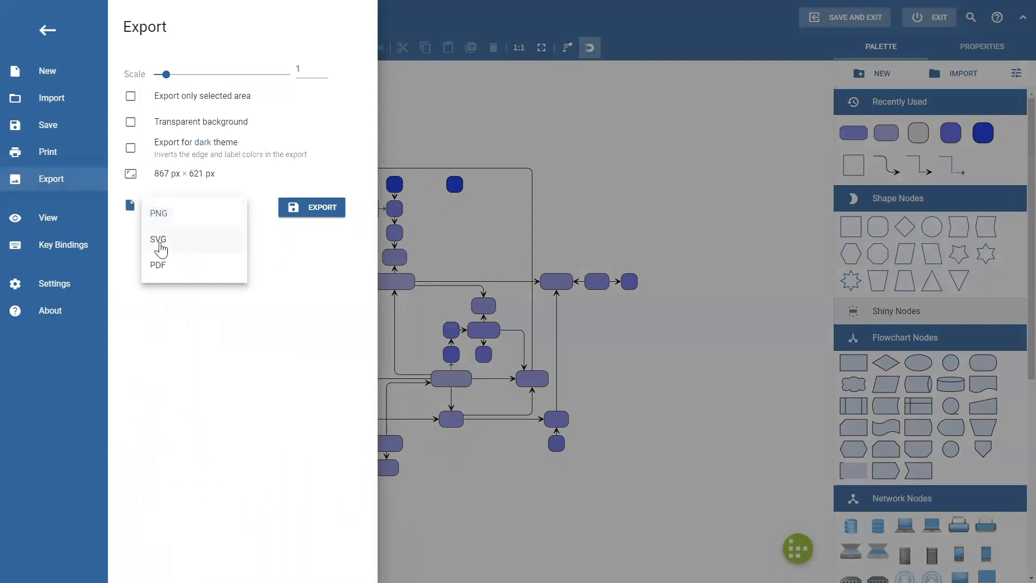
pyautogui.moveTo(165, 273)
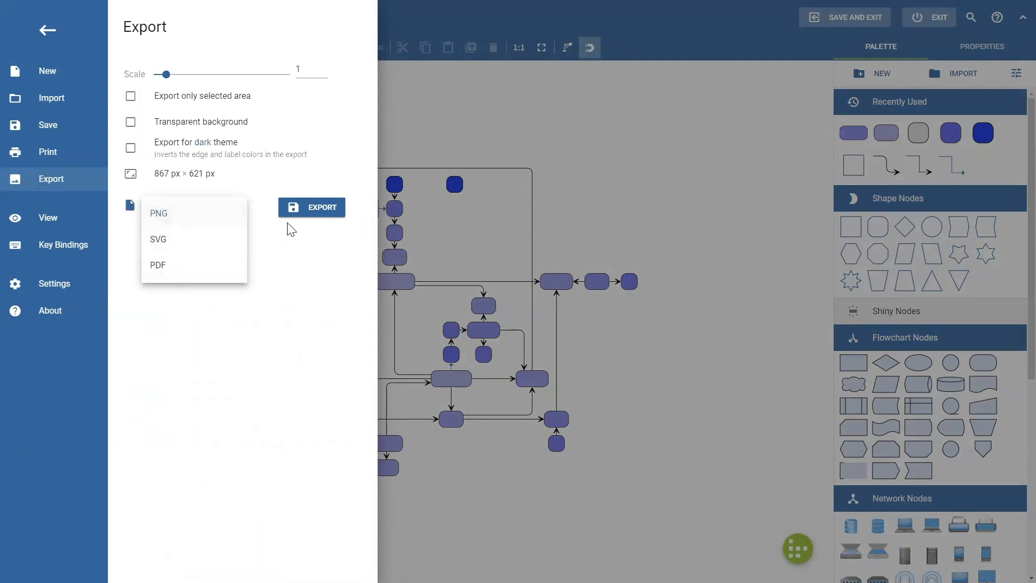
pyautogui.click(159, 212)
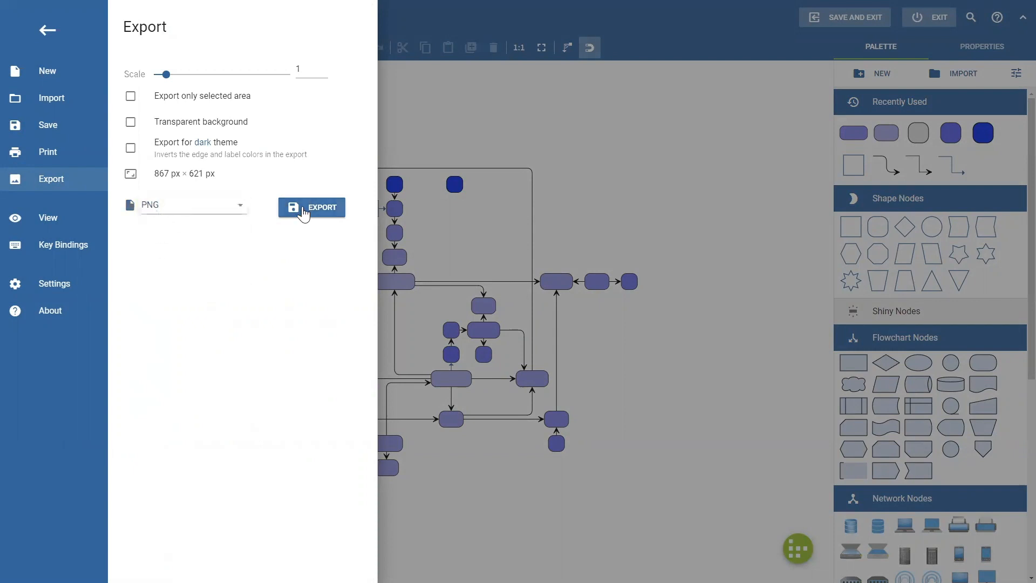
pyautogui.click(311, 207)
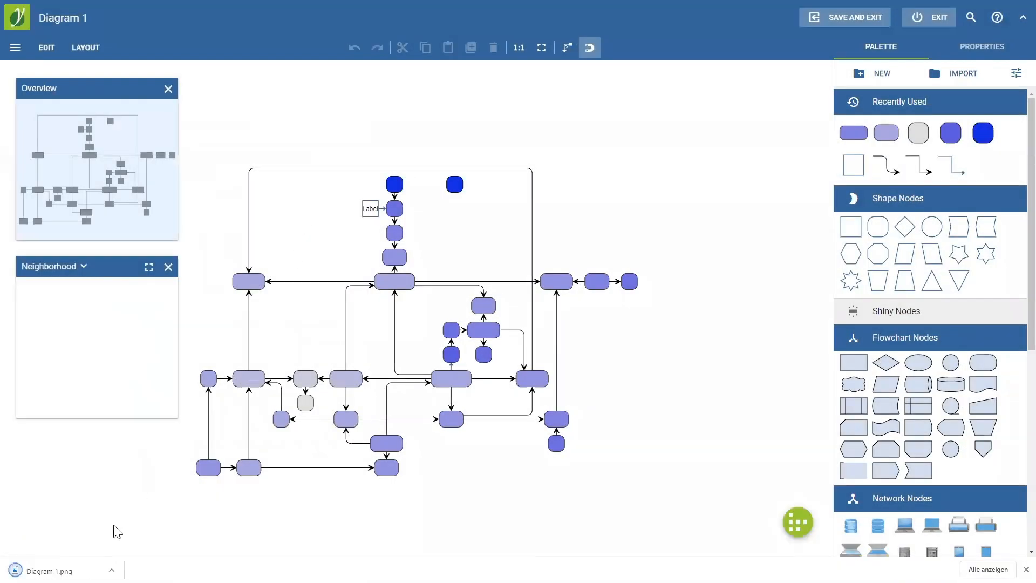
pyautogui.moveTo(63, 570)
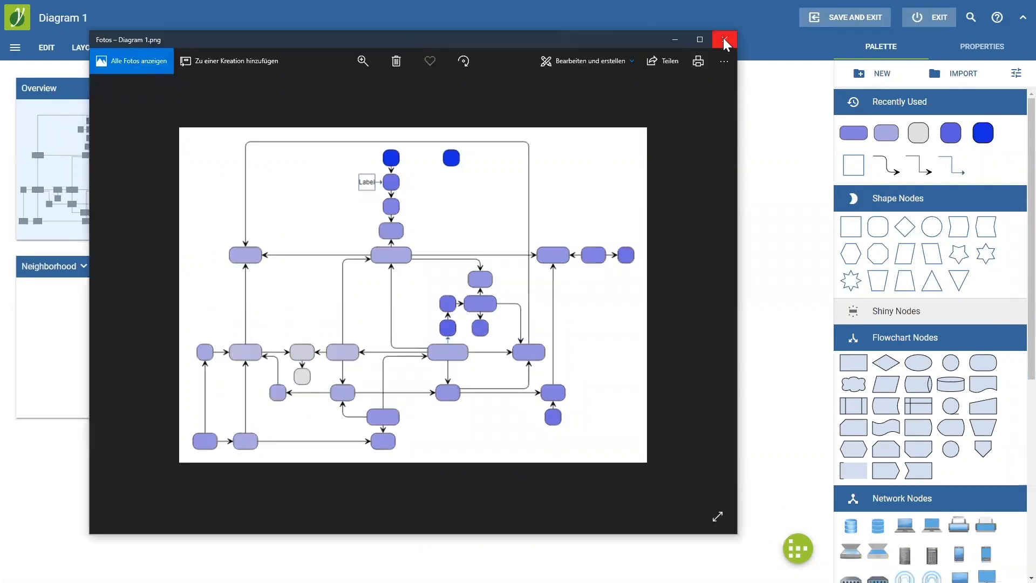
pyautogui.click(724, 38)
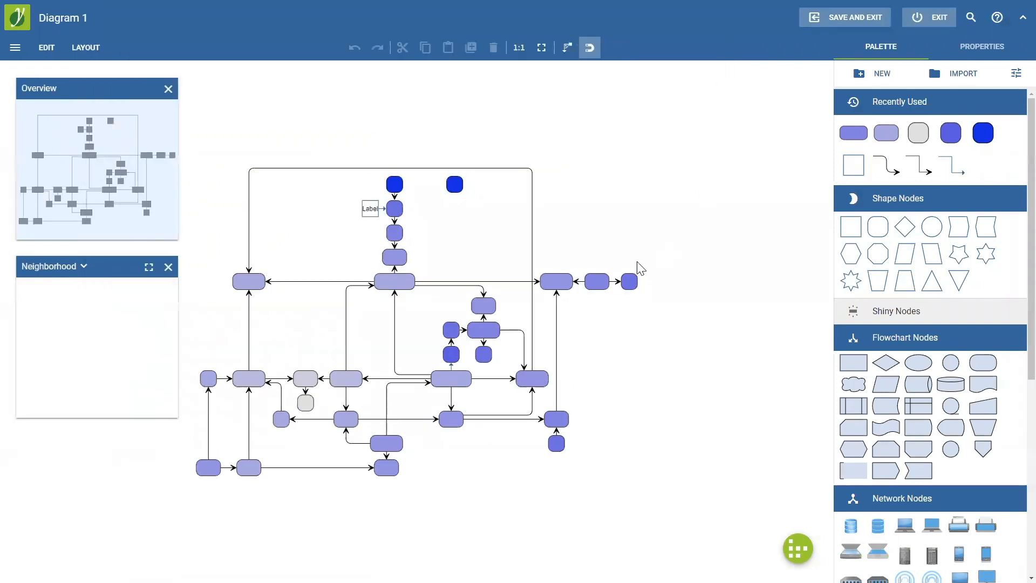
pyautogui.moveTo(582, 168)
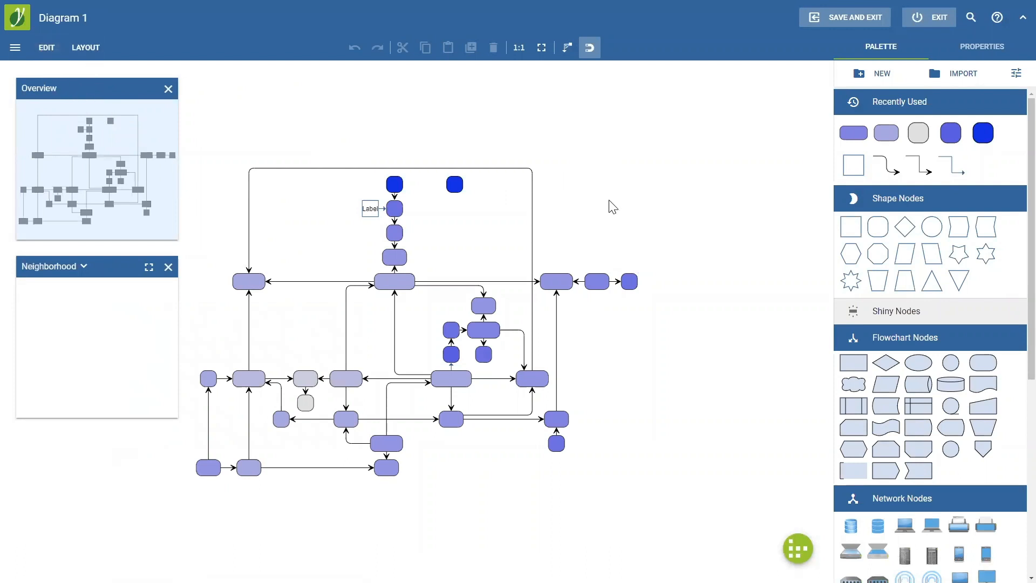
pyautogui.moveTo(617, 211)
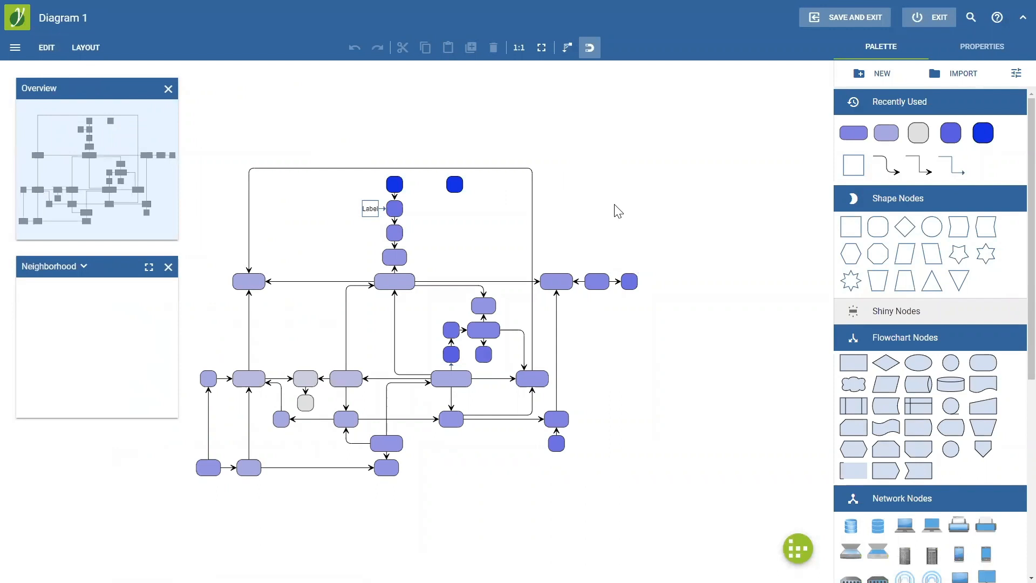
pyautogui.moveTo(443, 267)
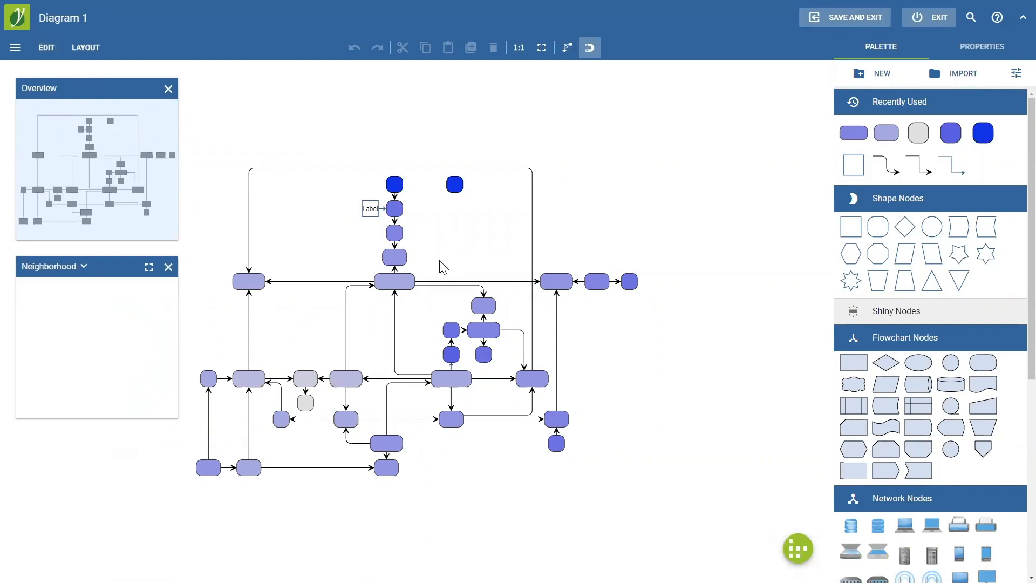
pyautogui.moveTo(372, 253)
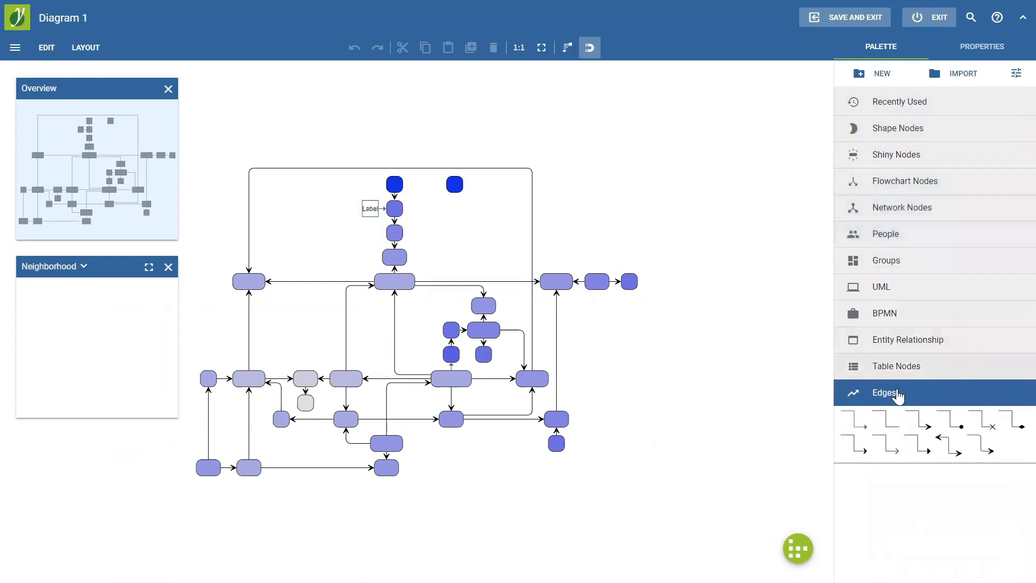
# Create a new custom palette and rename 'New Palette' to 'Jens' Palette'.
pyautogui.click(884, 392)
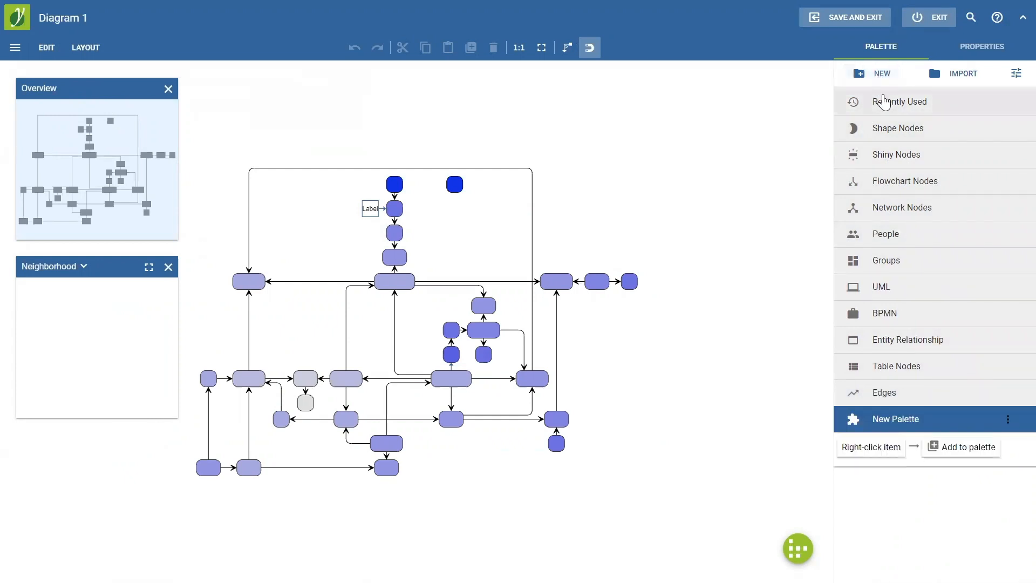
pyautogui.moveTo(888, 435)
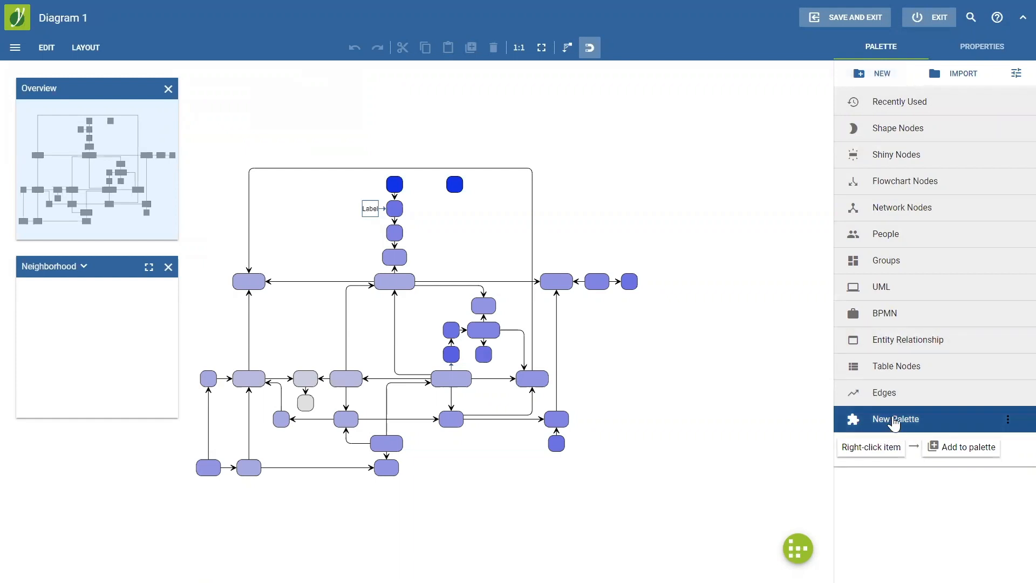
pyautogui.moveTo(1007, 419)
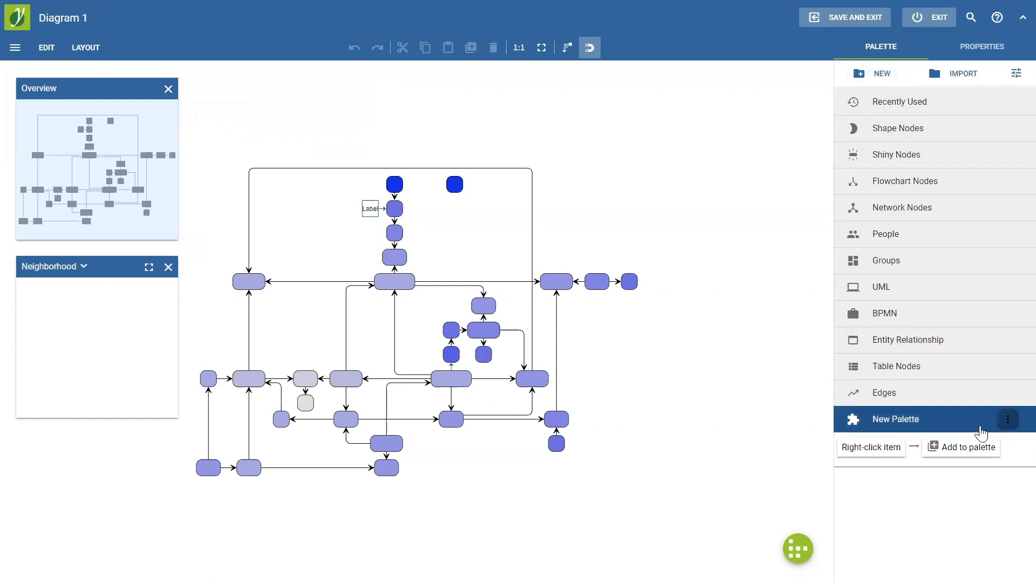
pyautogui.doubleClick(896, 419)
pyautogui.write('Jen')
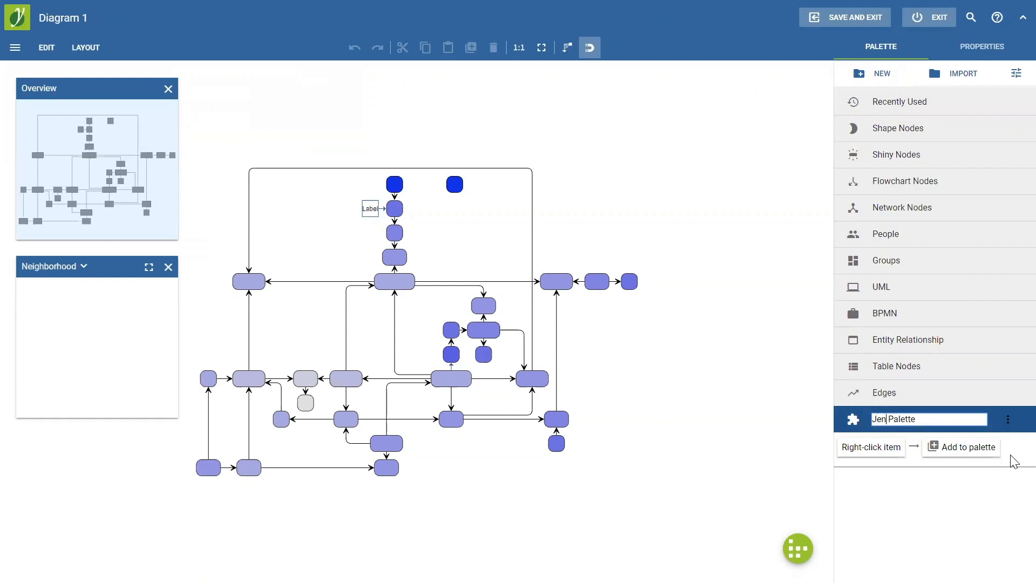
pyautogui.write("s'")
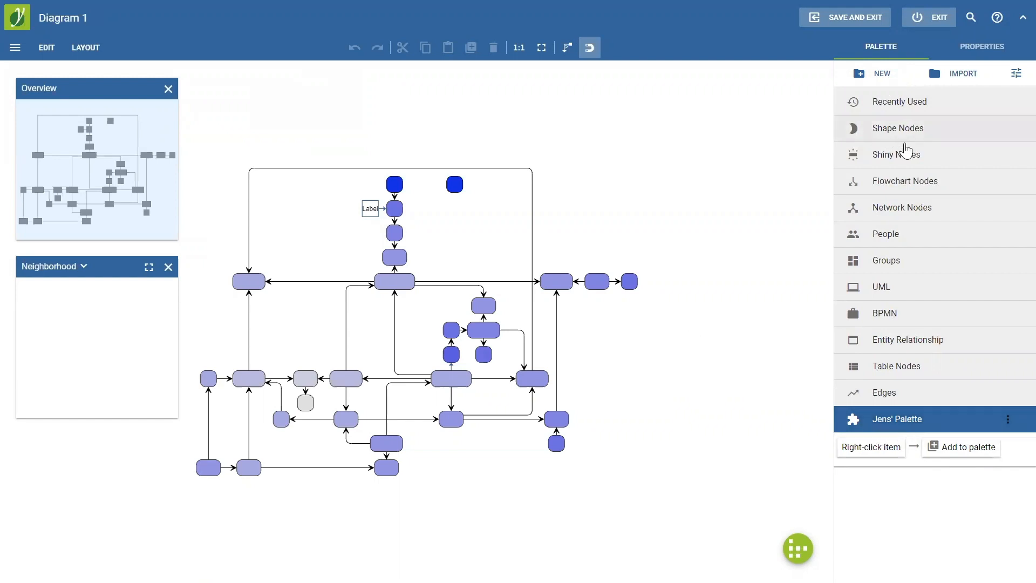
# Add the Round Rectangle from Shape Nodes to Jens' Palette.
pyautogui.click(897, 129)
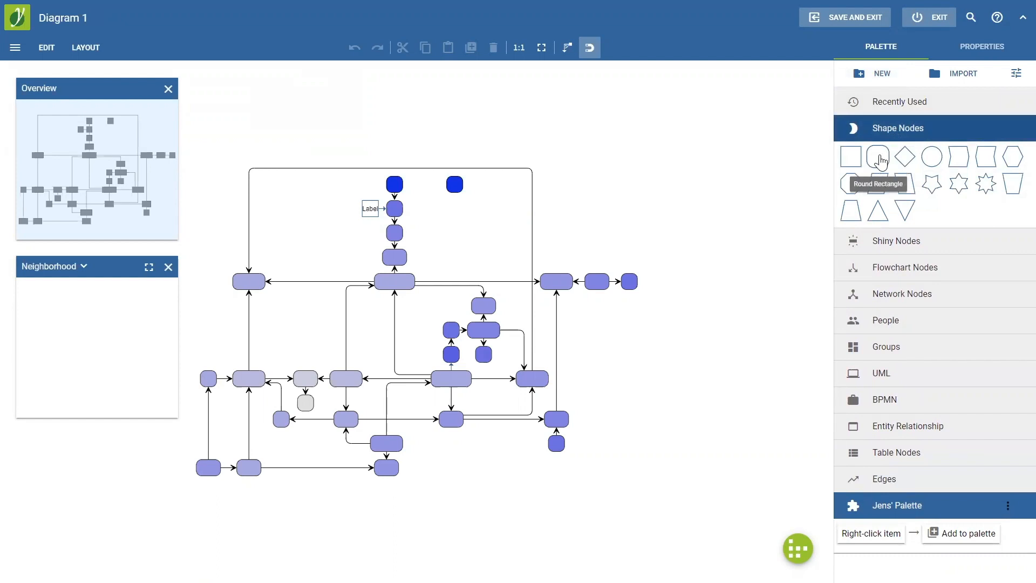
pyautogui.rightClick(879, 156)
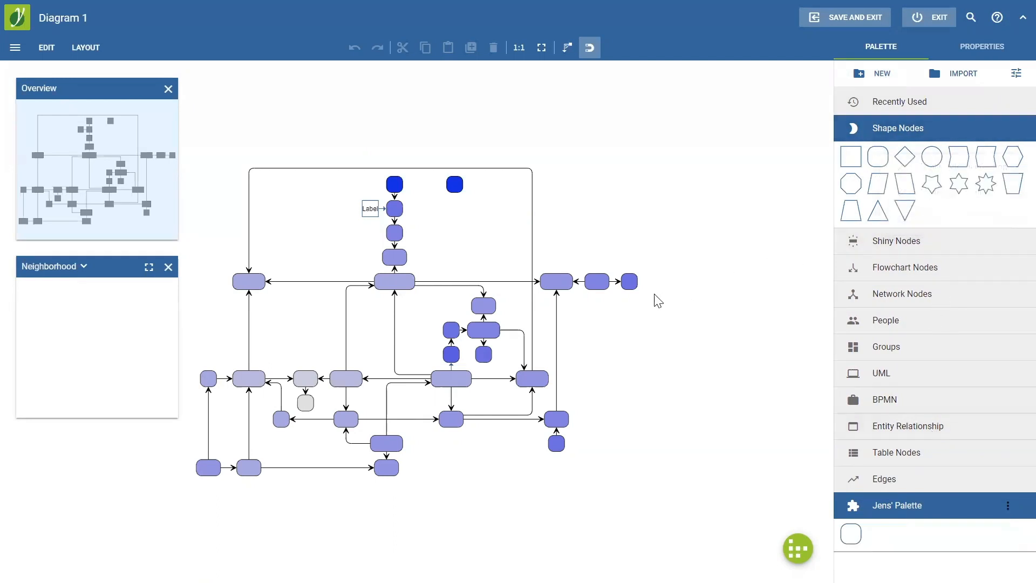
pyautogui.click(900, 101)
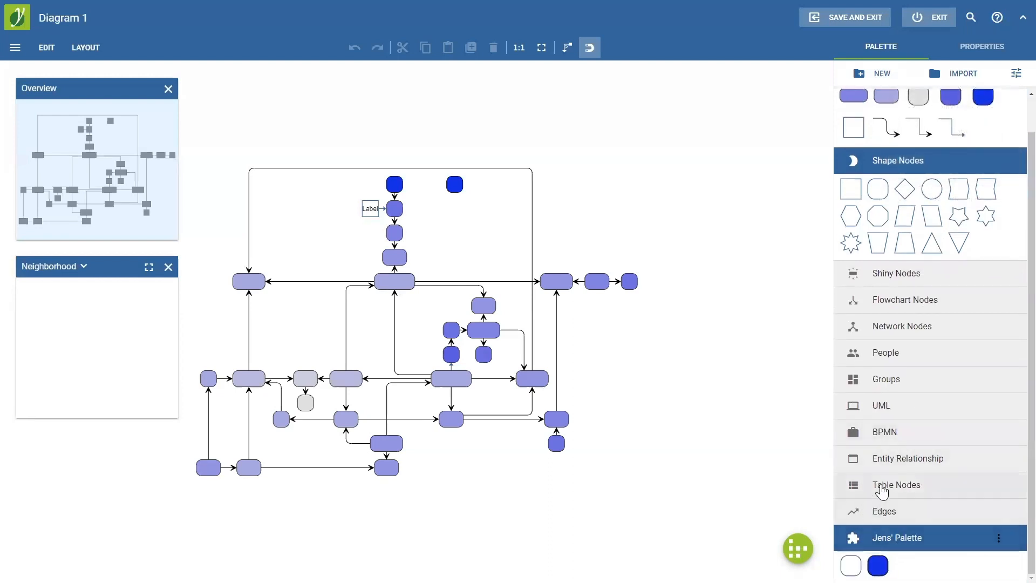
# Add a person icon from the People icons to Jens' Palette.
pyautogui.click(881, 405)
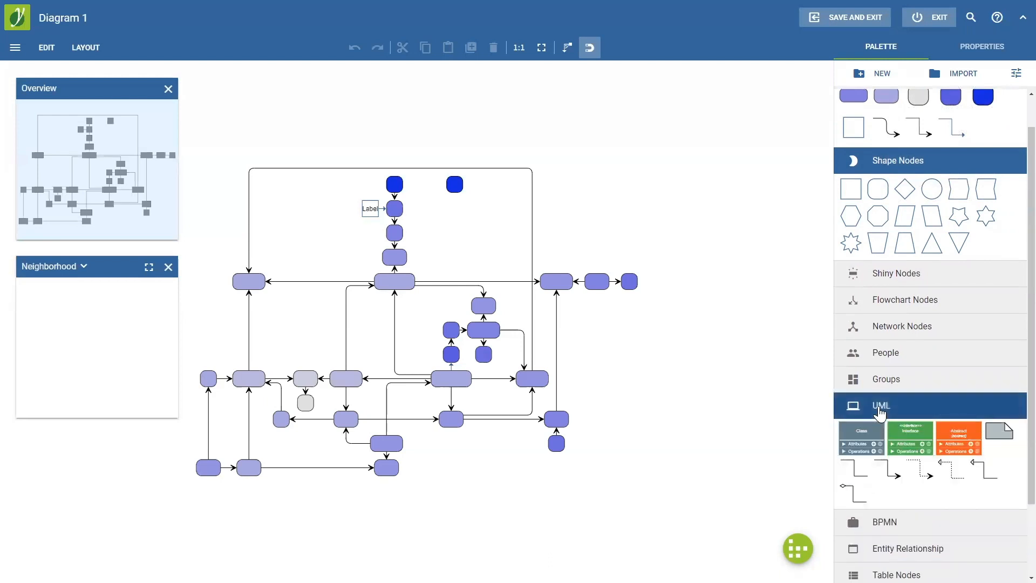
pyautogui.click(885, 352)
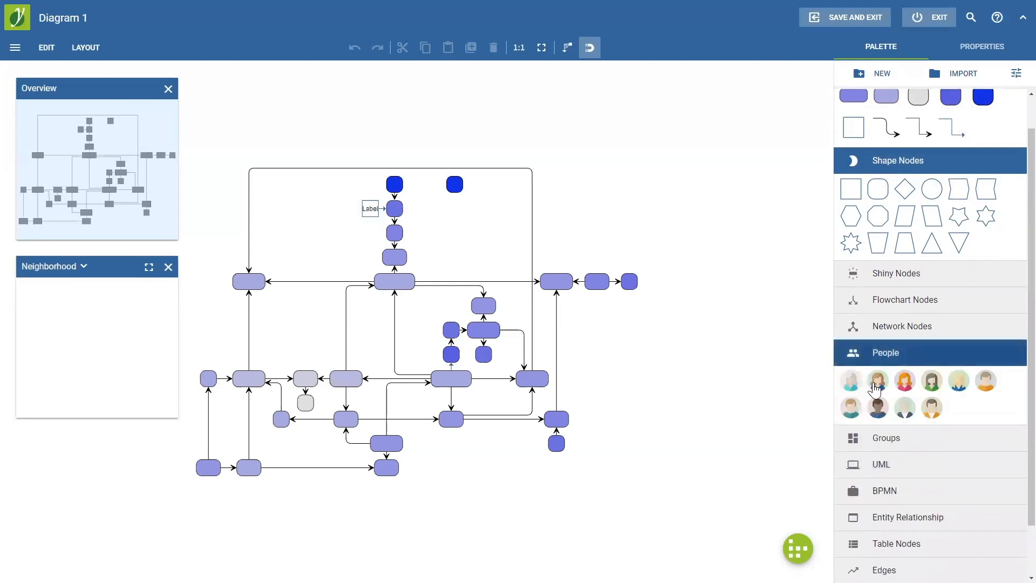
pyautogui.rightClick(878, 382)
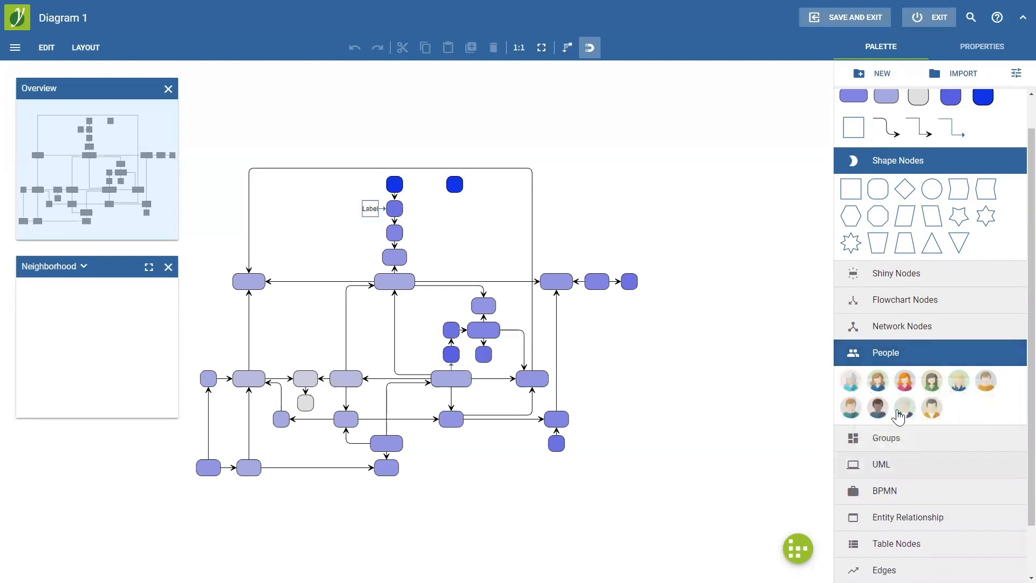
pyautogui.click(886, 352)
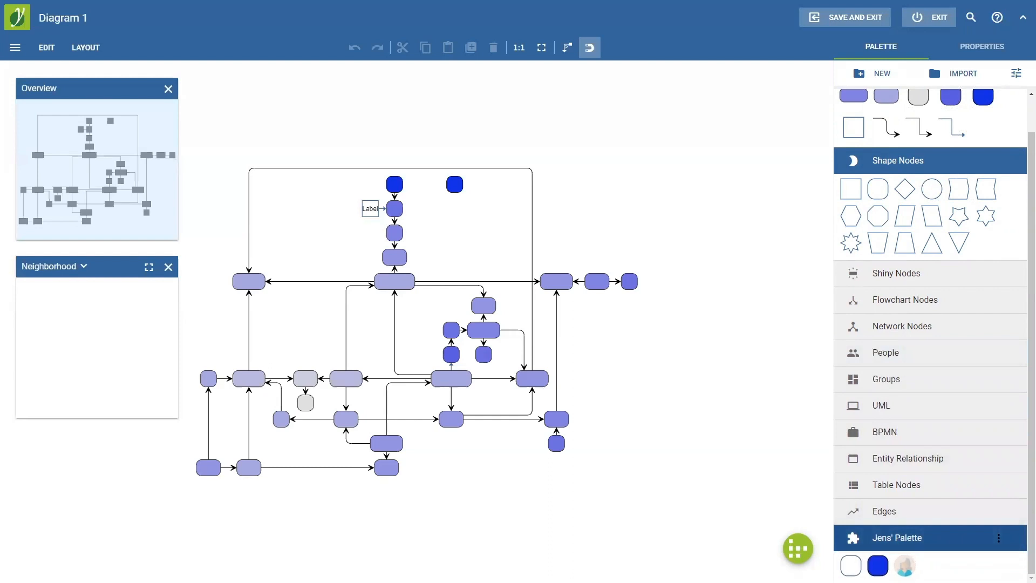
pyautogui.moveTo(966, 557)
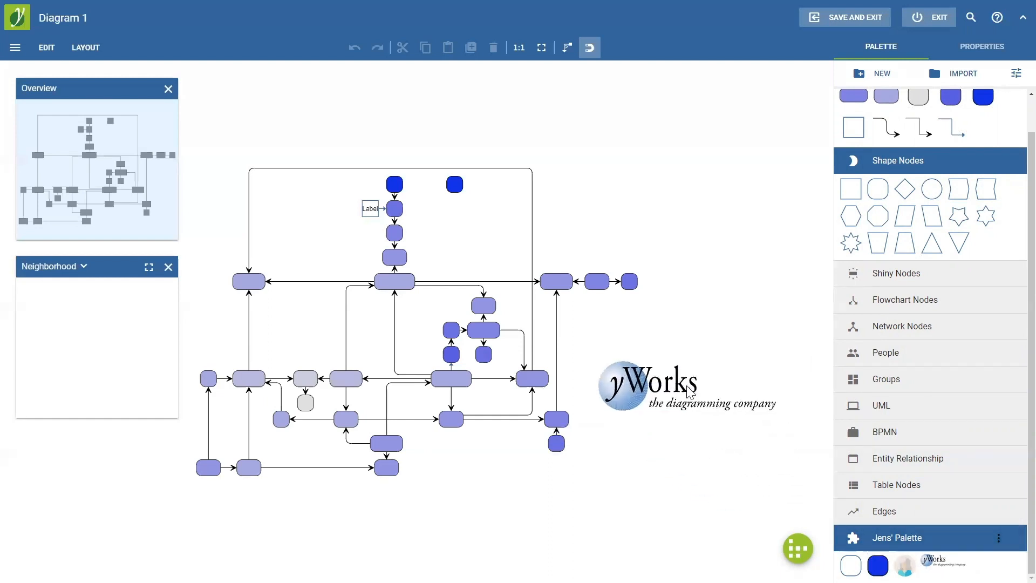
# Keep the yWorks logo on the canvas and in Jens' Palette, then save back to Confluence.
pyautogui.click(688, 387)
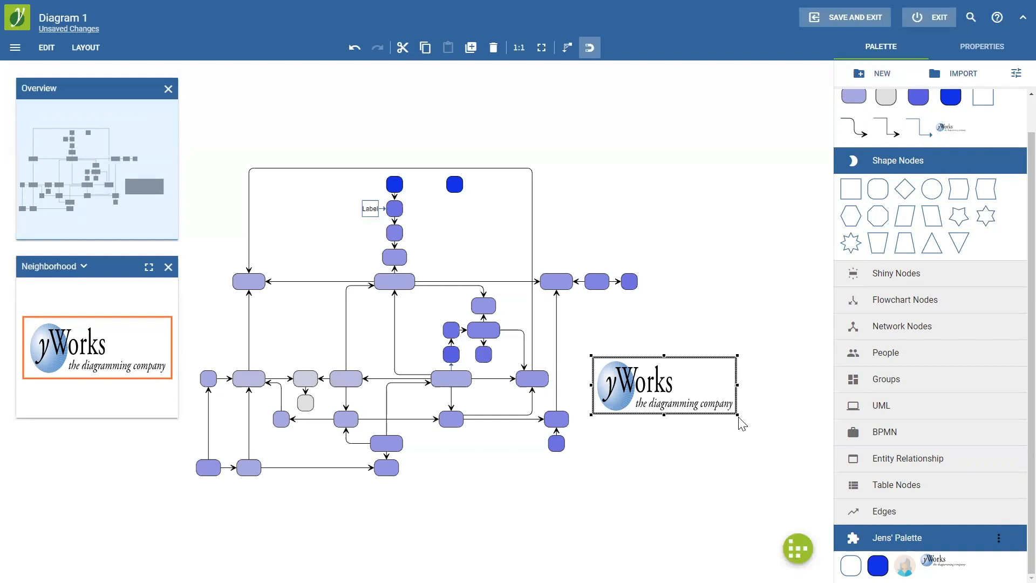
pyautogui.moveTo(908, 549)
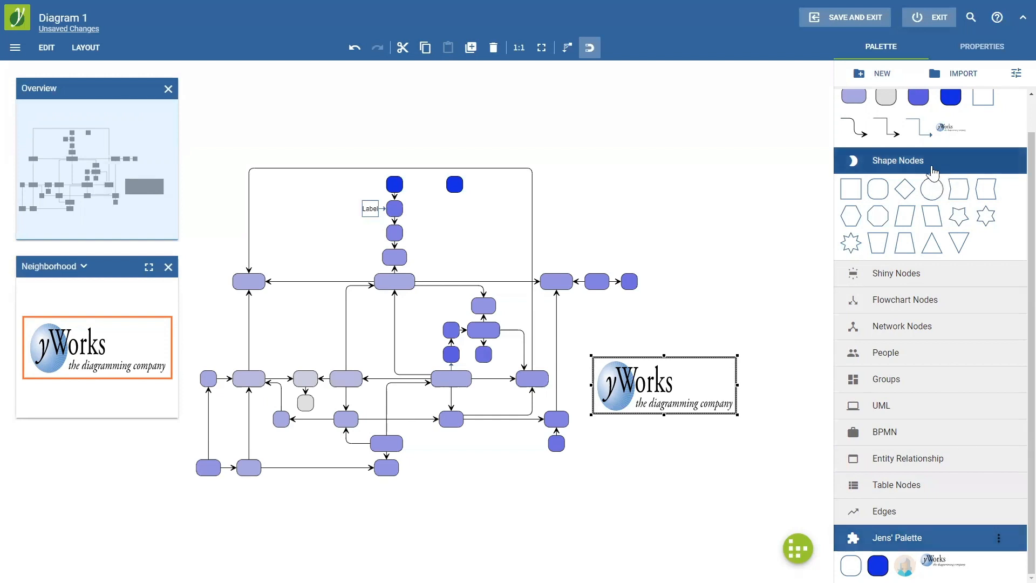
pyautogui.moveTo(853, 17)
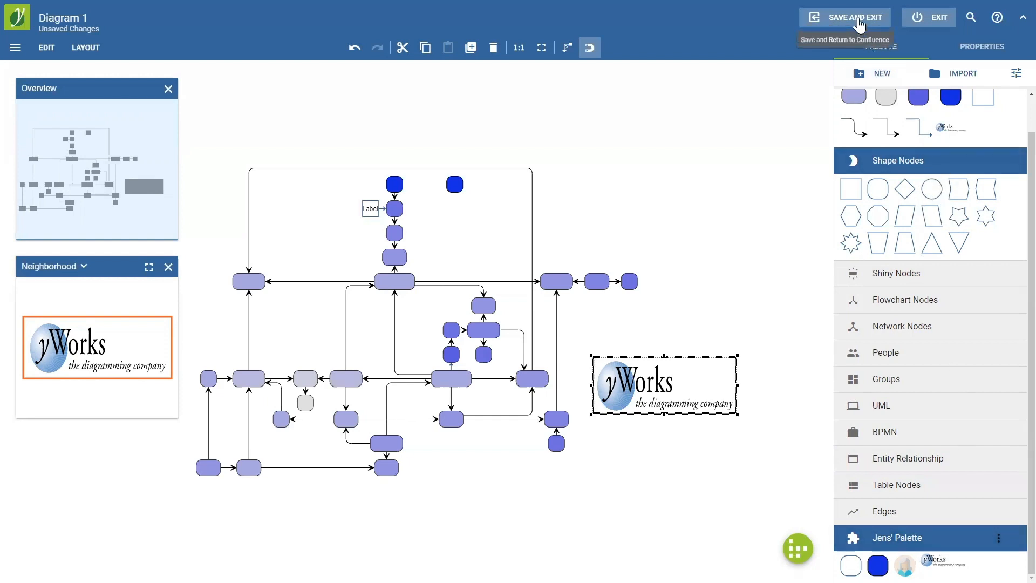
pyautogui.click(853, 17)
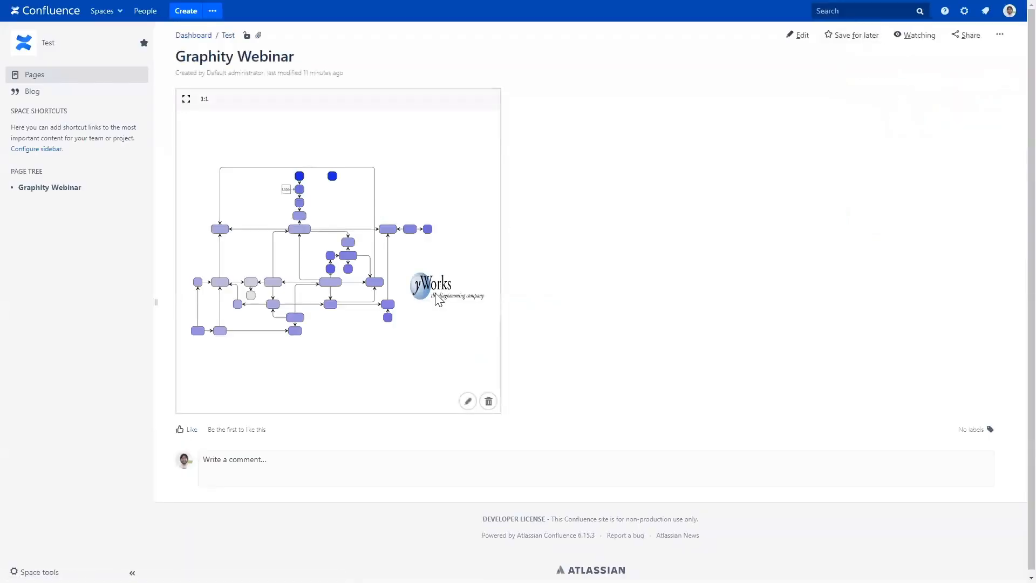
pyautogui.moveTo(445, 385)
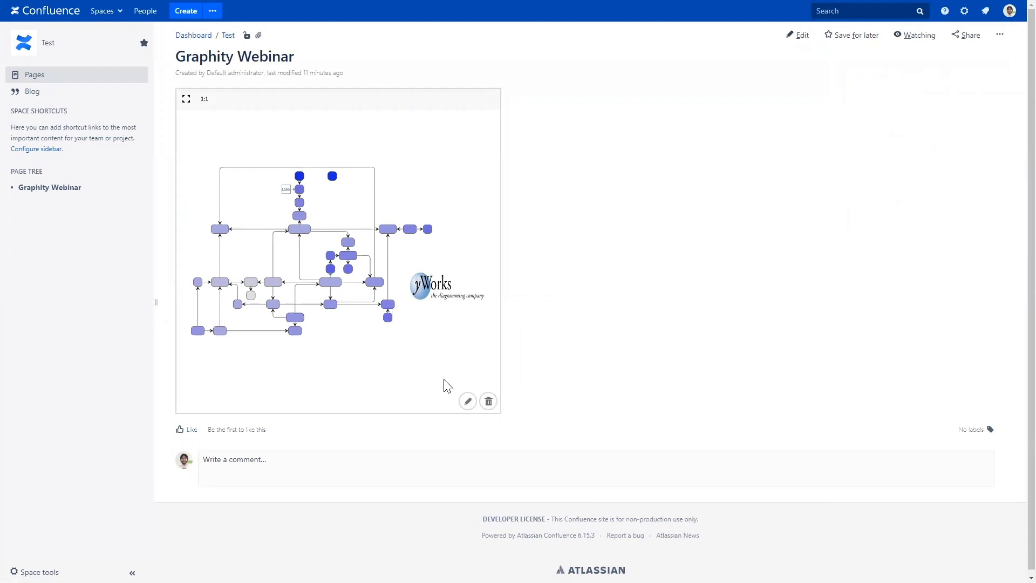
pyautogui.moveTo(467, 401)
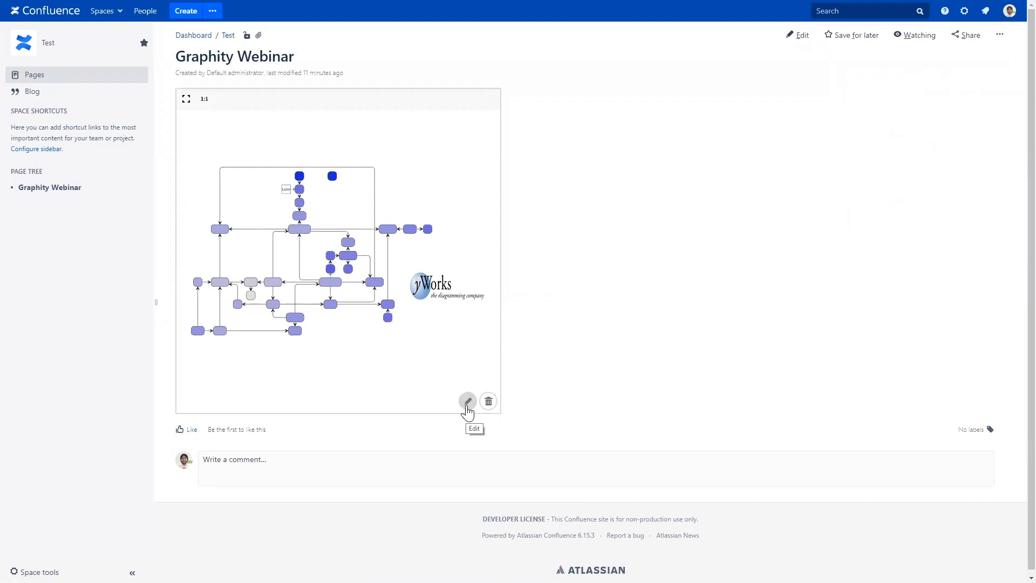
pyautogui.click(468, 402)
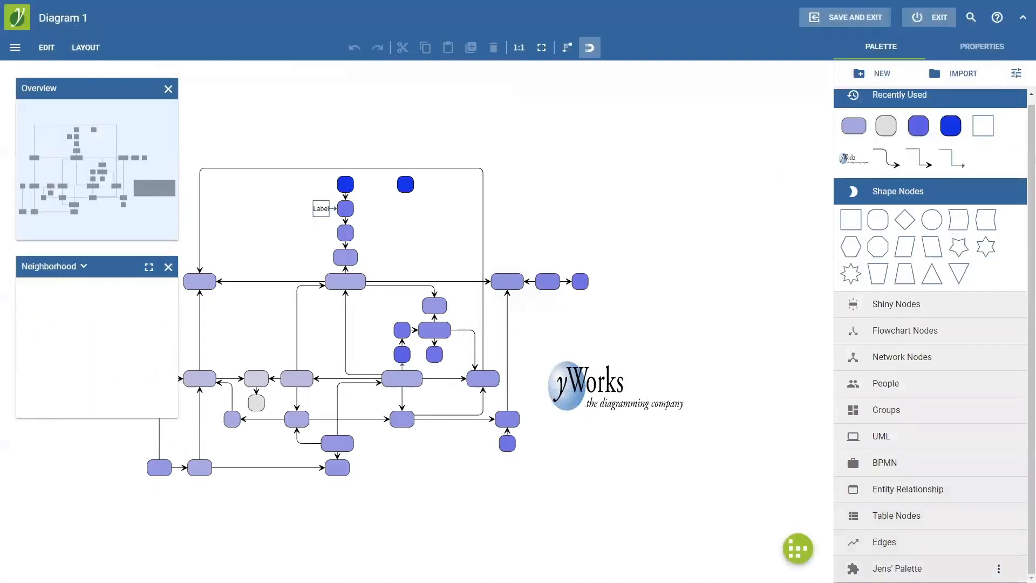
pyautogui.scroll(-3)
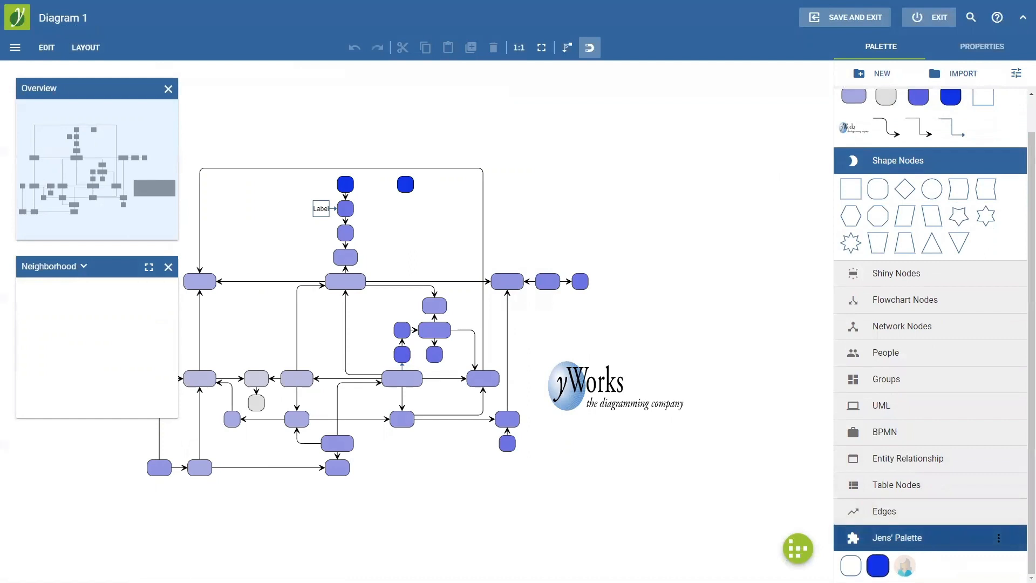
pyautogui.scroll(-3)
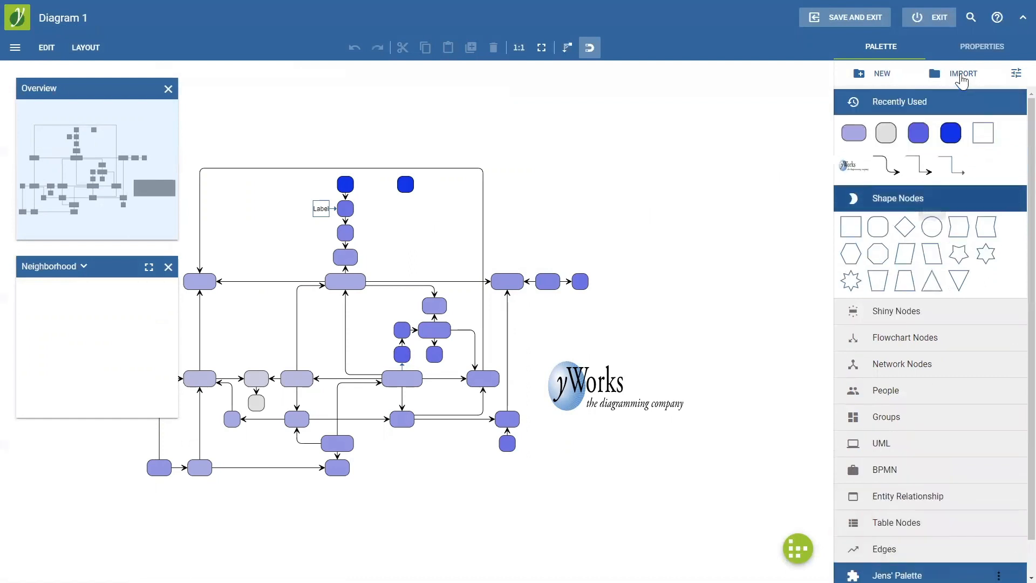
pyautogui.moveTo(901, 26)
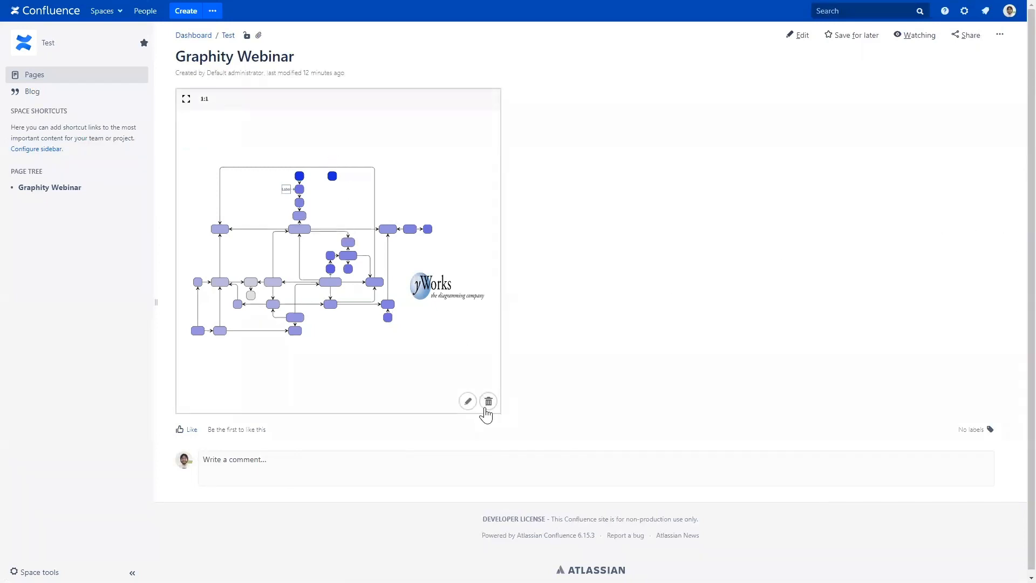
pyautogui.moveTo(468, 402)
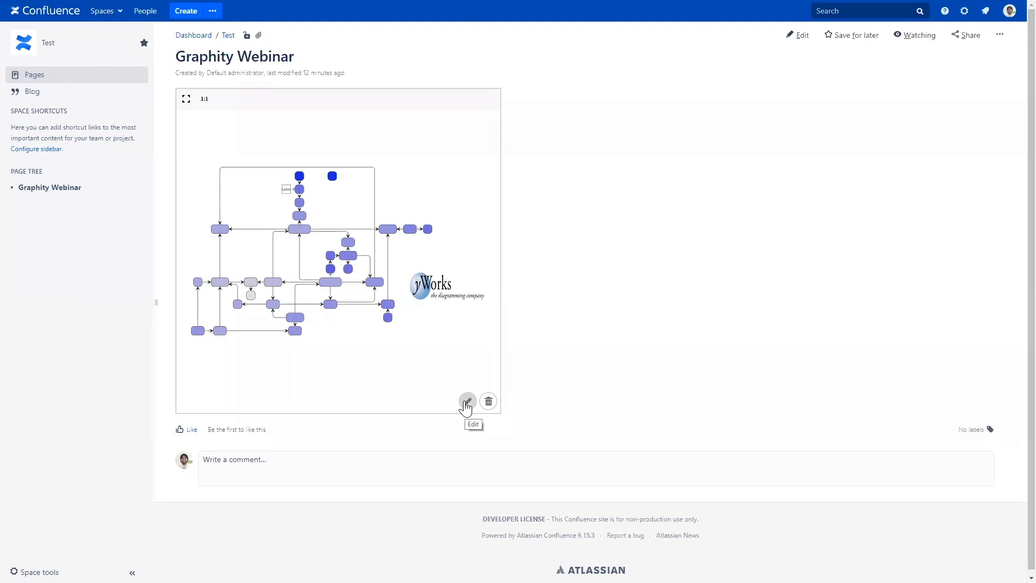
# Reopen the embedded Diagram 1 in the Graphity editor via its edit button.
pyautogui.click(468, 402)
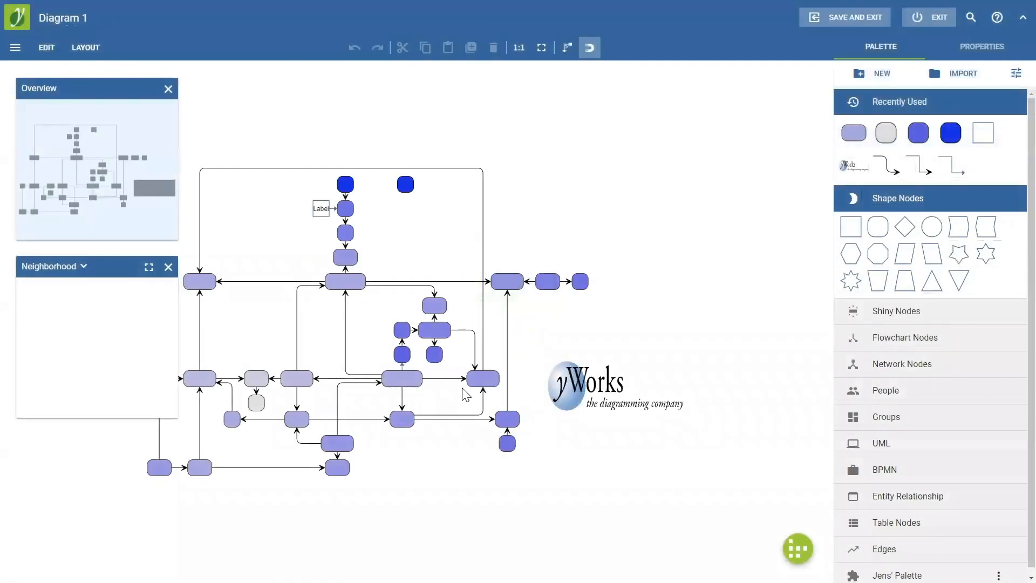
pyautogui.moveTo(20, 65)
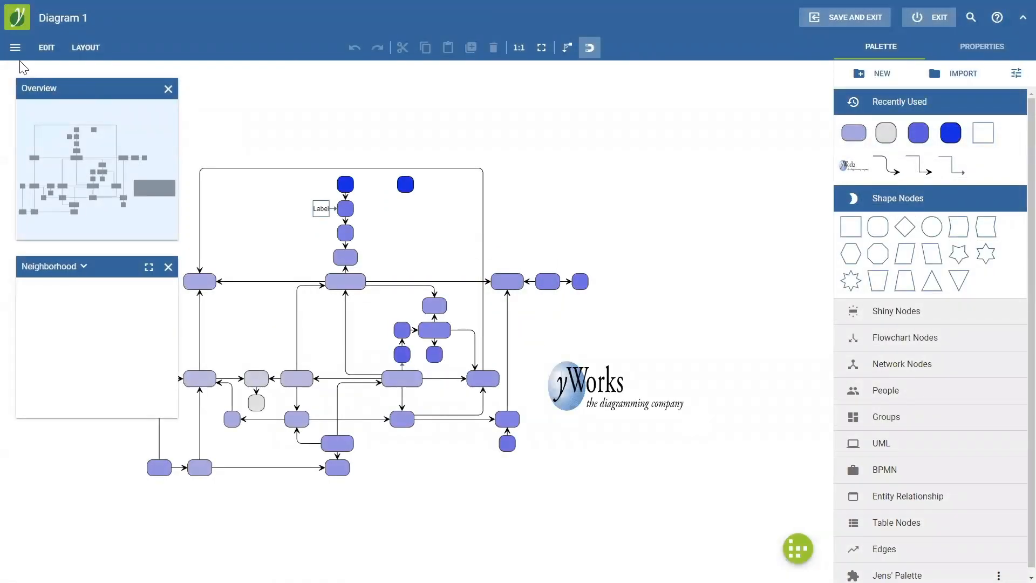
# Turn on Enable Dark Theme in the View settings for Diagram 1.
pyautogui.click(14, 47)
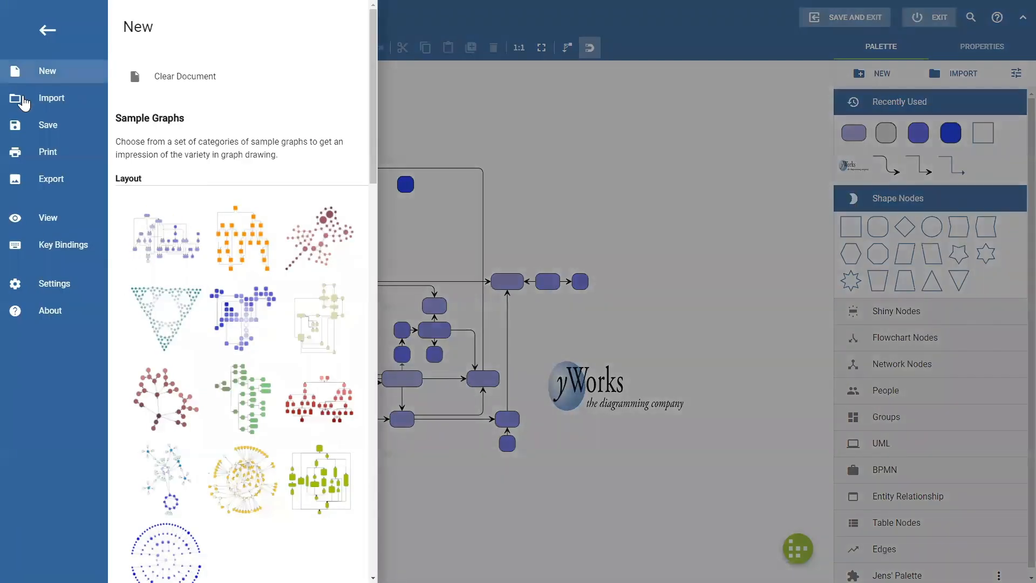
pyautogui.moveTo(47, 218)
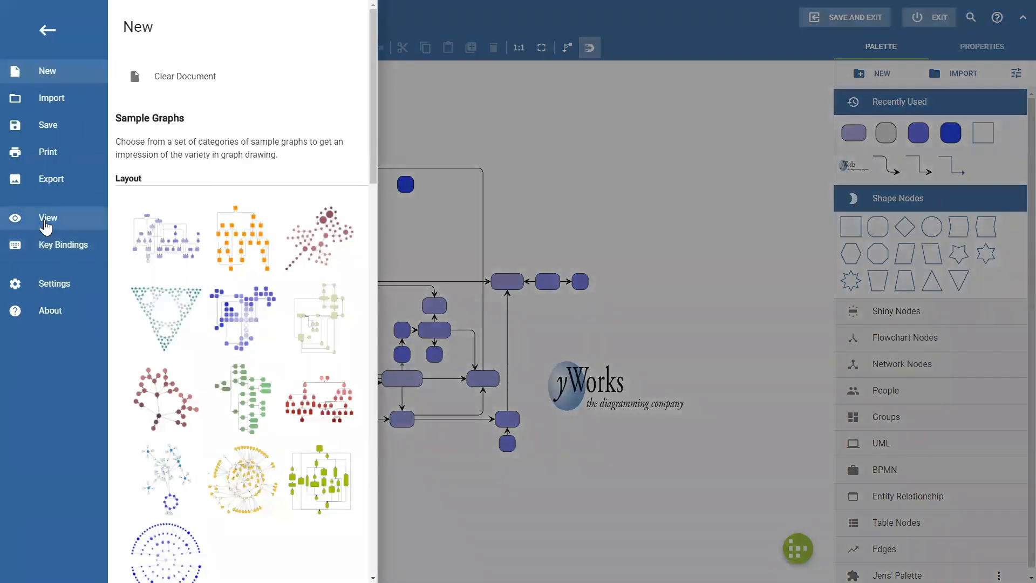
pyautogui.click(47, 218)
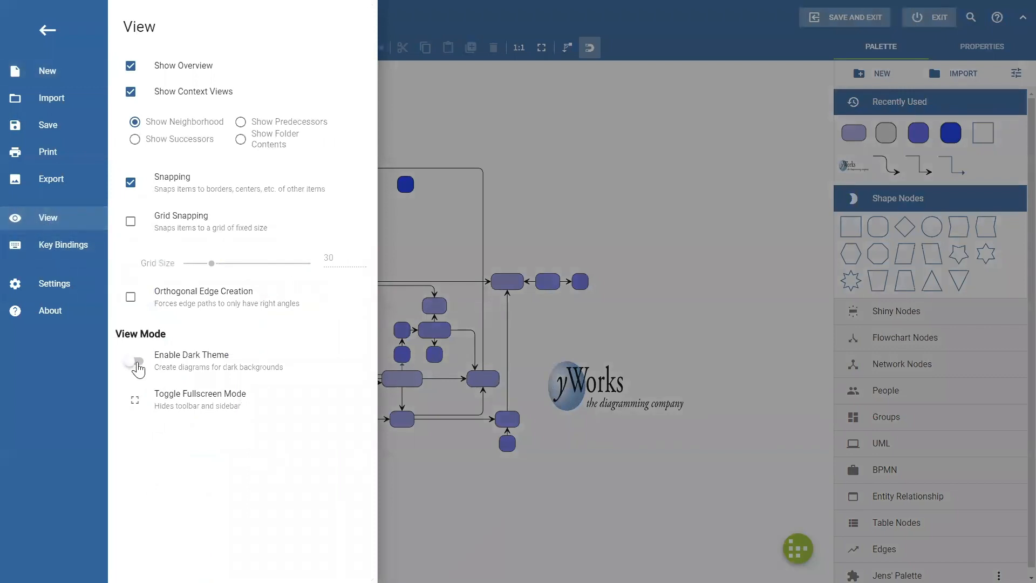
pyautogui.click(135, 362)
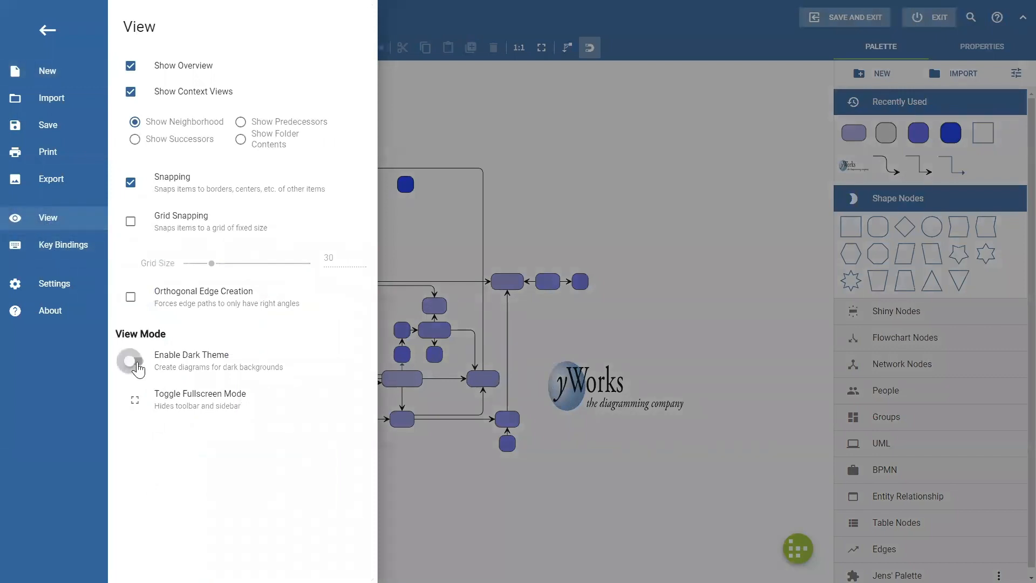
pyautogui.click(134, 361)
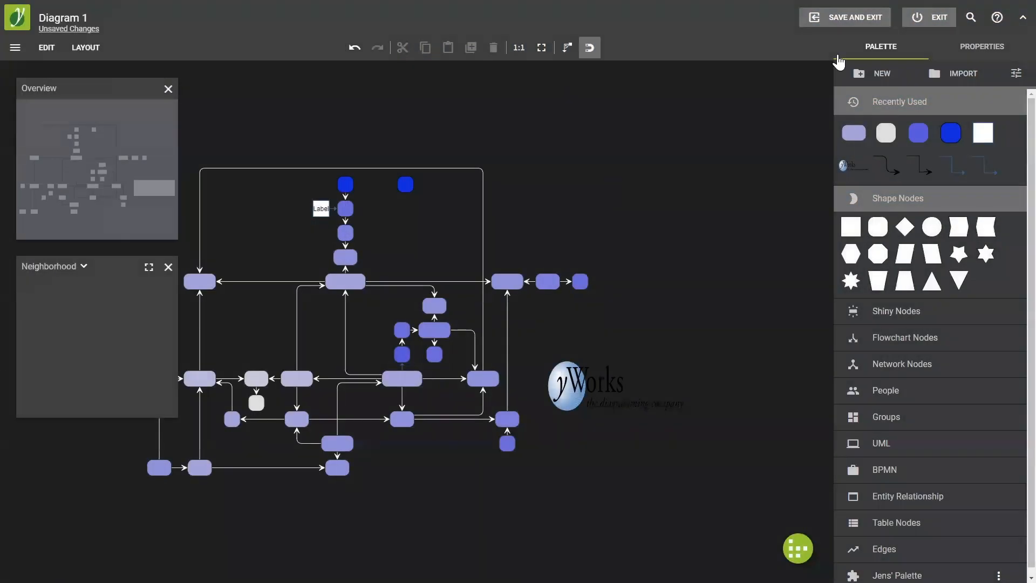
# Save Diagram 1 choosing 'Save with dark theme' in the Theme mismatch dialog.
pyautogui.click(852, 17)
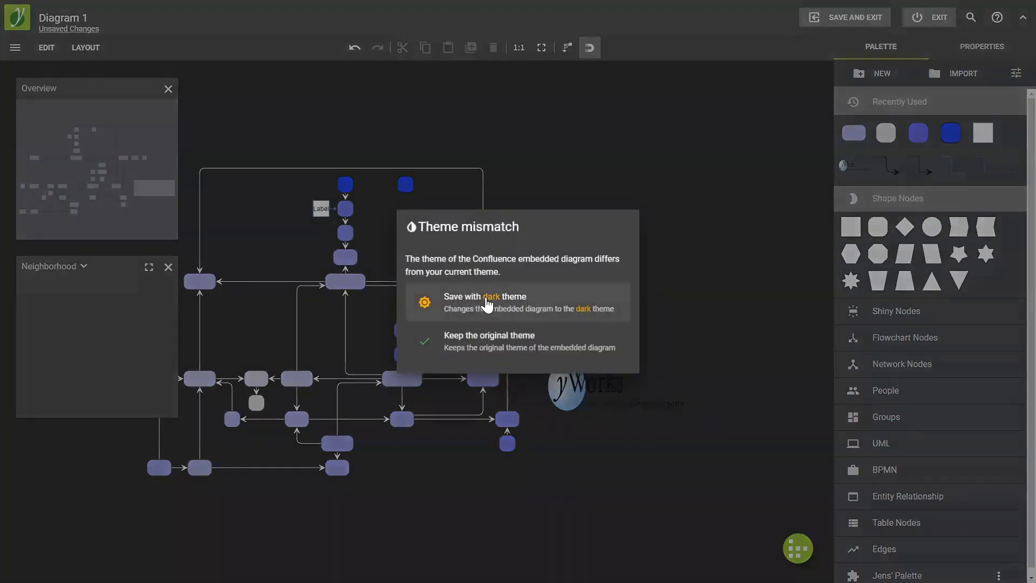
pyautogui.moveTo(479, 310)
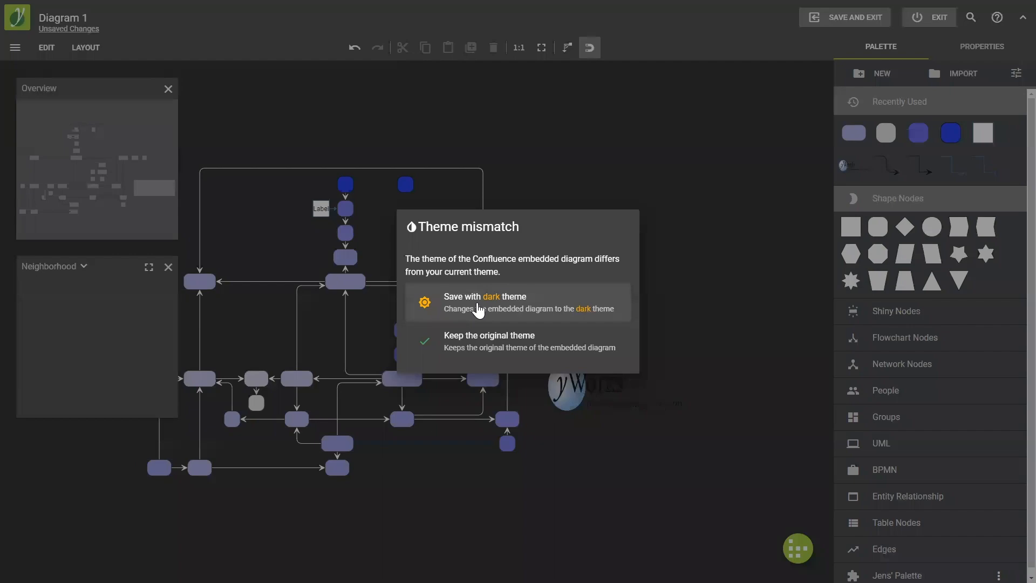
pyautogui.click(485, 302)
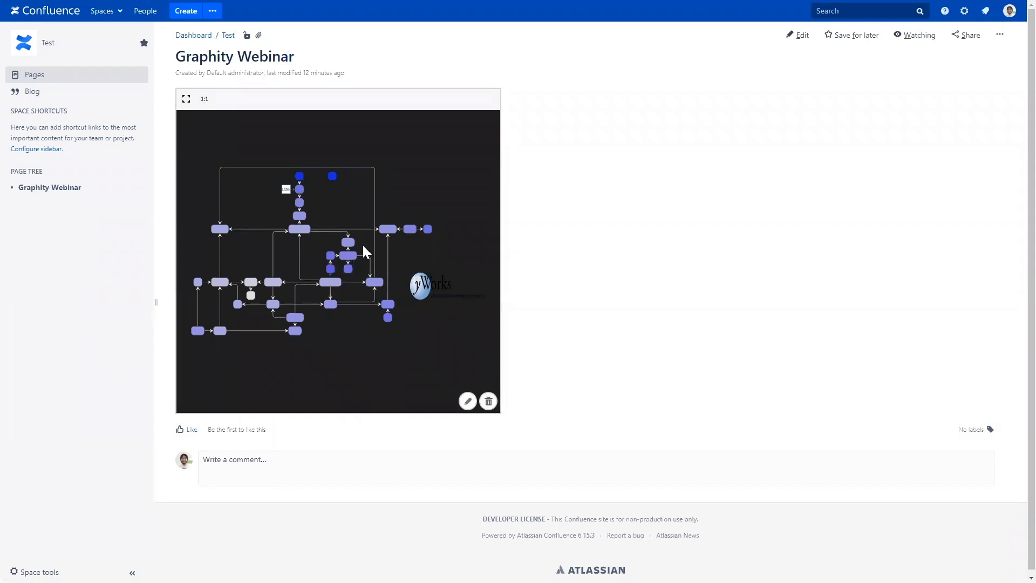
pyautogui.moveTo(610, 267)
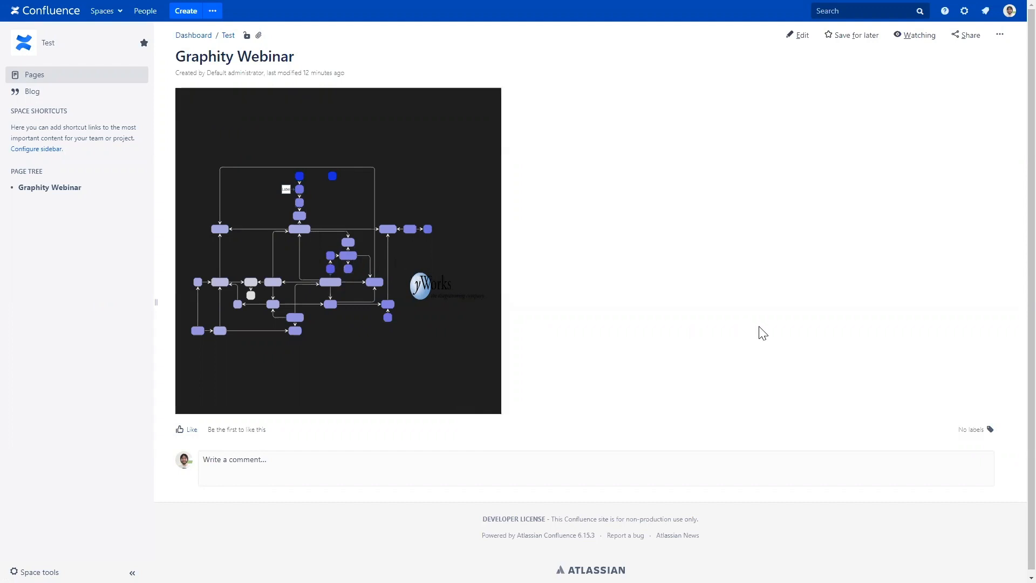
pyautogui.moveTo(615, 350)
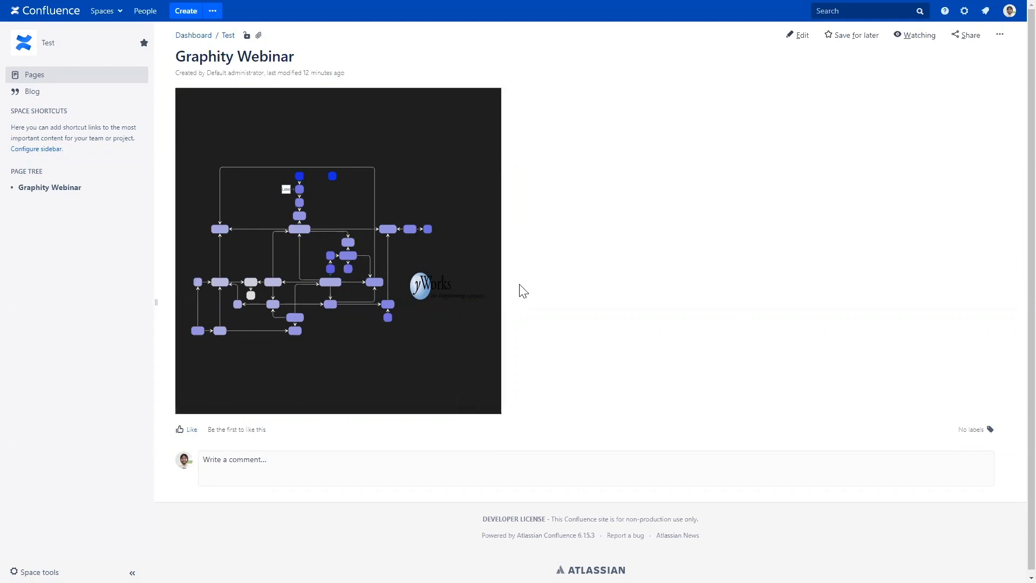
pyautogui.moveTo(713, 194)
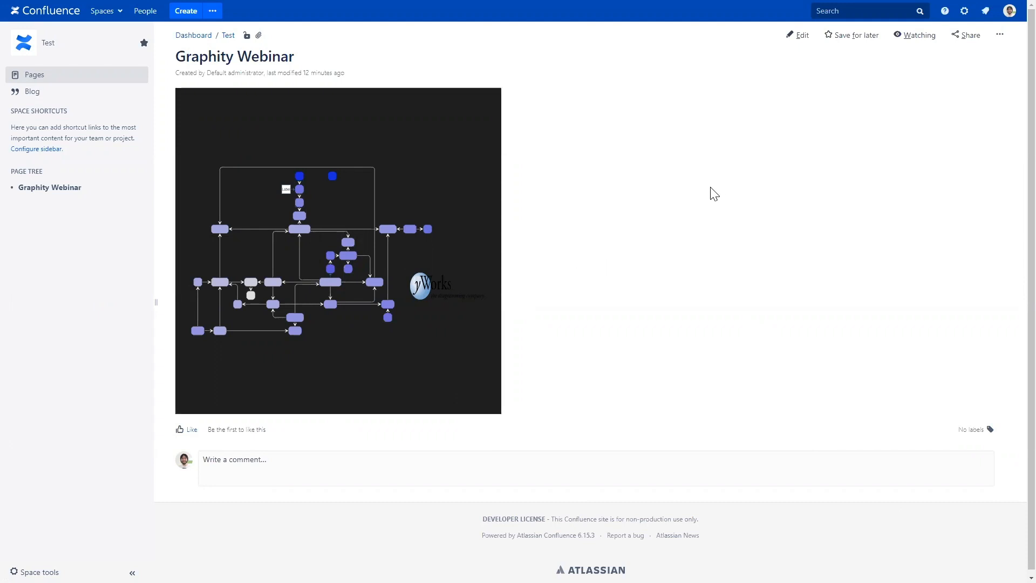
pyautogui.moveTo(673, 268)
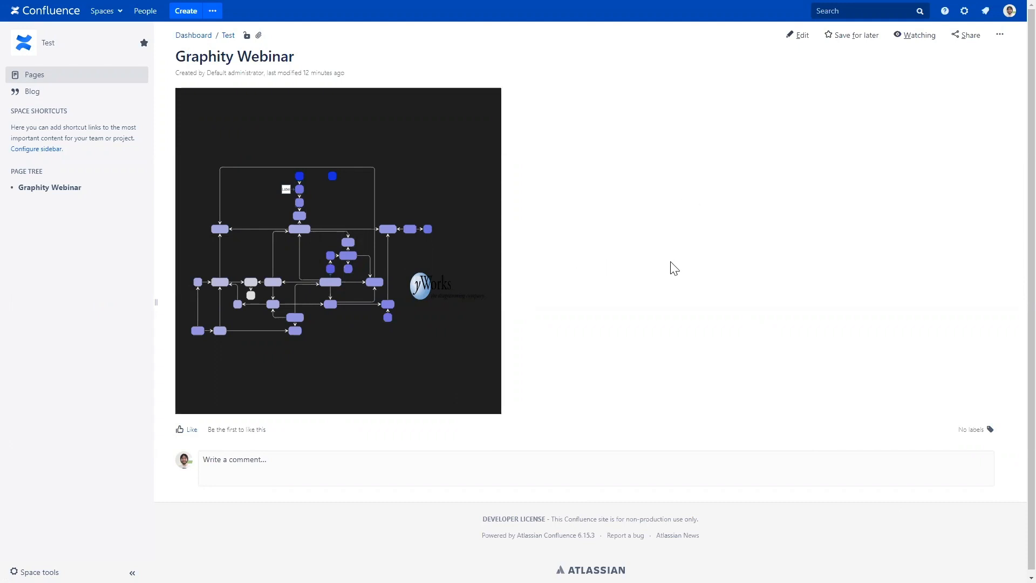
pyautogui.moveTo(707, 190)
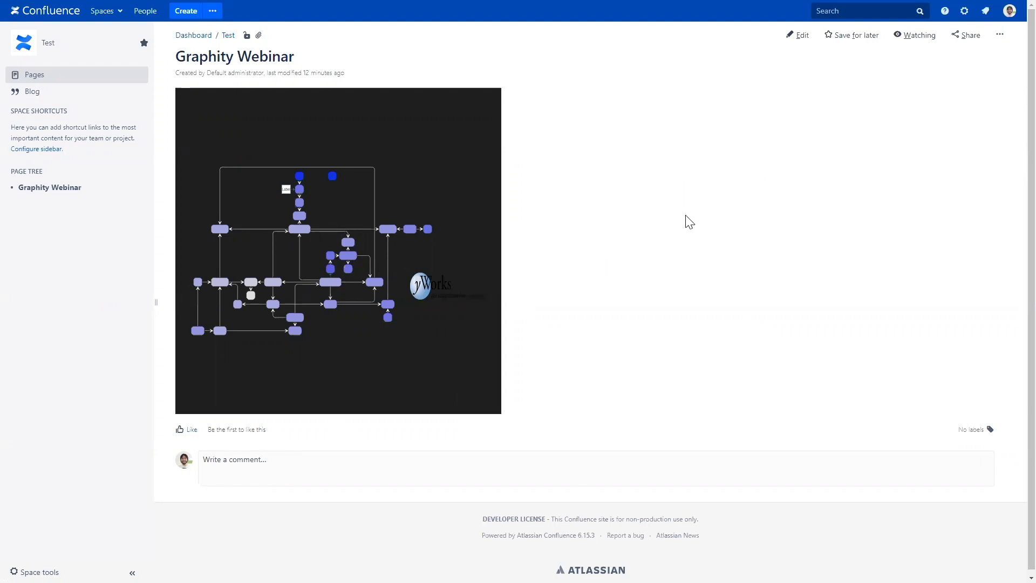
pyautogui.moveTo(731, 190)
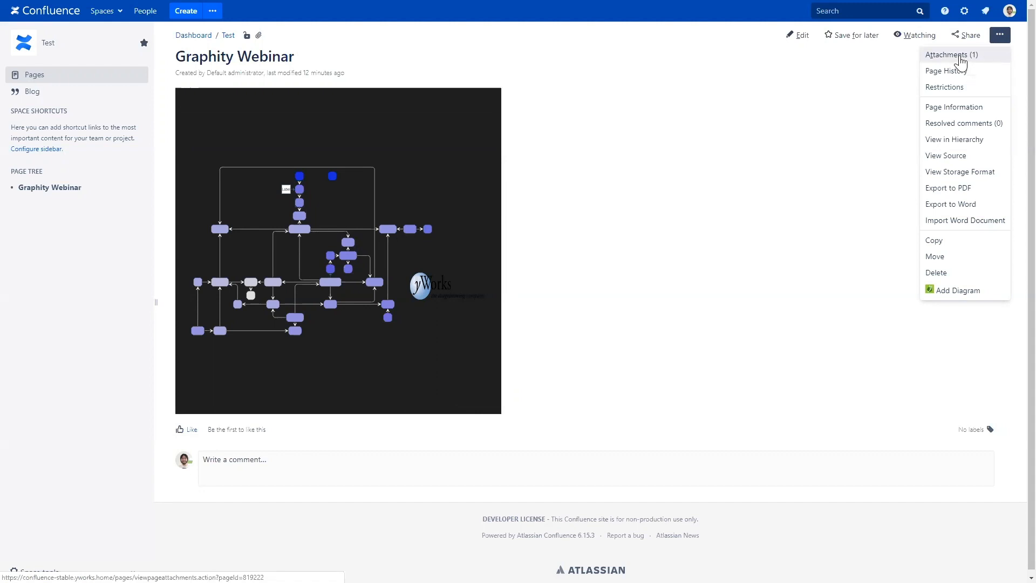
# View Diagram 1.zip in the Attachments list, then return to the Graphity Webinar page.
pyautogui.click(950, 54)
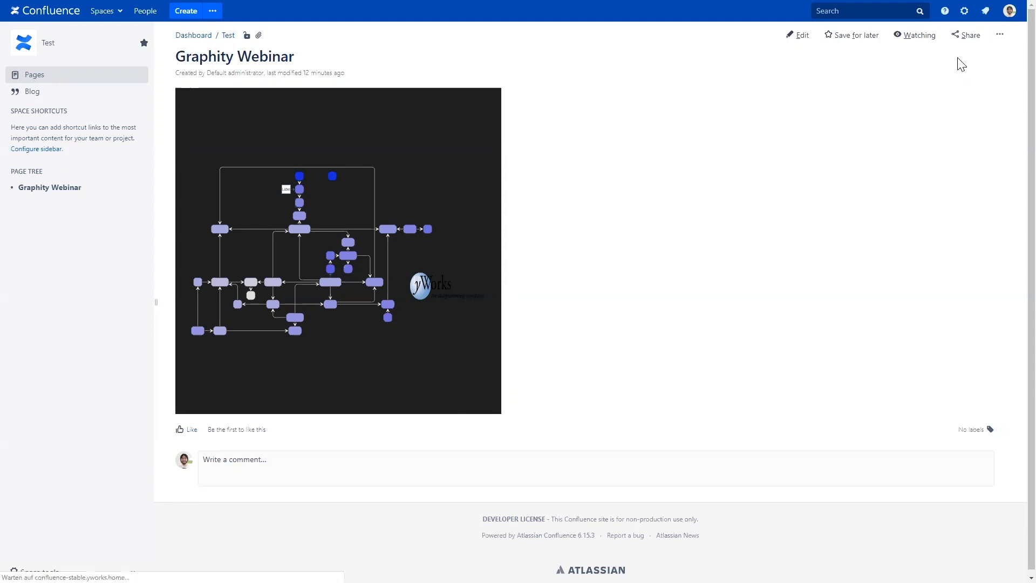
pyautogui.moveTo(580, 223)
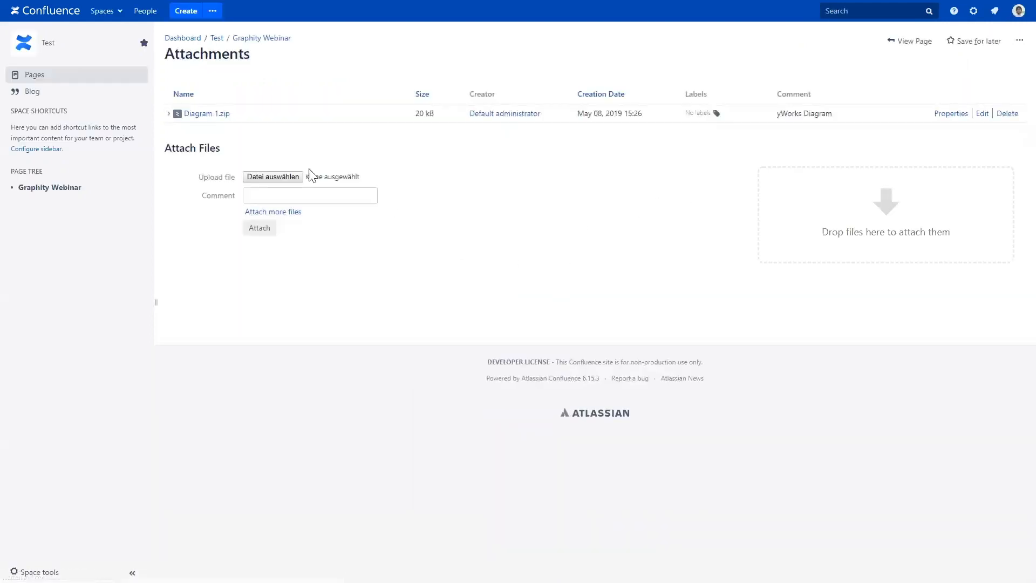
pyautogui.moveTo(205, 113)
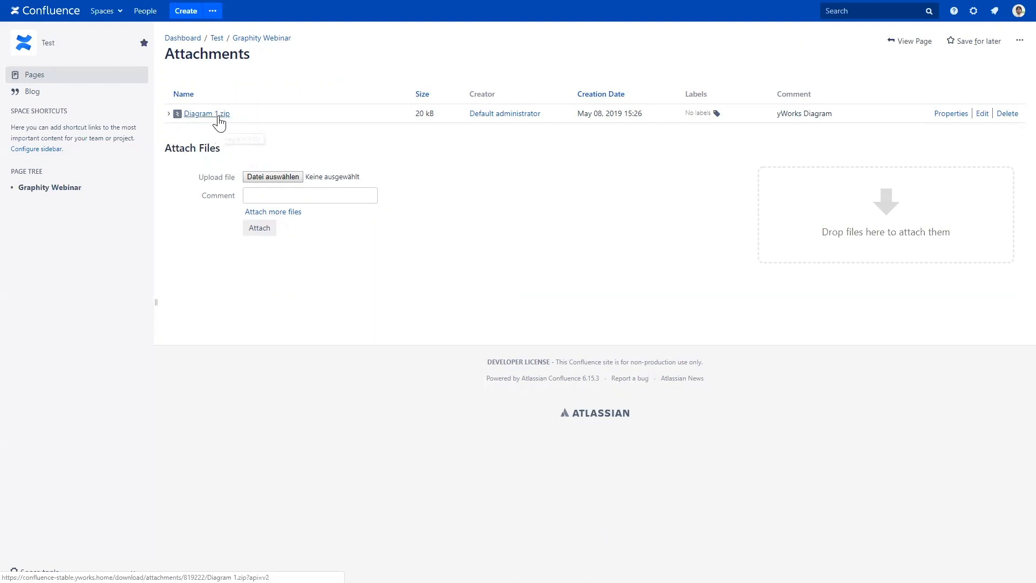
pyautogui.moveTo(206, 113)
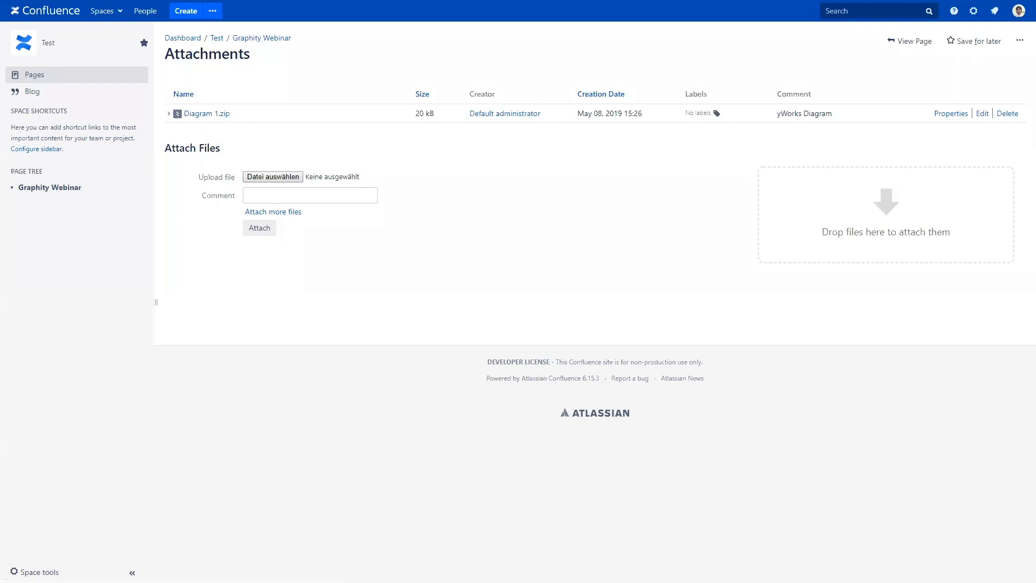
pyautogui.moveTo(206, 113)
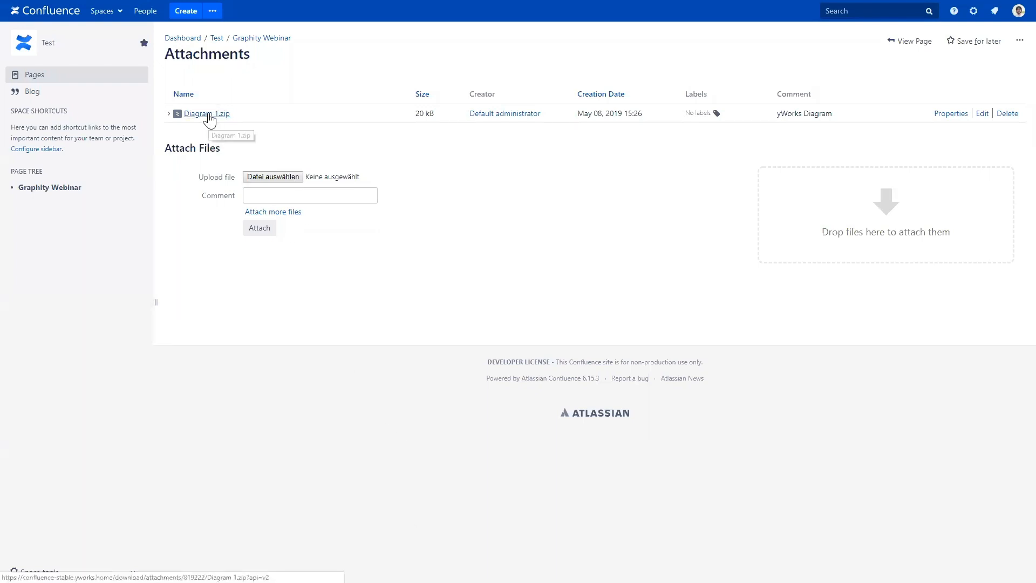
pyautogui.moveTo(197, 119)
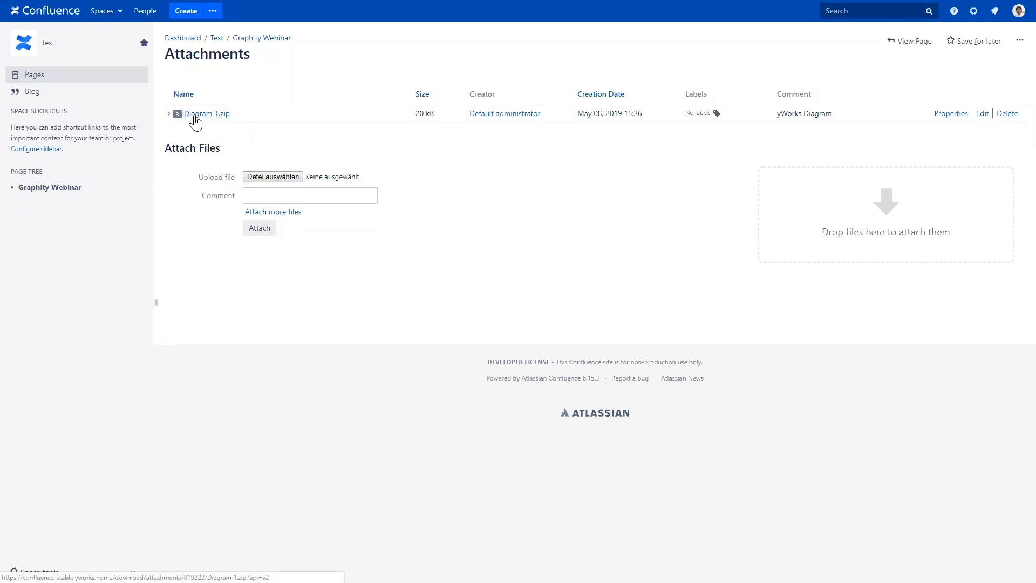
pyautogui.moveTo(318, 183)
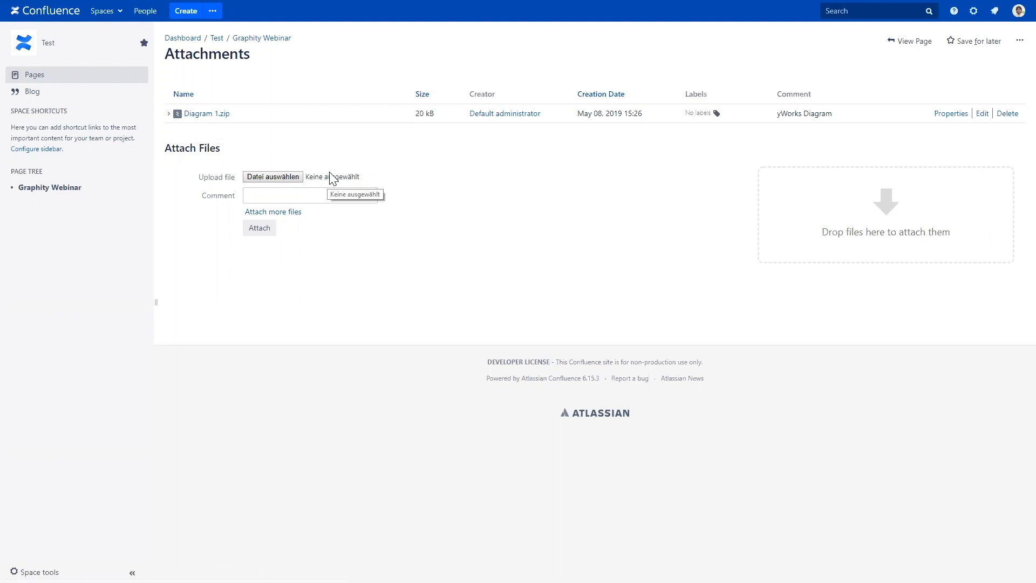
pyautogui.moveTo(208, 114)
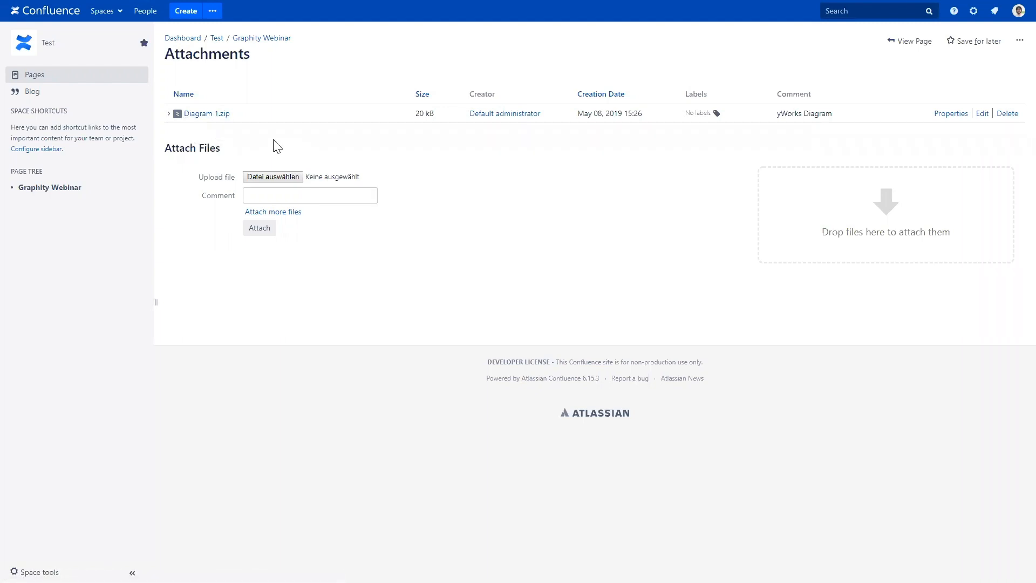
pyautogui.moveTo(746, 186)
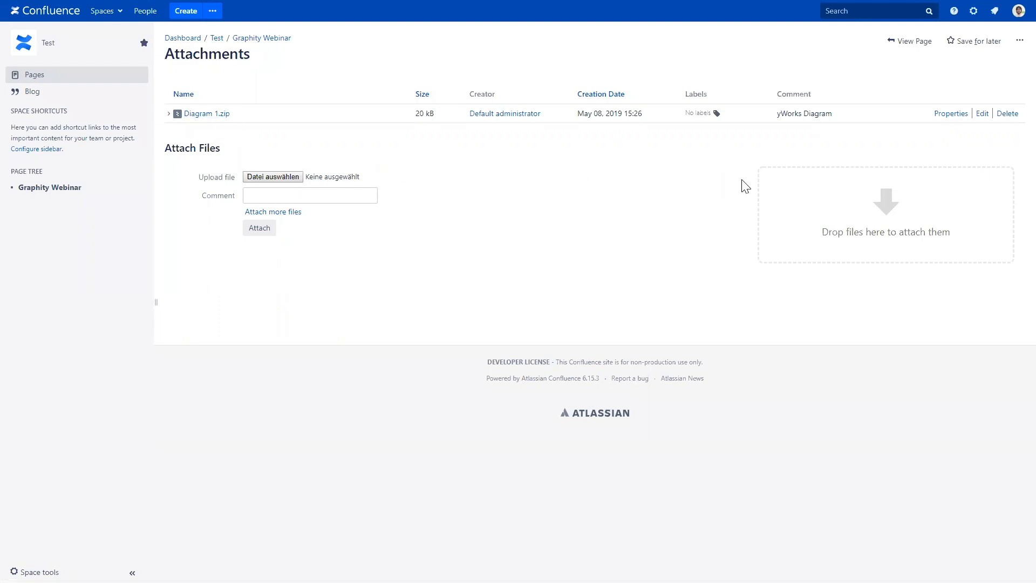
pyautogui.moveTo(285, 72)
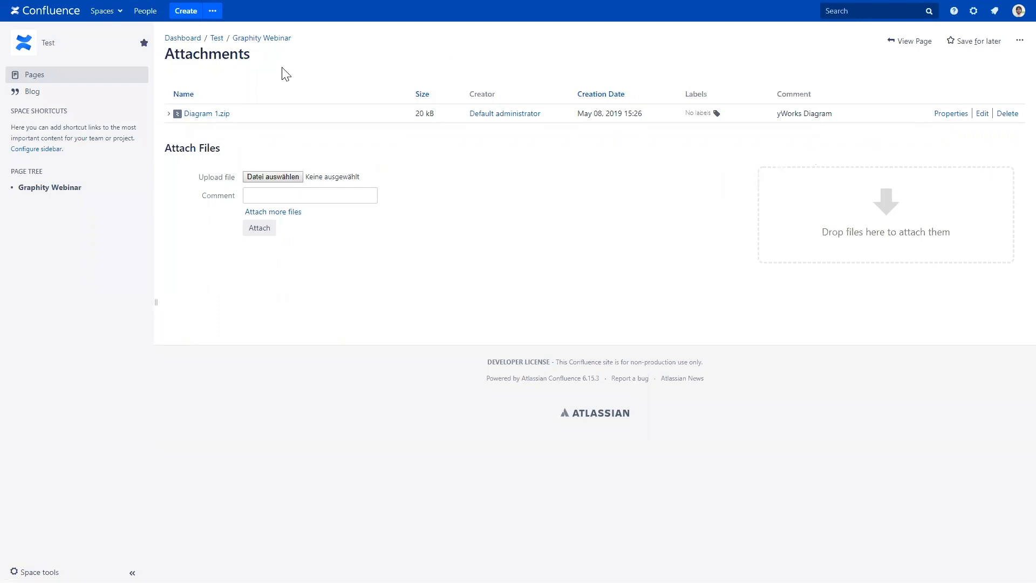
pyautogui.moveTo(274, 62)
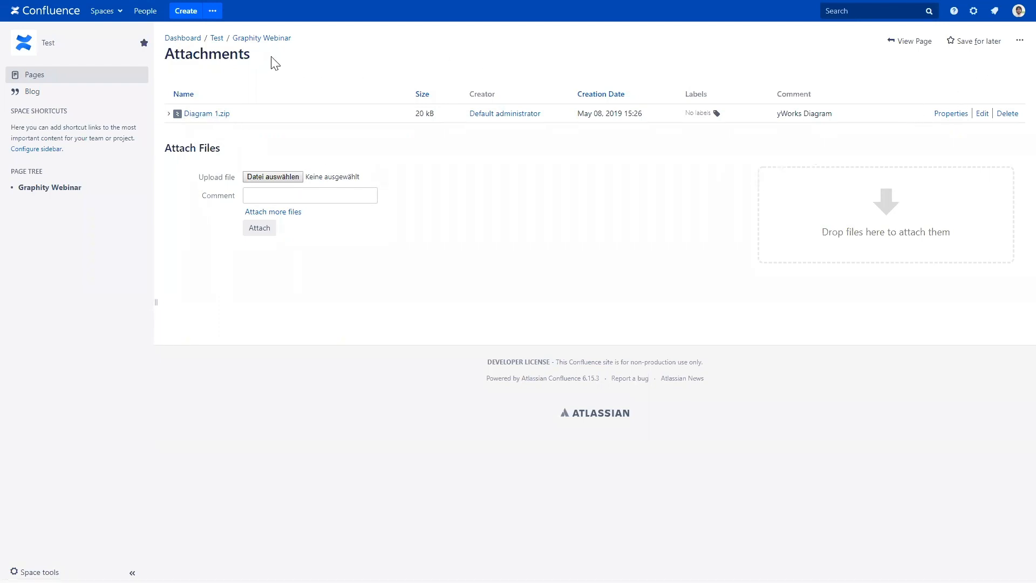
pyautogui.moveTo(261, 38)
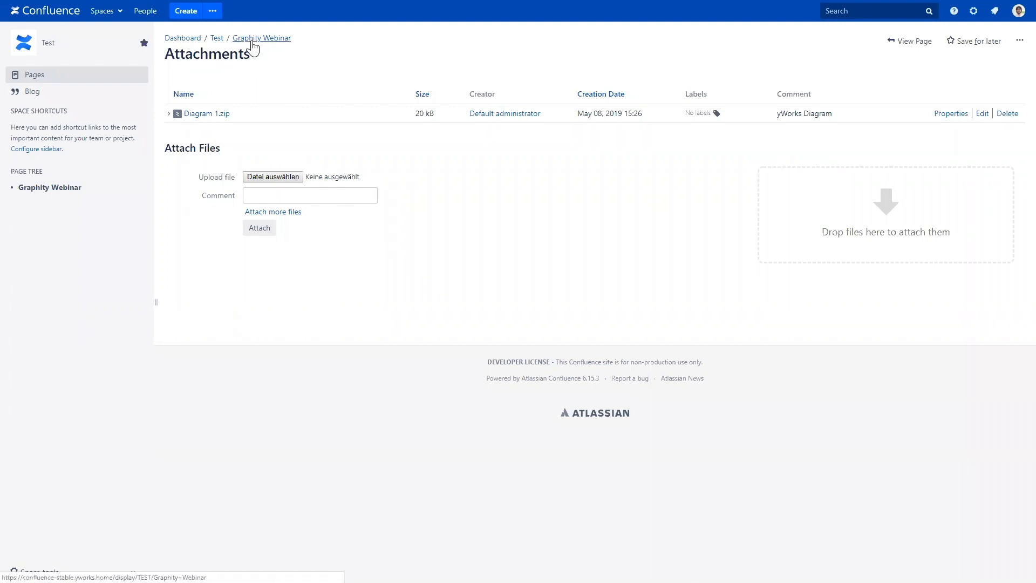
pyautogui.click(261, 38)
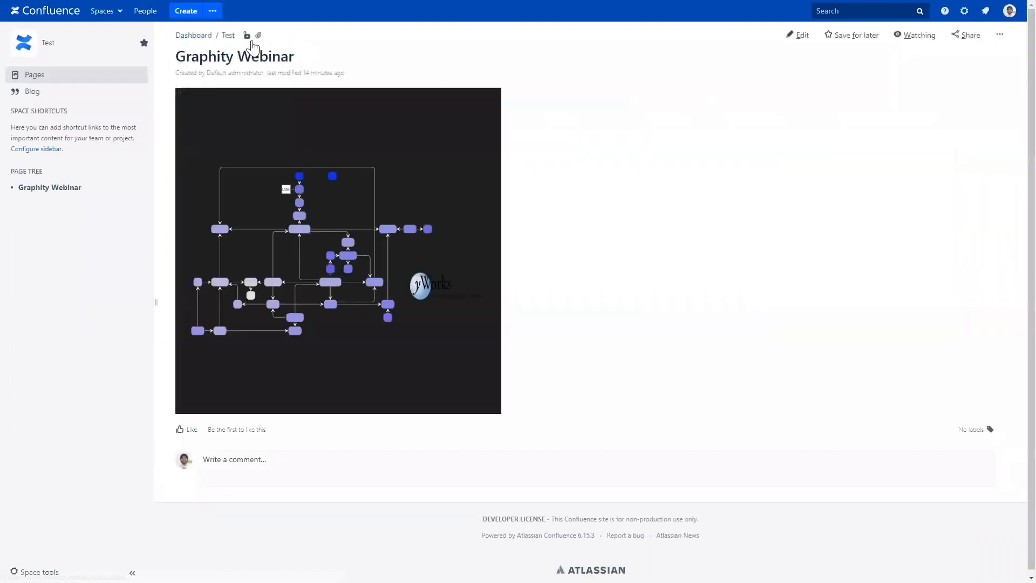